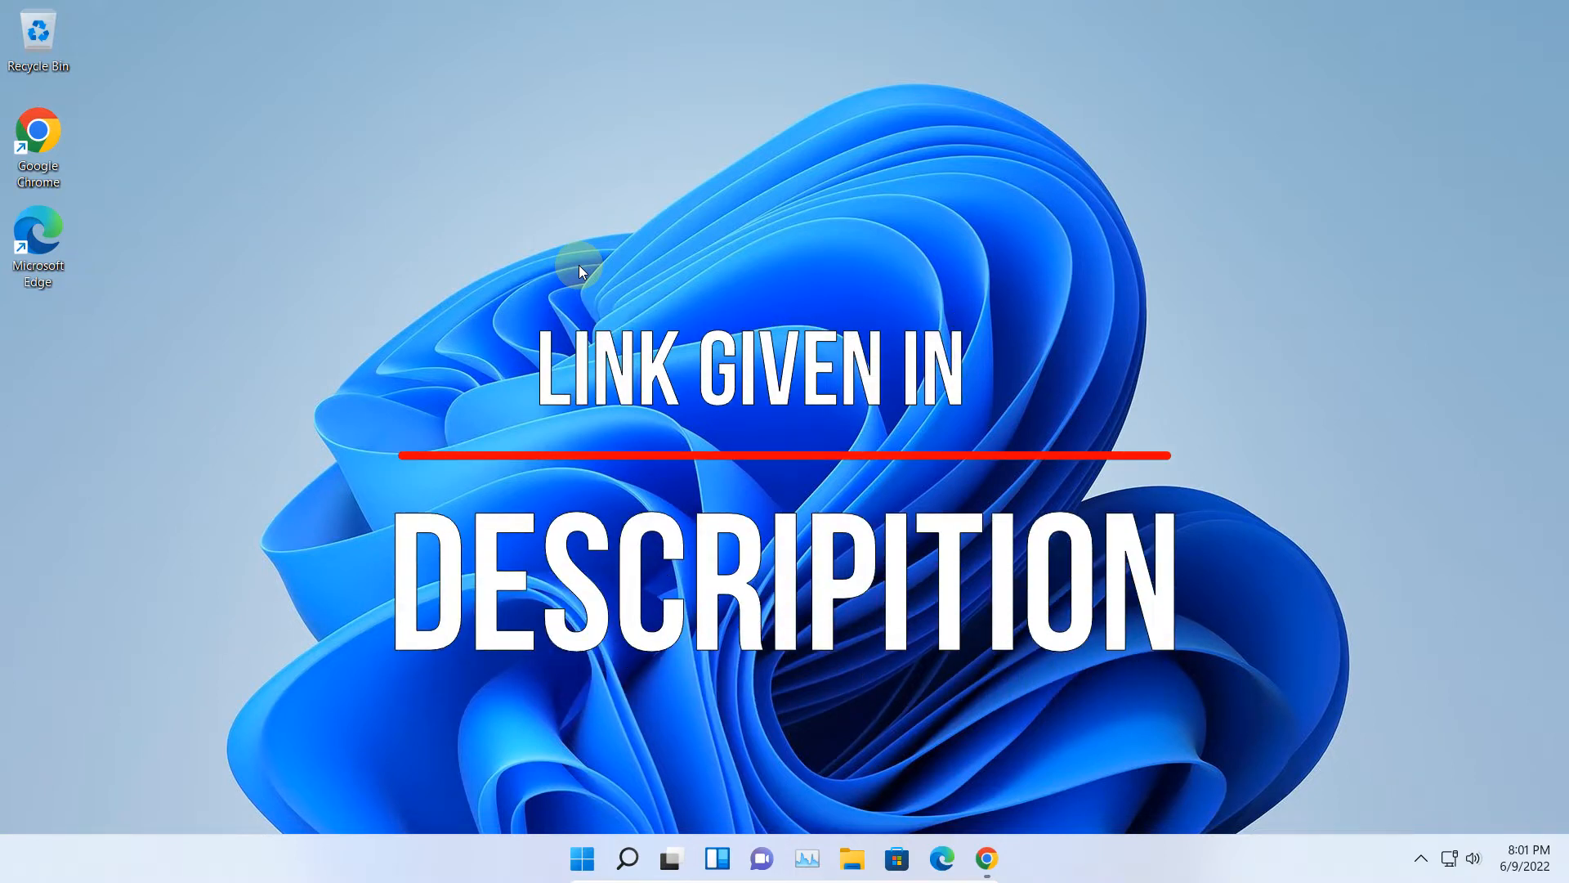
Step: Launch Google Chrome on the WonderFox HD Video Converter Factory Pro giveaway page
{"action": "left_click", "coordinate": [985, 858]}
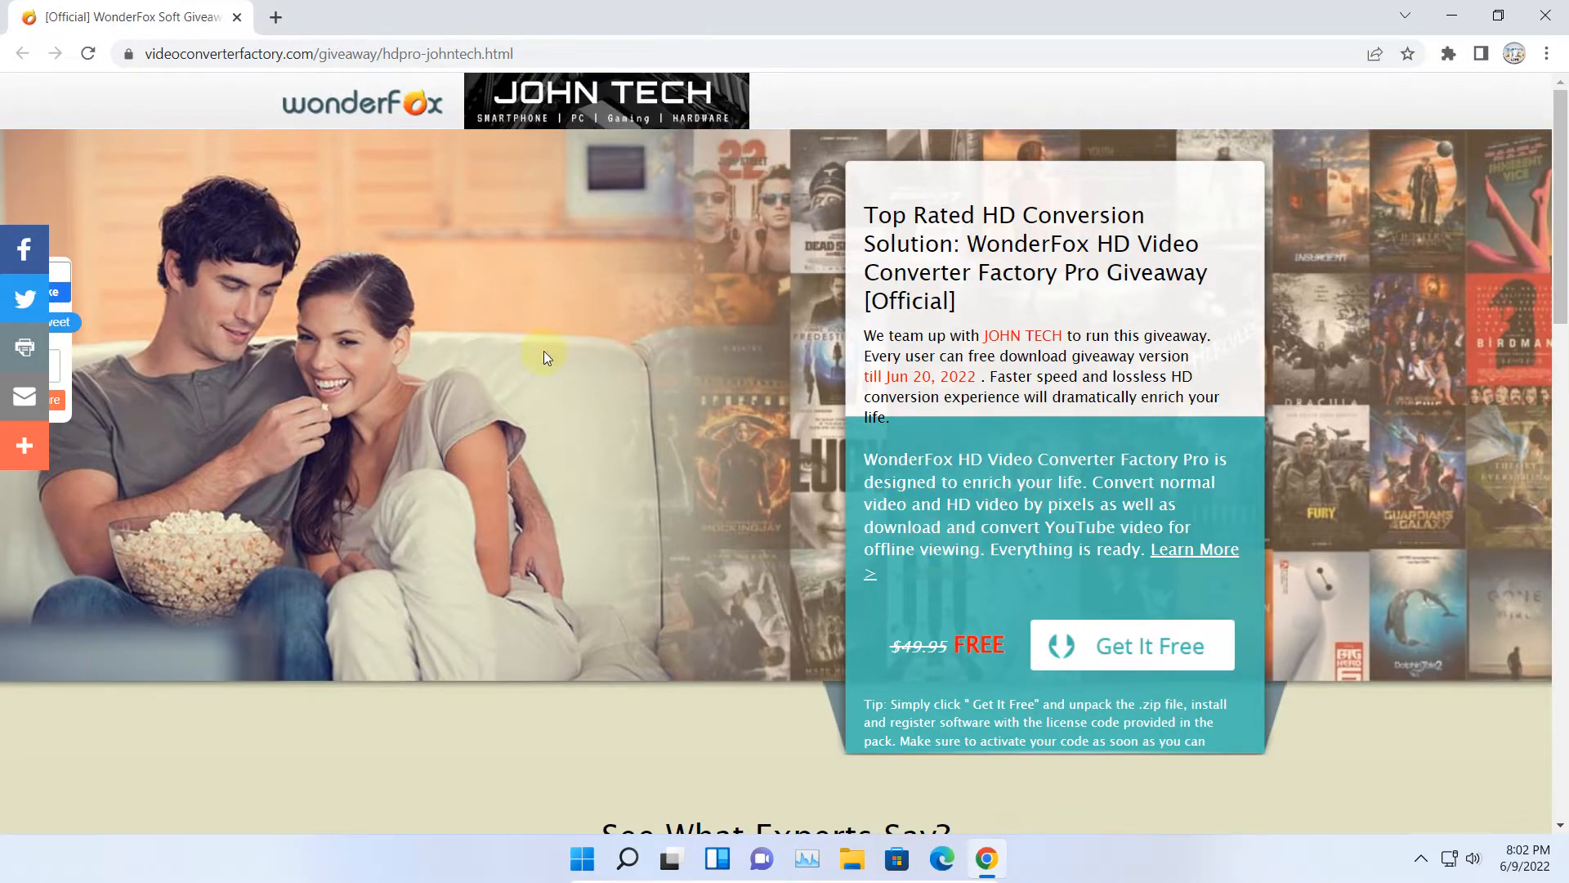
Step: Review the giveaway page and its end date of Jun 20, 2022
{"action": "scroll", "scroll_direction": "down", "scroll_amount": 3}
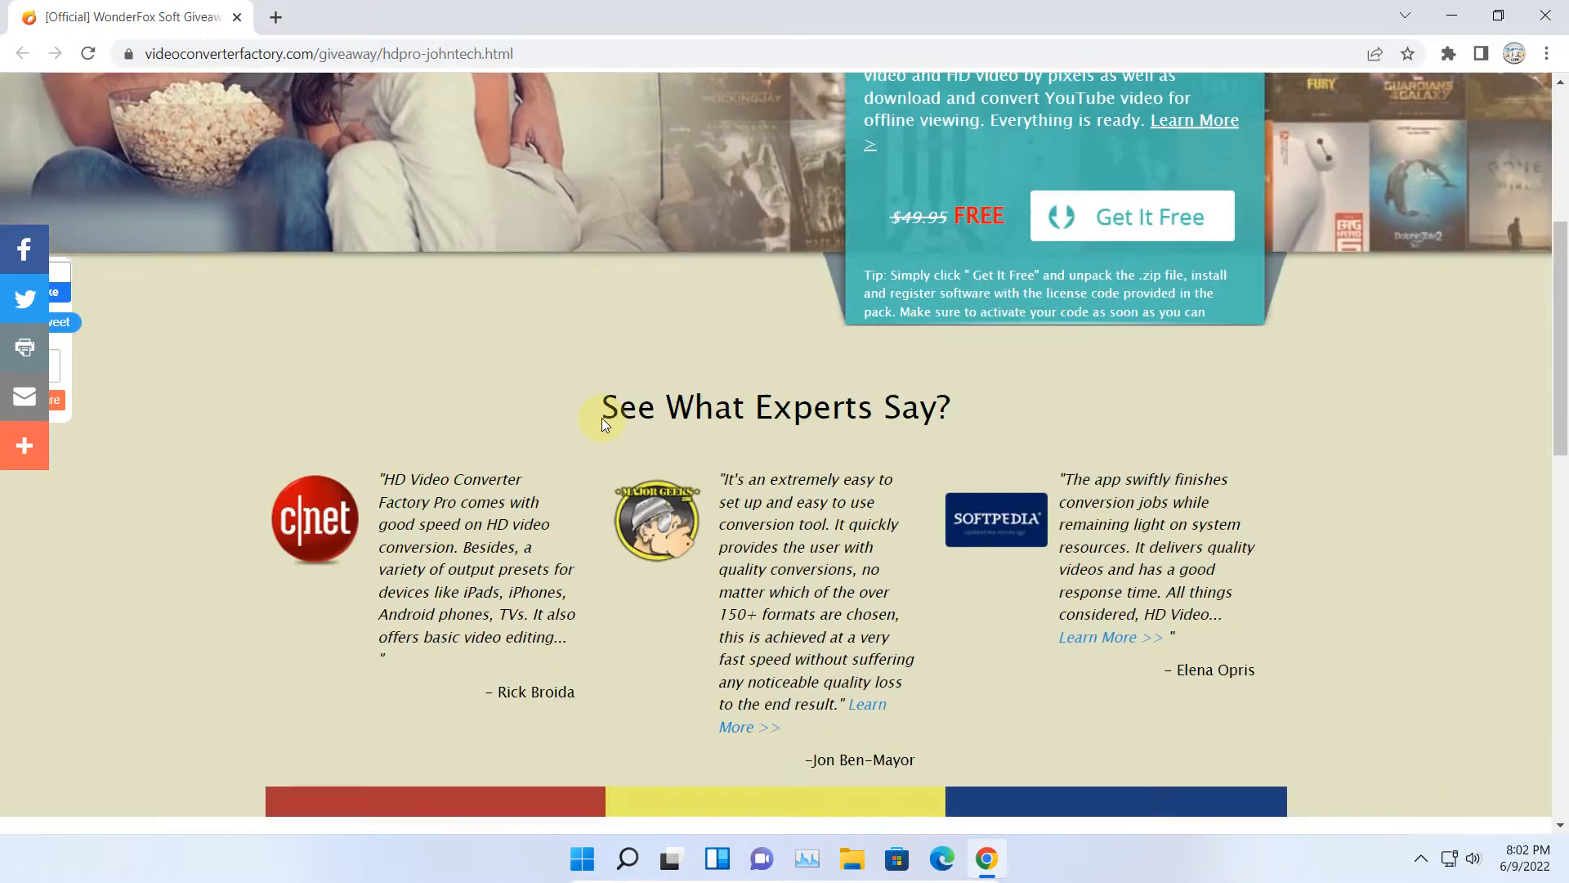
{"action": "scroll", "scroll_direction": "down", "scroll_amount": 3}
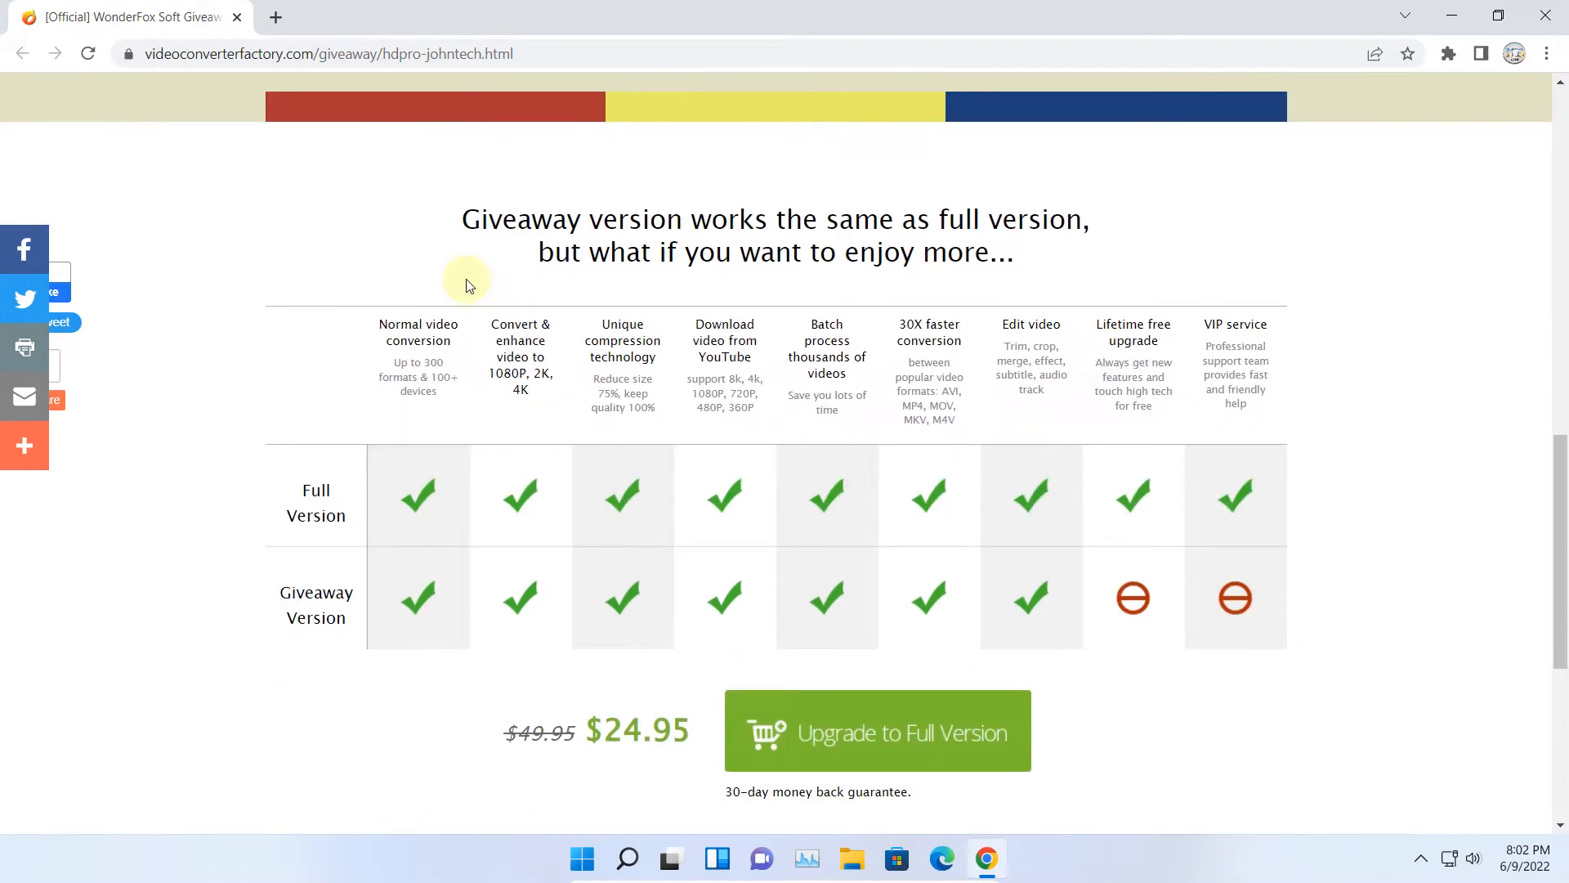
{"action": "left_click_drag", "start_coordinate": [462, 218], "coordinate": [1085, 217]}
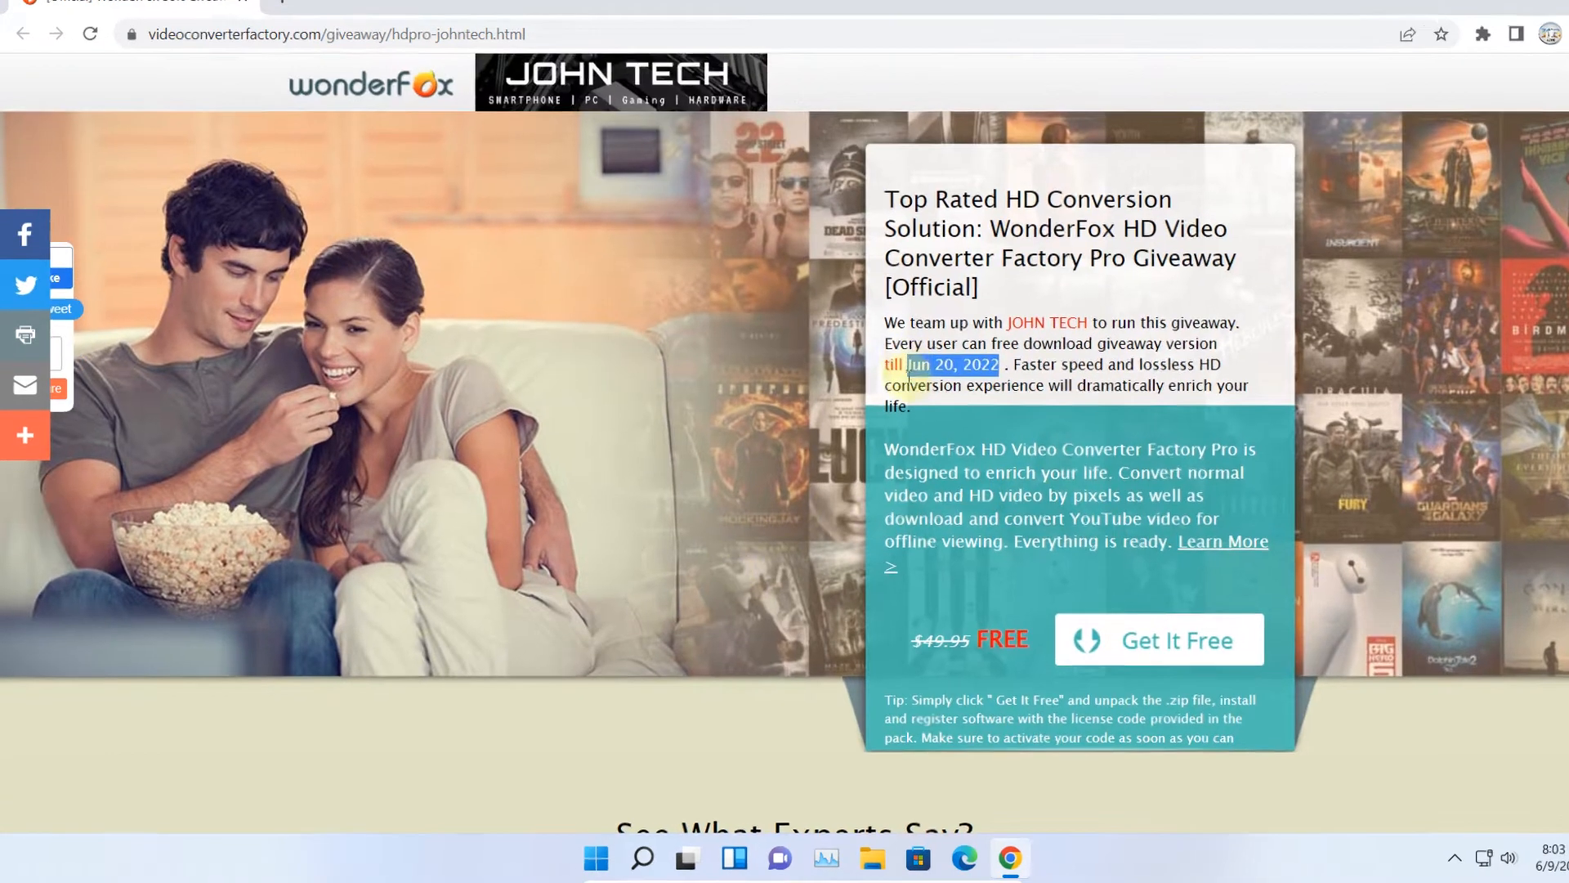
Step: Download the free License-for-6.20.zip license pack via Get It Free
{"action": "left_click", "coordinate": [1157, 639]}
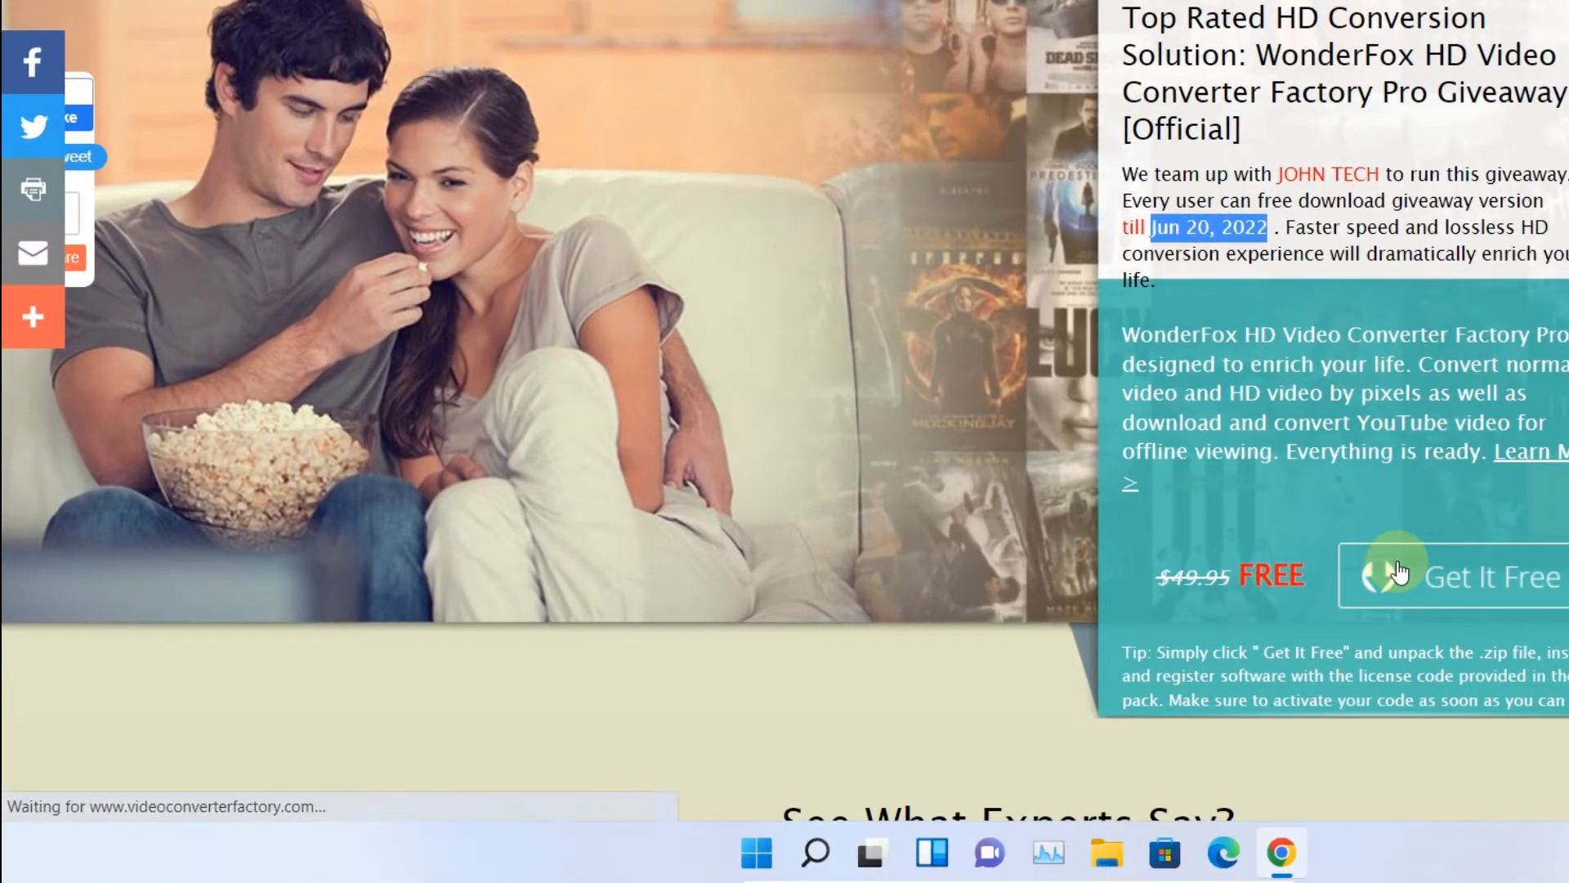
{"action": "left_click", "coordinate": [1452, 575]}
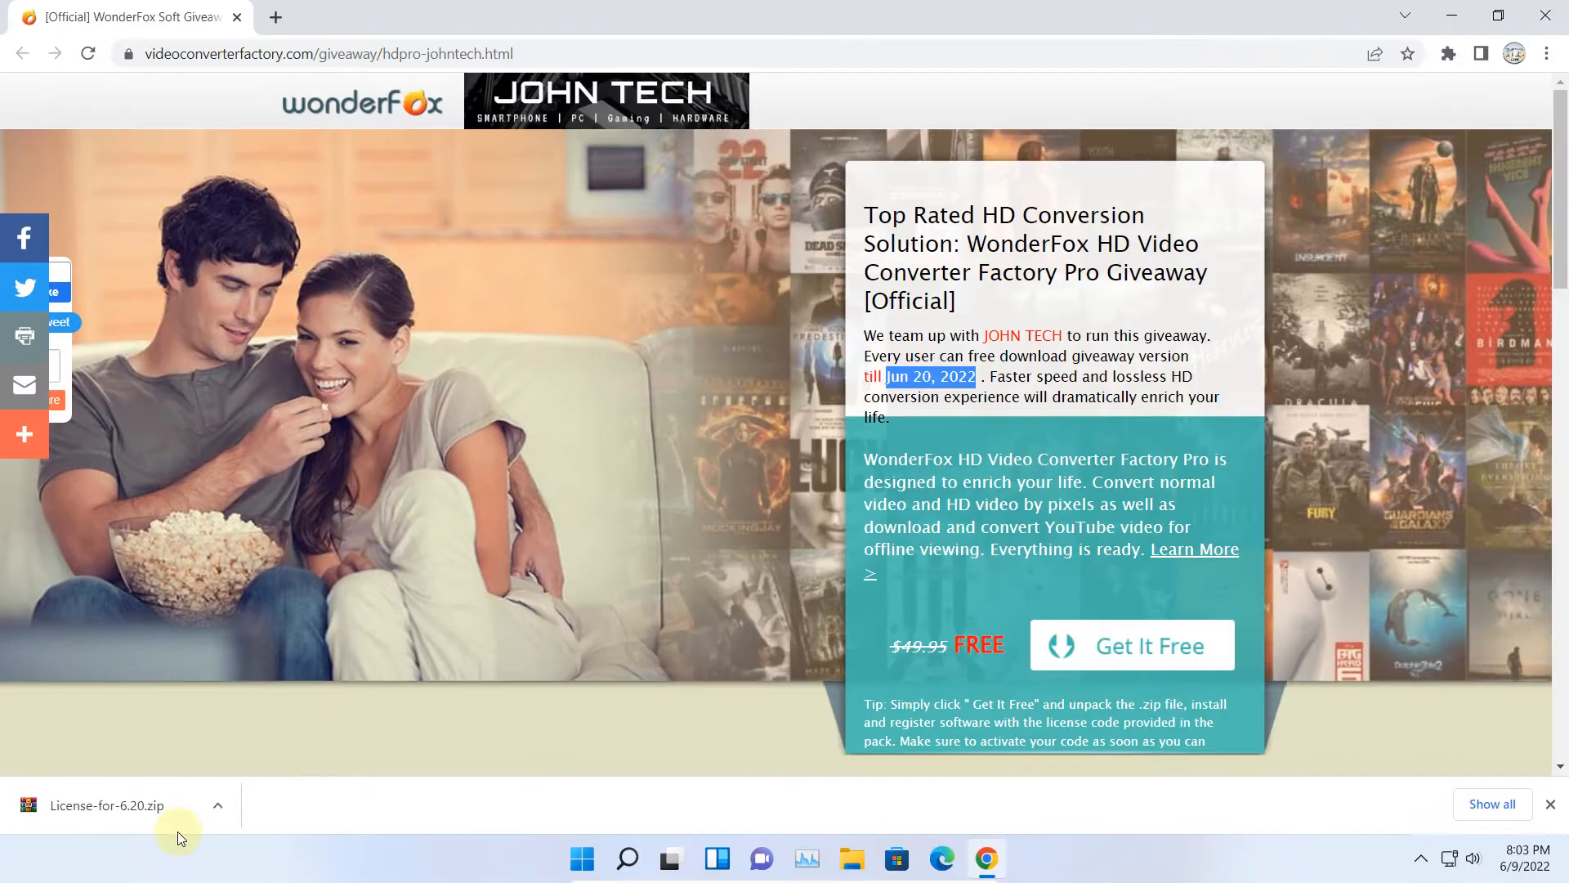
{"action": "left_click", "coordinate": [218, 804]}
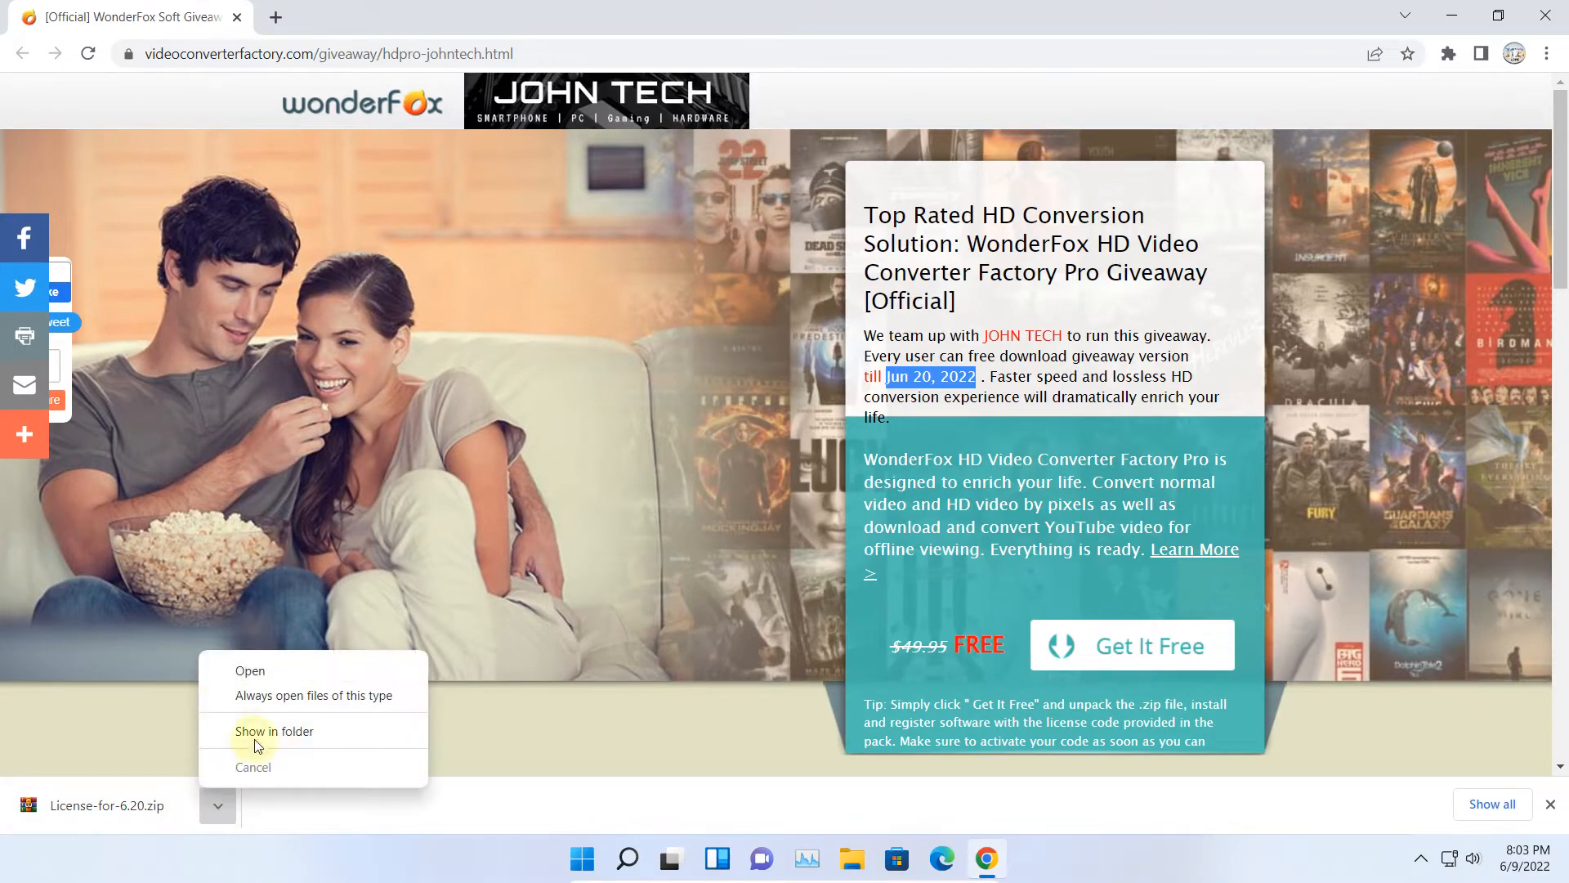
Step: Extract License-for-6.20.zip in Downloads and view its registration document
{"action": "left_click", "coordinate": [666, 538]}
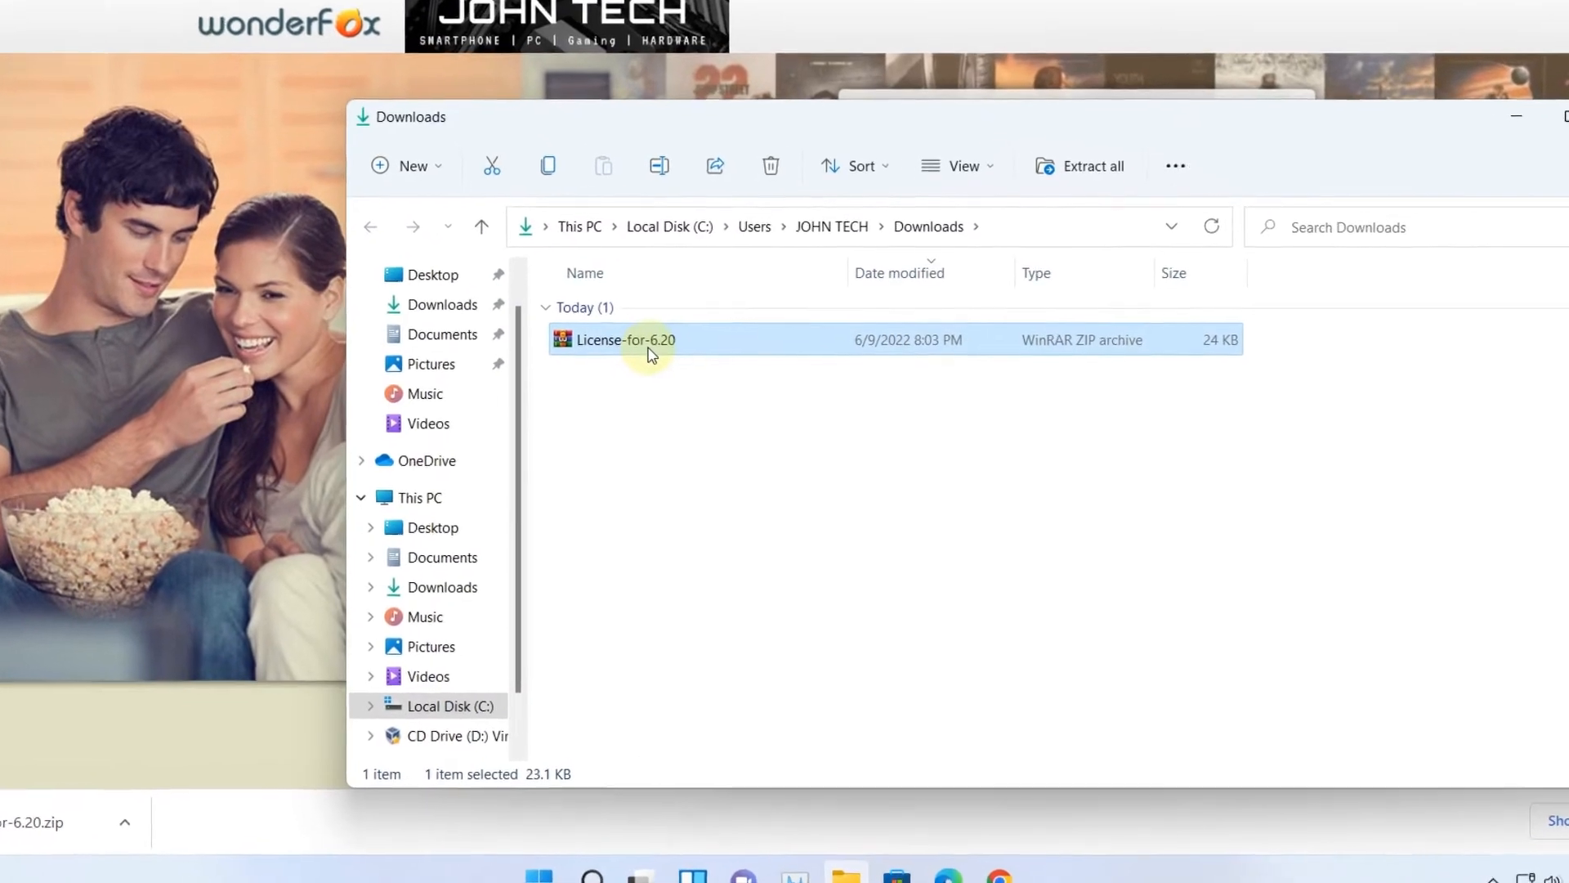
{"action": "right_click", "coordinate": [625, 340]}
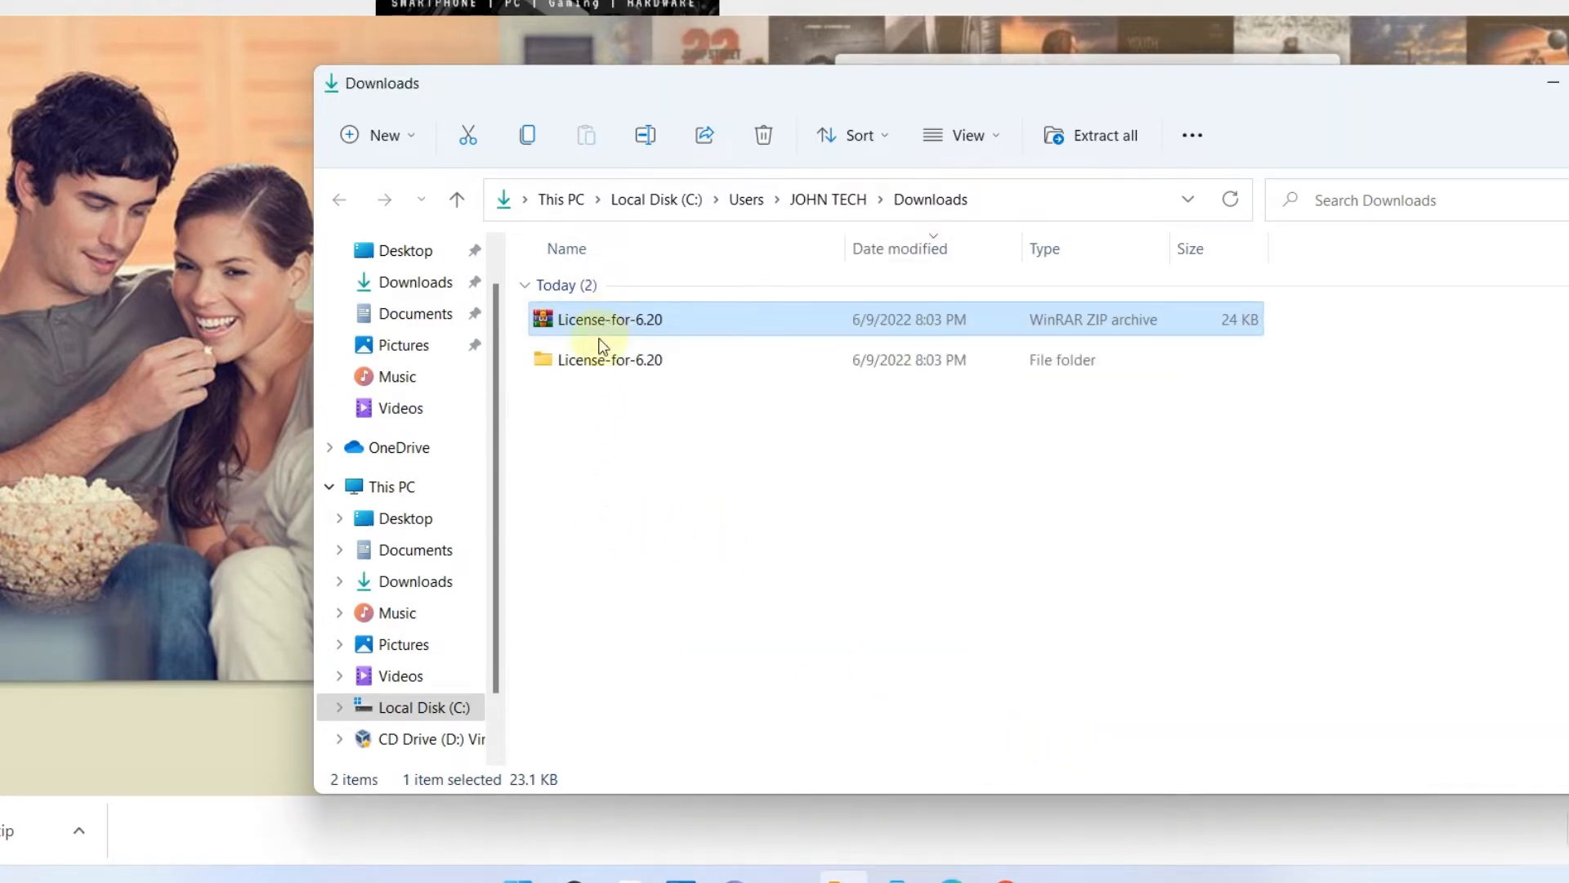
{"action": "double_click", "coordinate": [610, 359]}
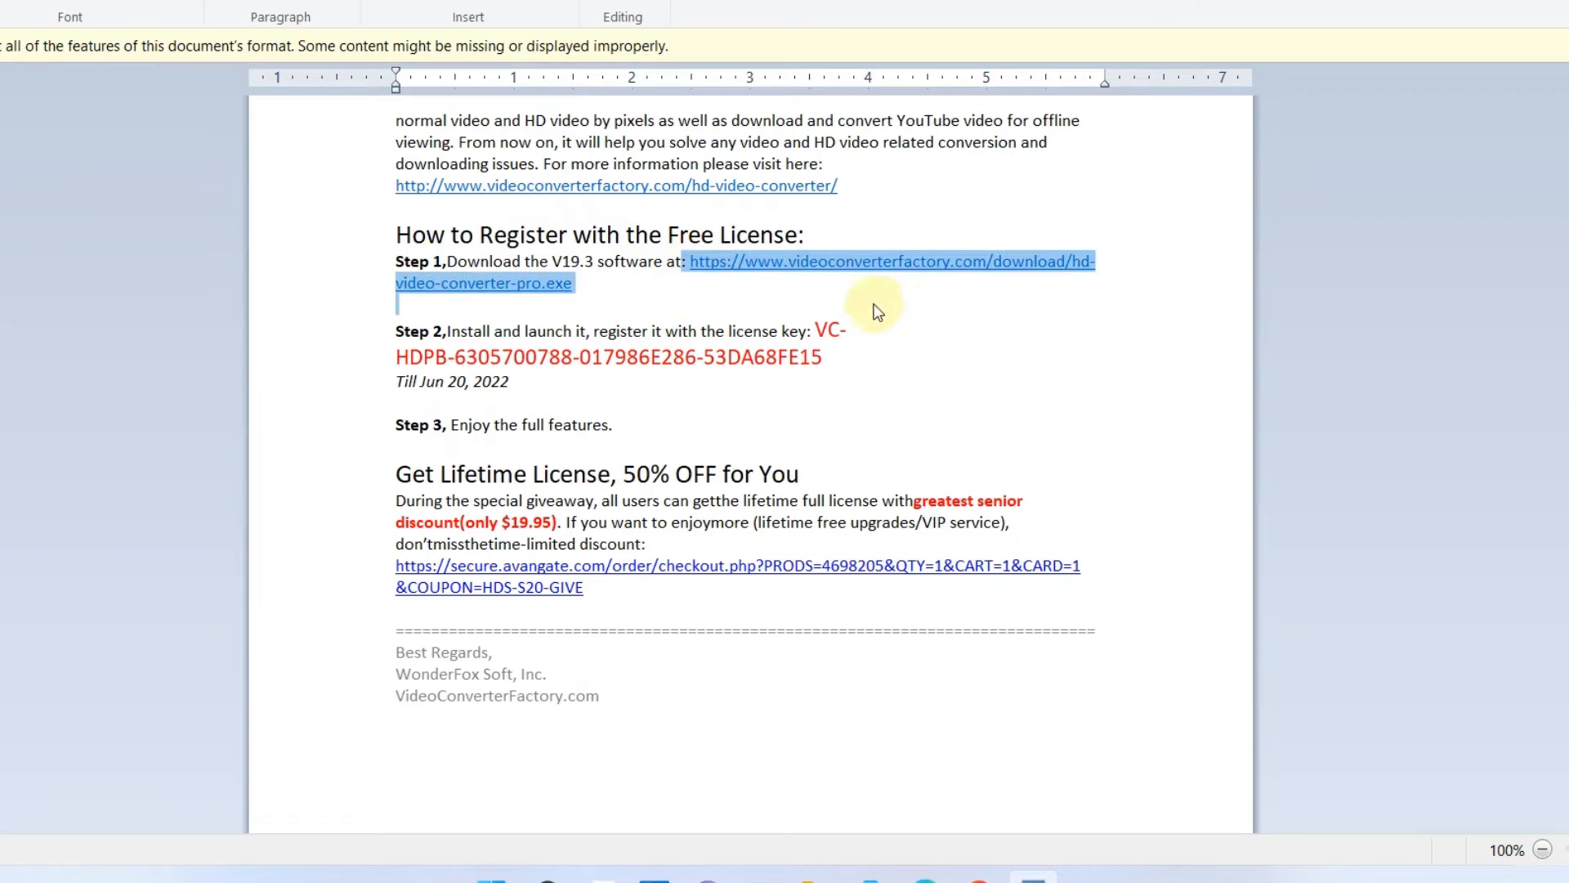
Step: Follow the Step 1 download link to fetch hd-video-converter-pro.exe in Chrome
{"action": "left_click", "coordinate": [891, 262]}
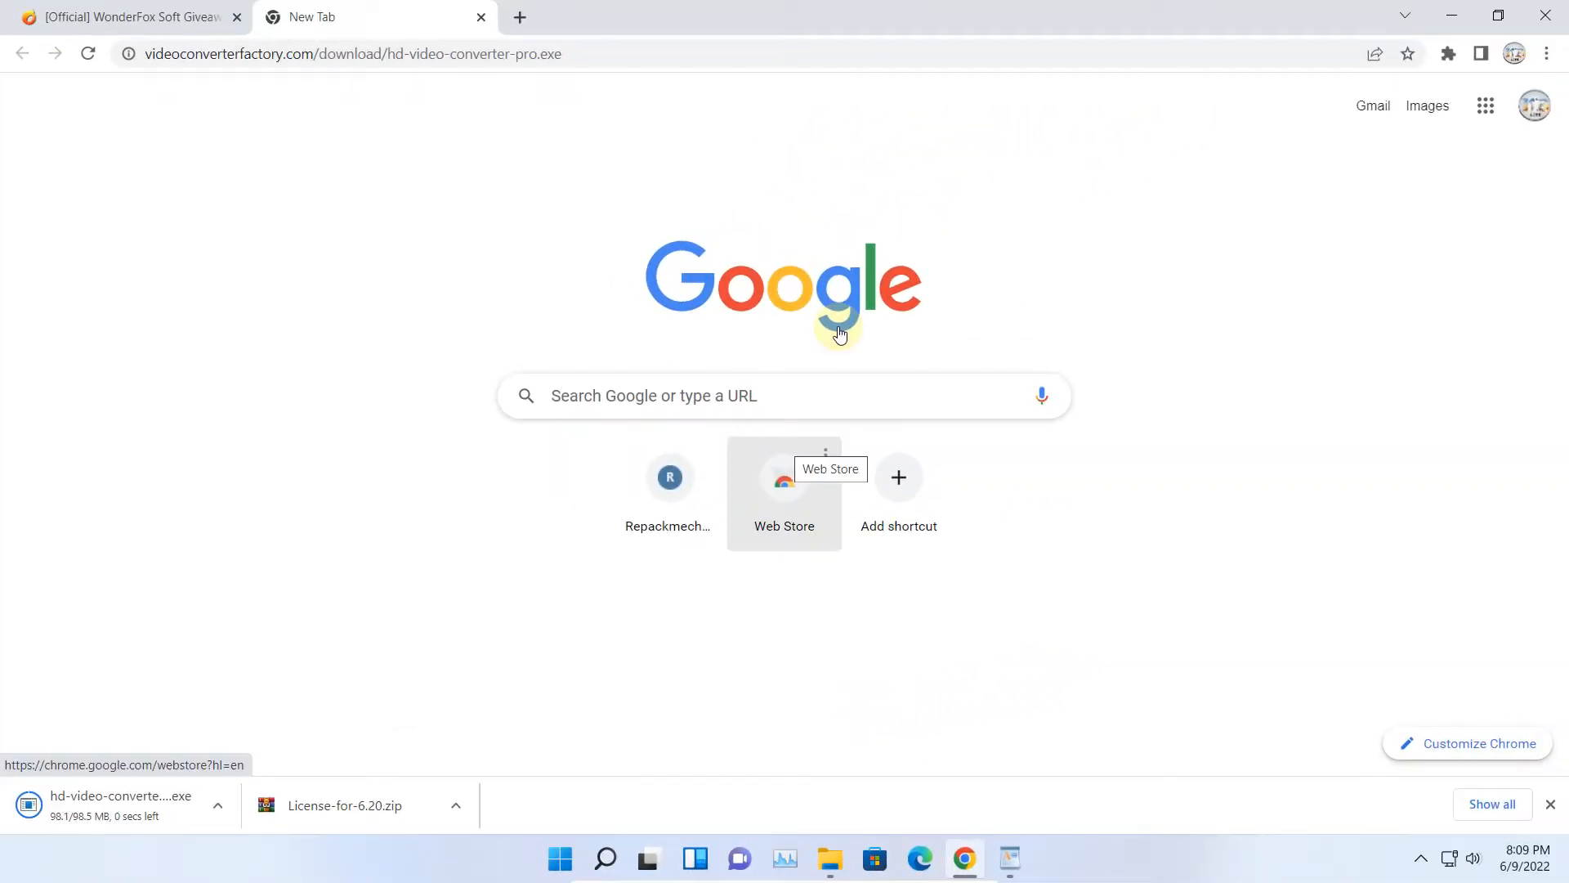
{"action": "mouse_move", "coordinate": [698, 368]}
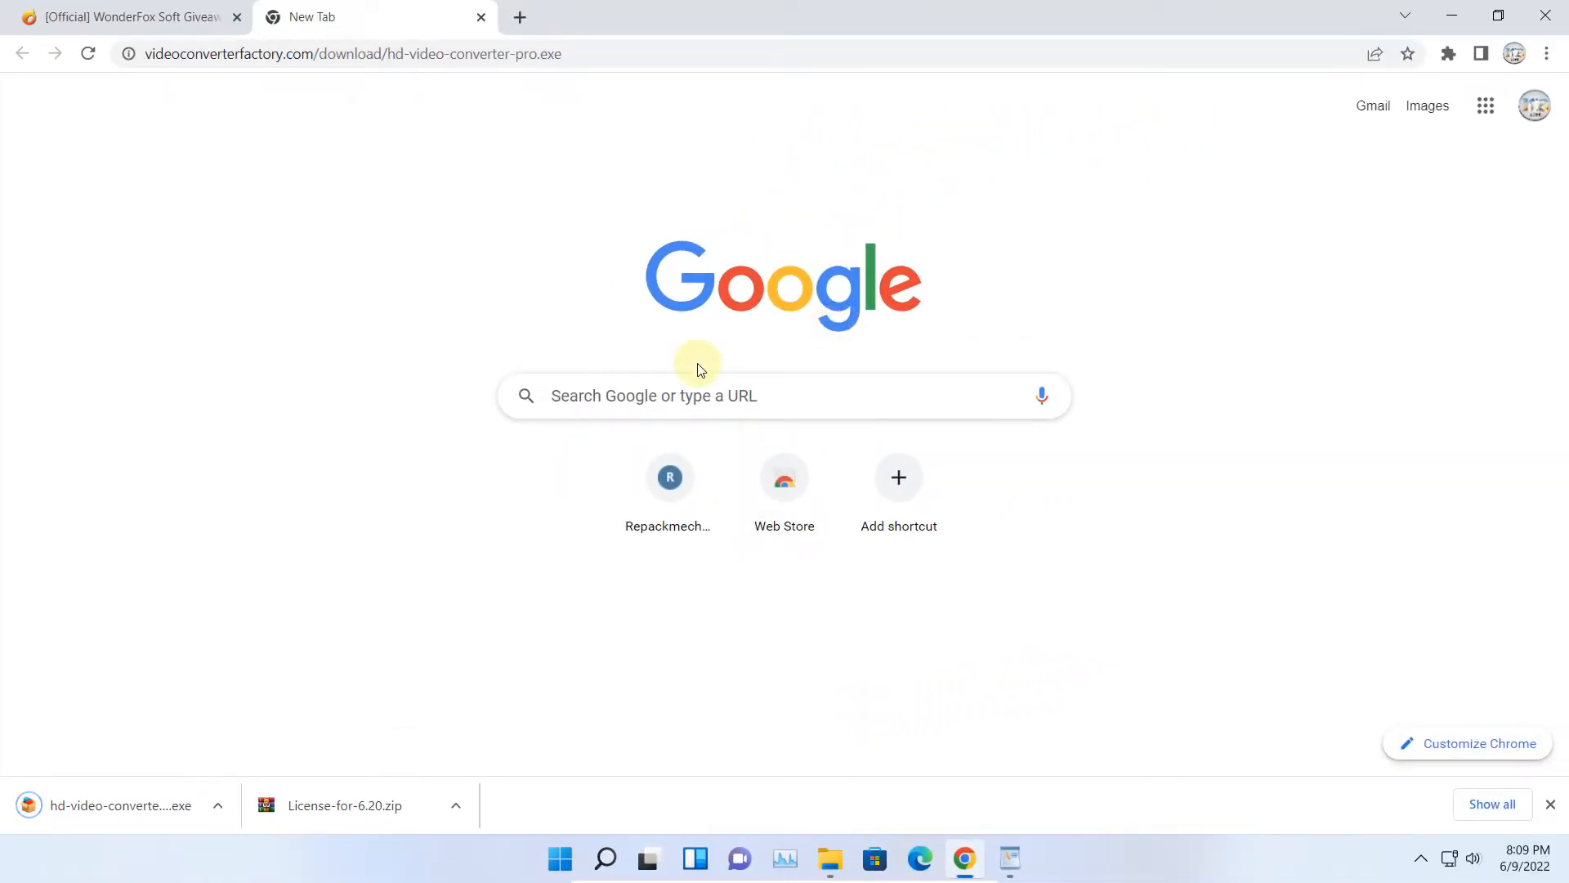
{"action": "mouse_move", "coordinate": [212, 492]}
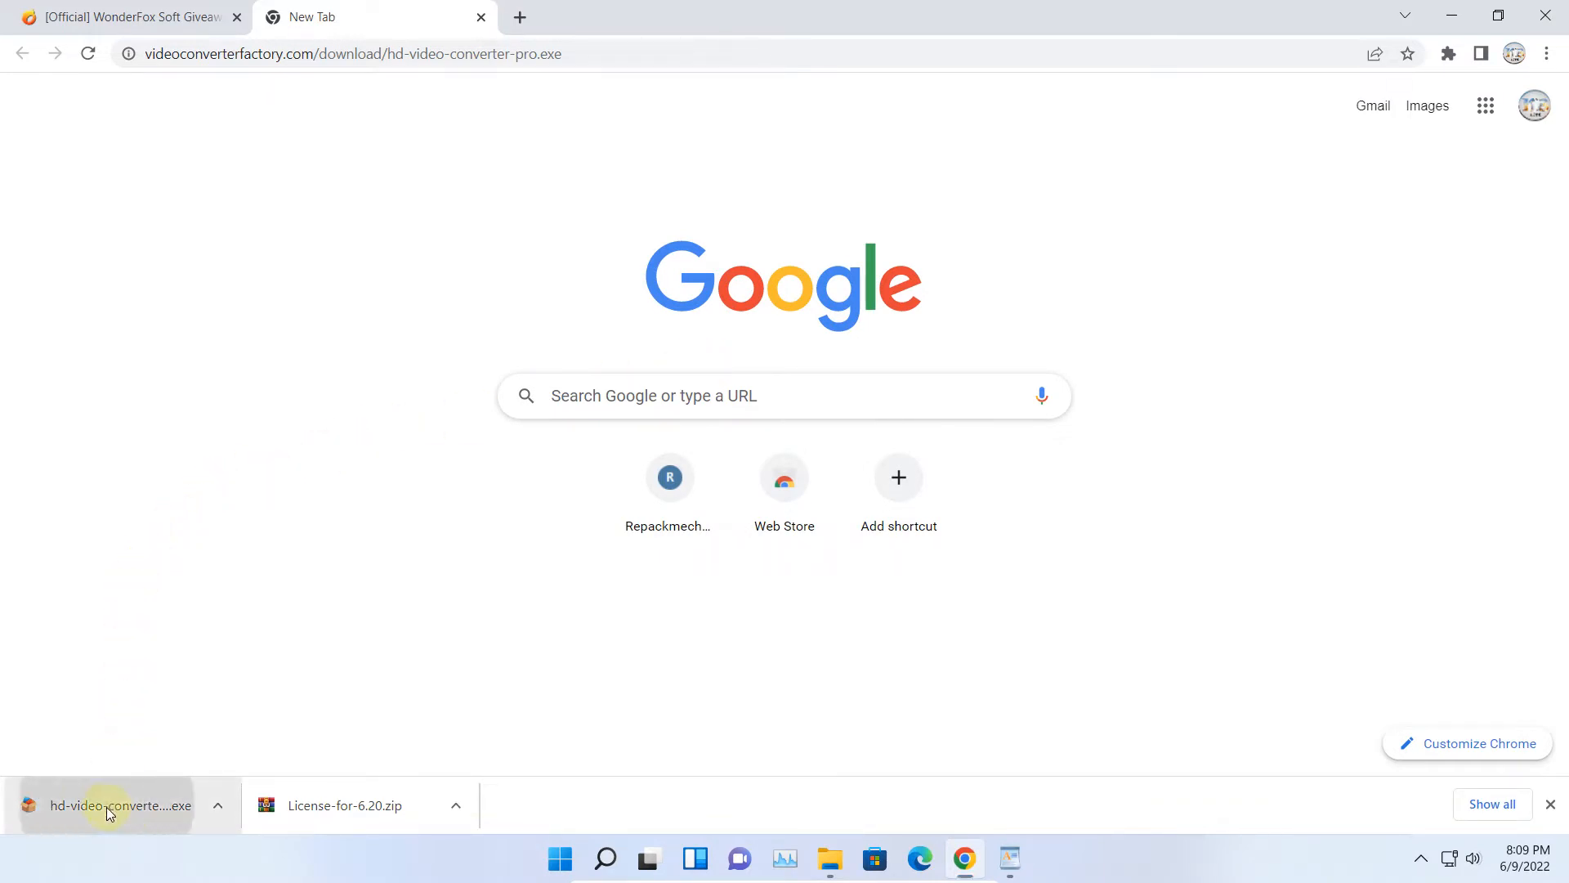
Step: Start the downloaded installer with UAC approval and English as setup language
{"action": "left_click", "coordinate": [110, 806]}
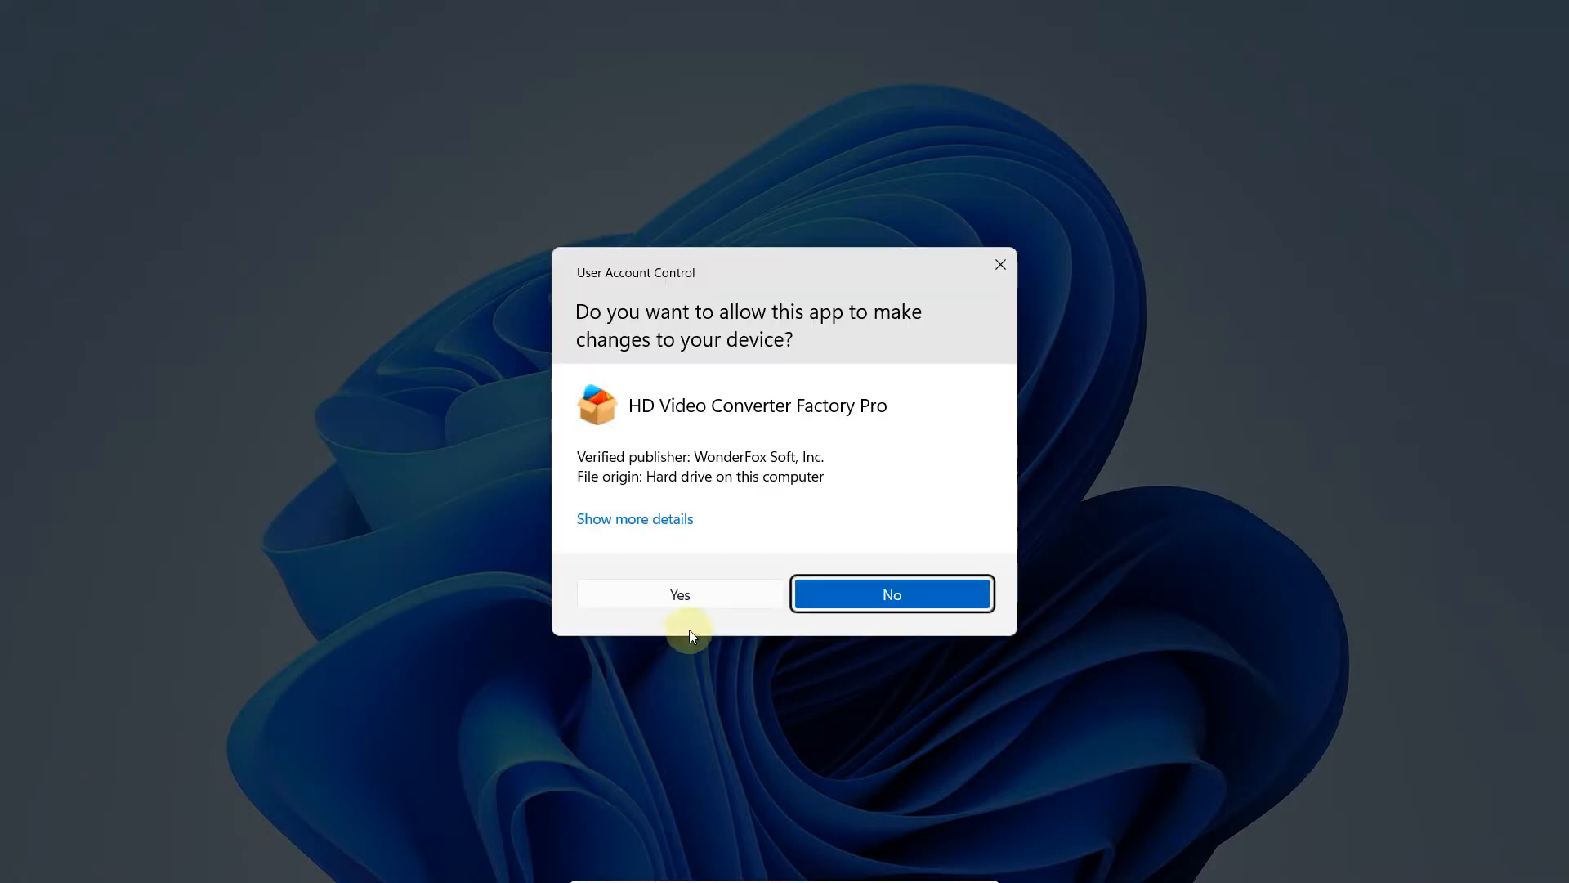
{"action": "left_click", "coordinate": [679, 594]}
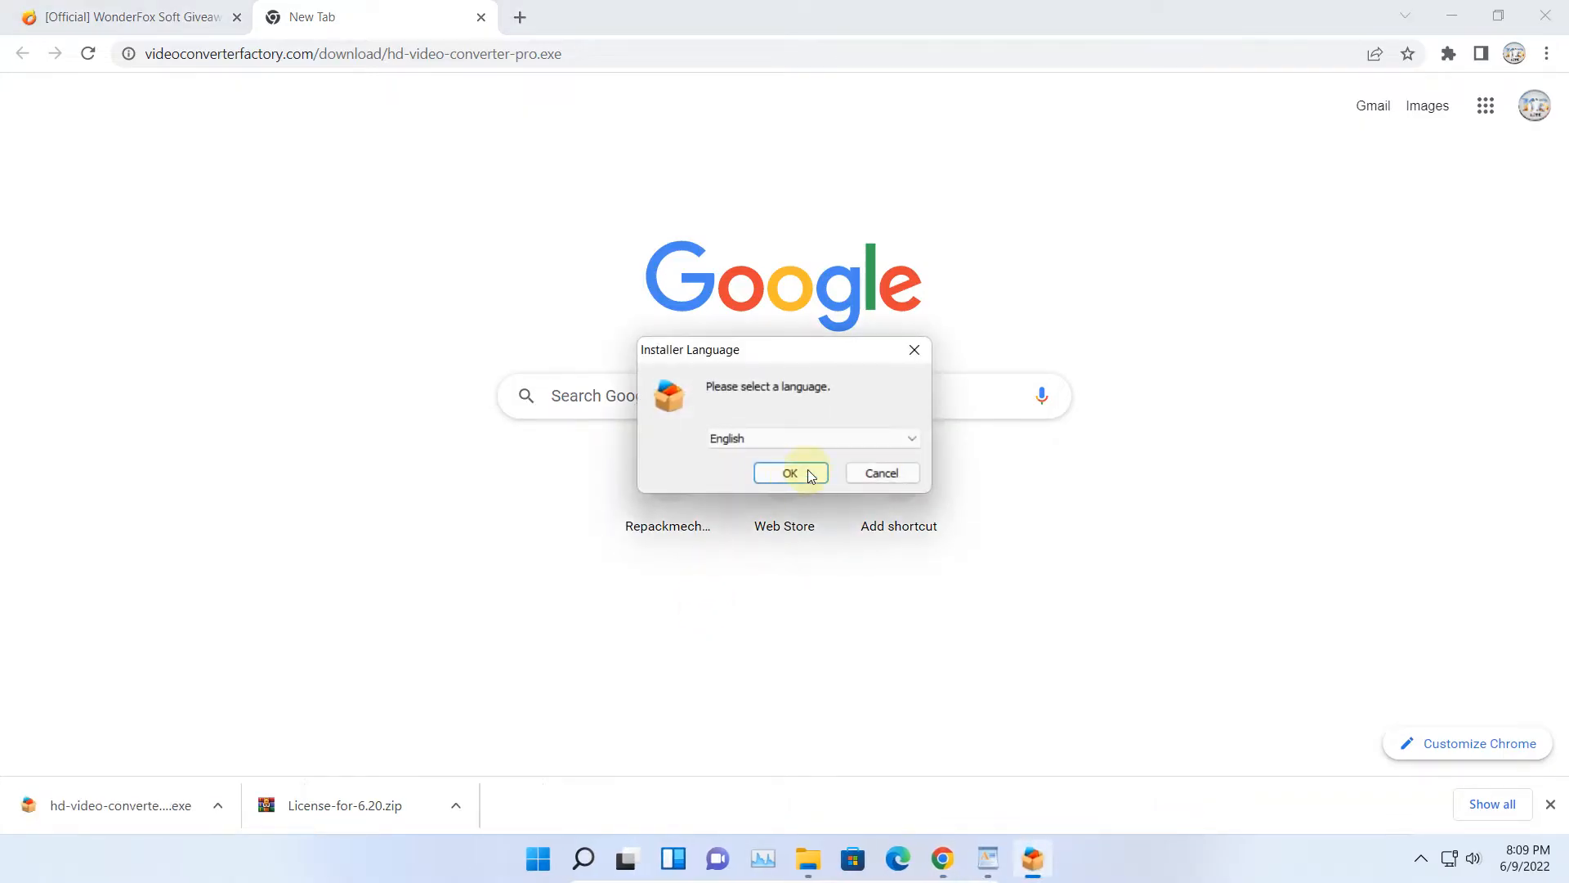
{"action": "left_click", "coordinate": [790, 473]}
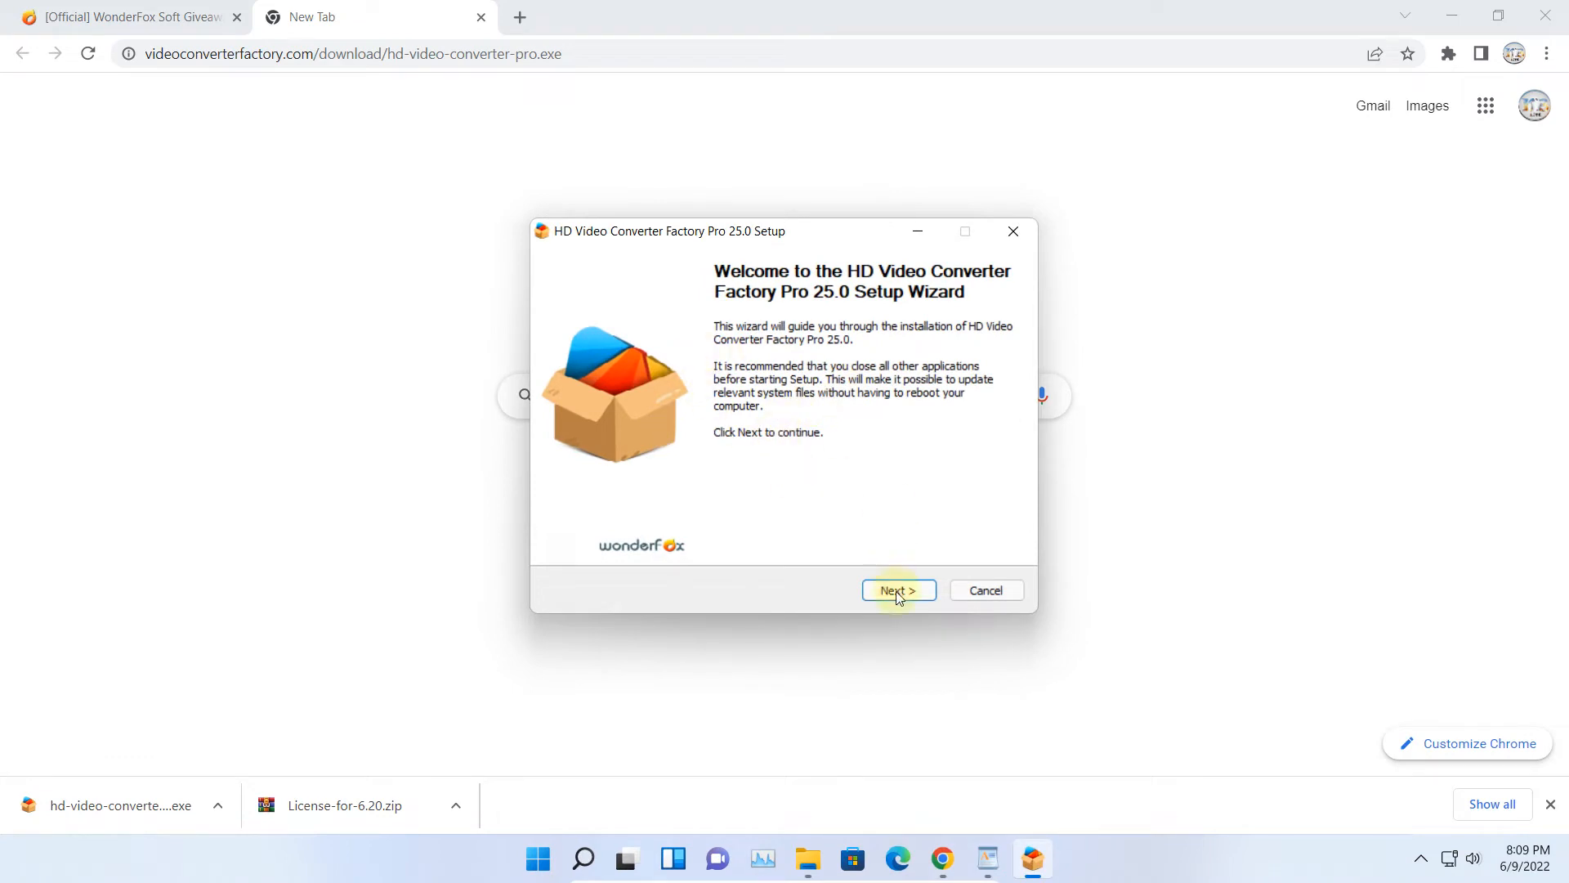
Step: Install HD Video Converter Factory Pro 25.0 to the default folder and finish setup
{"action": "left_click", "coordinate": [897, 590]}
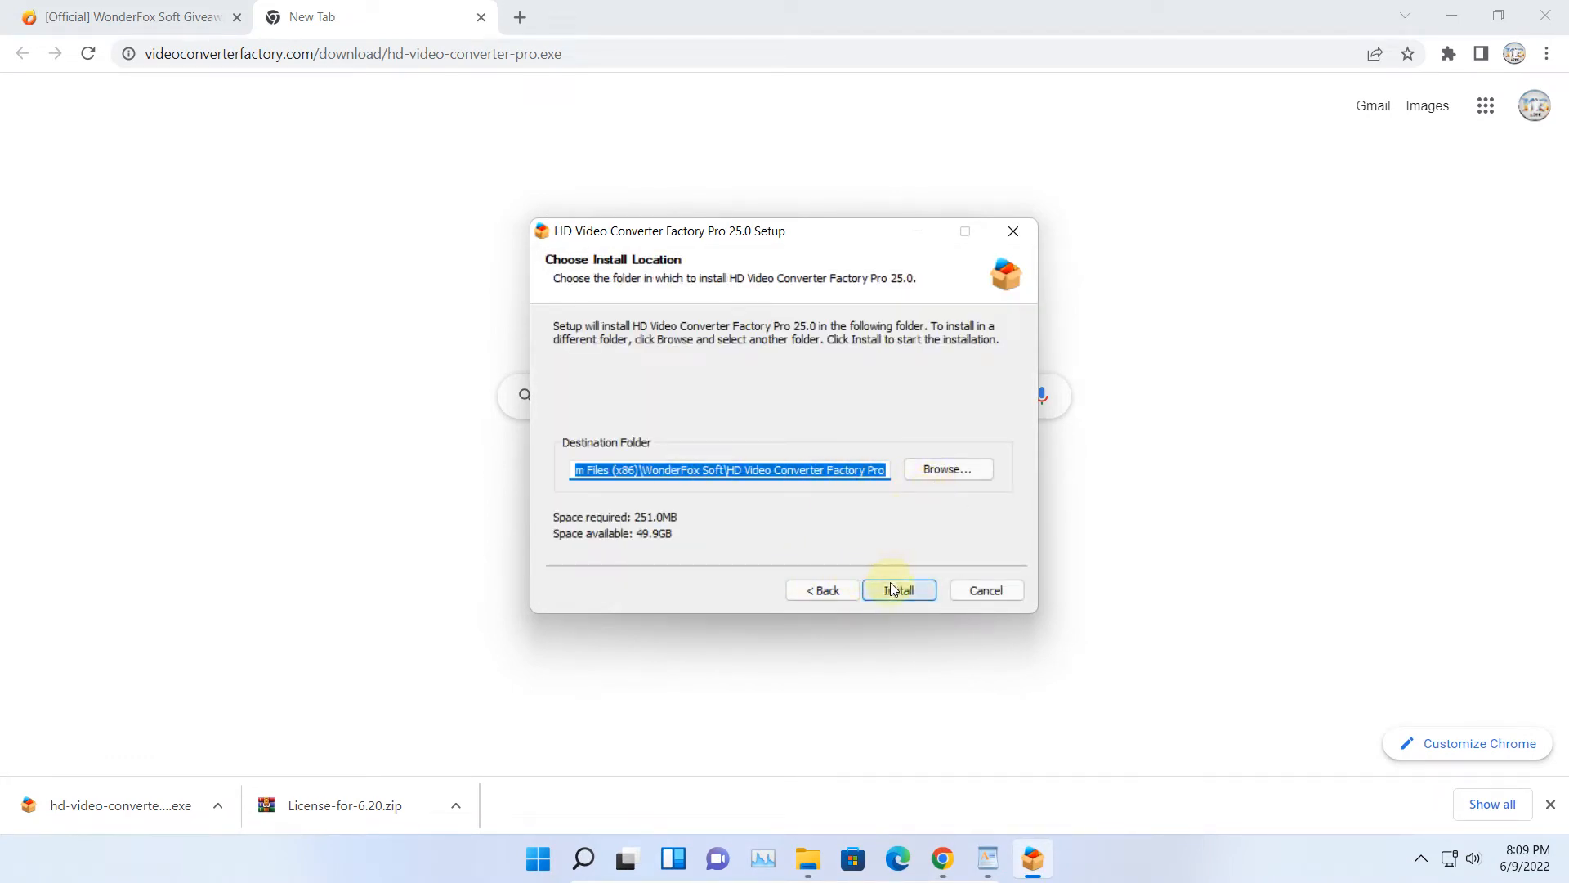
{"action": "left_click", "coordinate": [898, 590]}
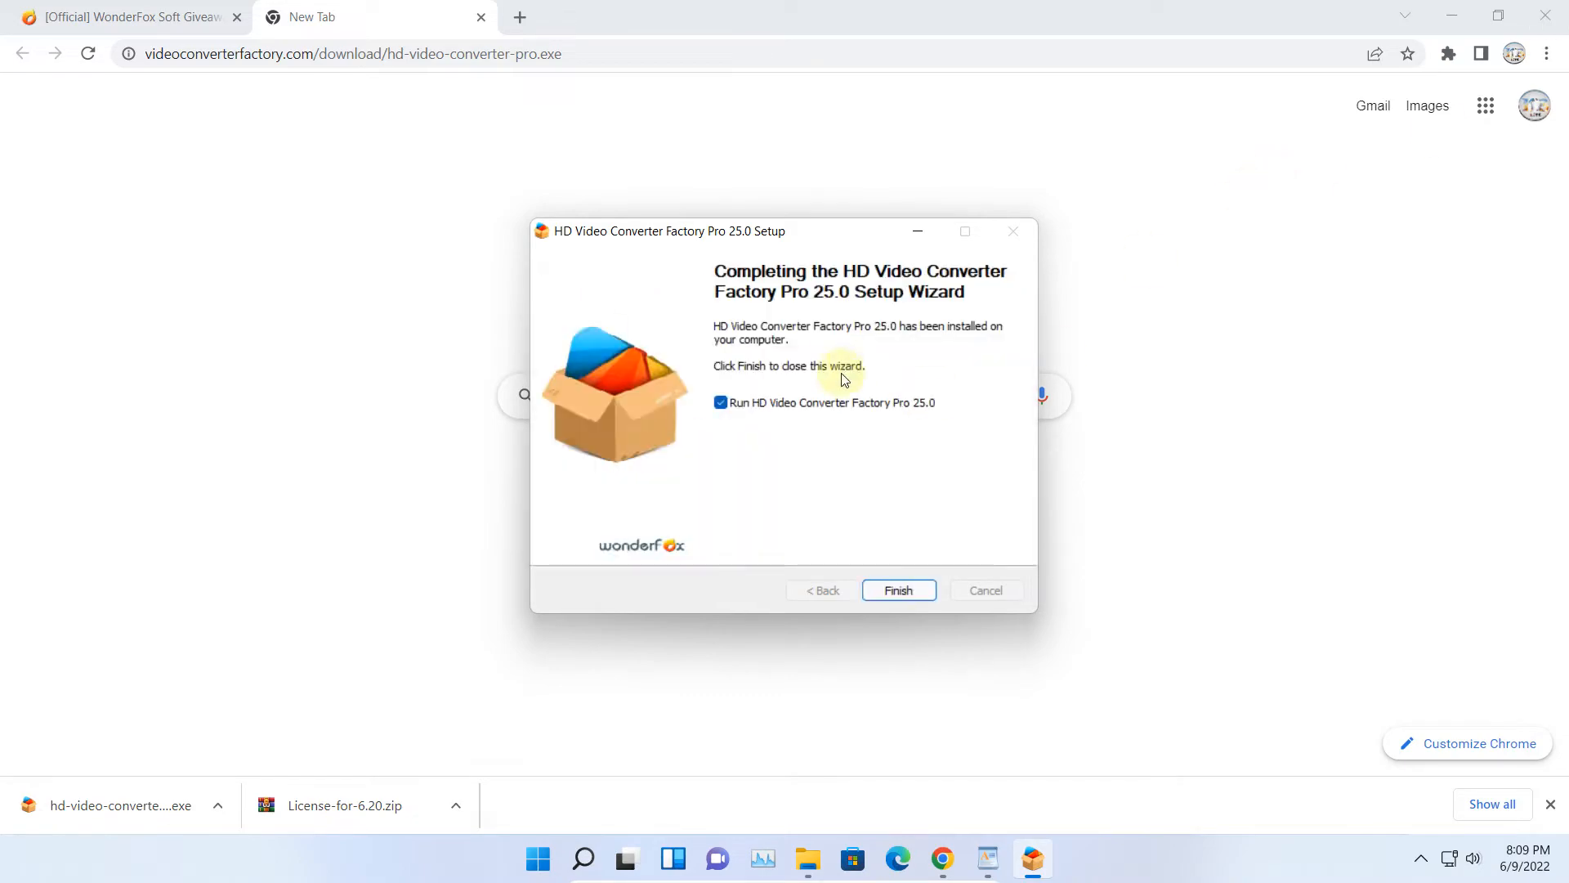
{"action": "left_click", "coordinate": [898, 590]}
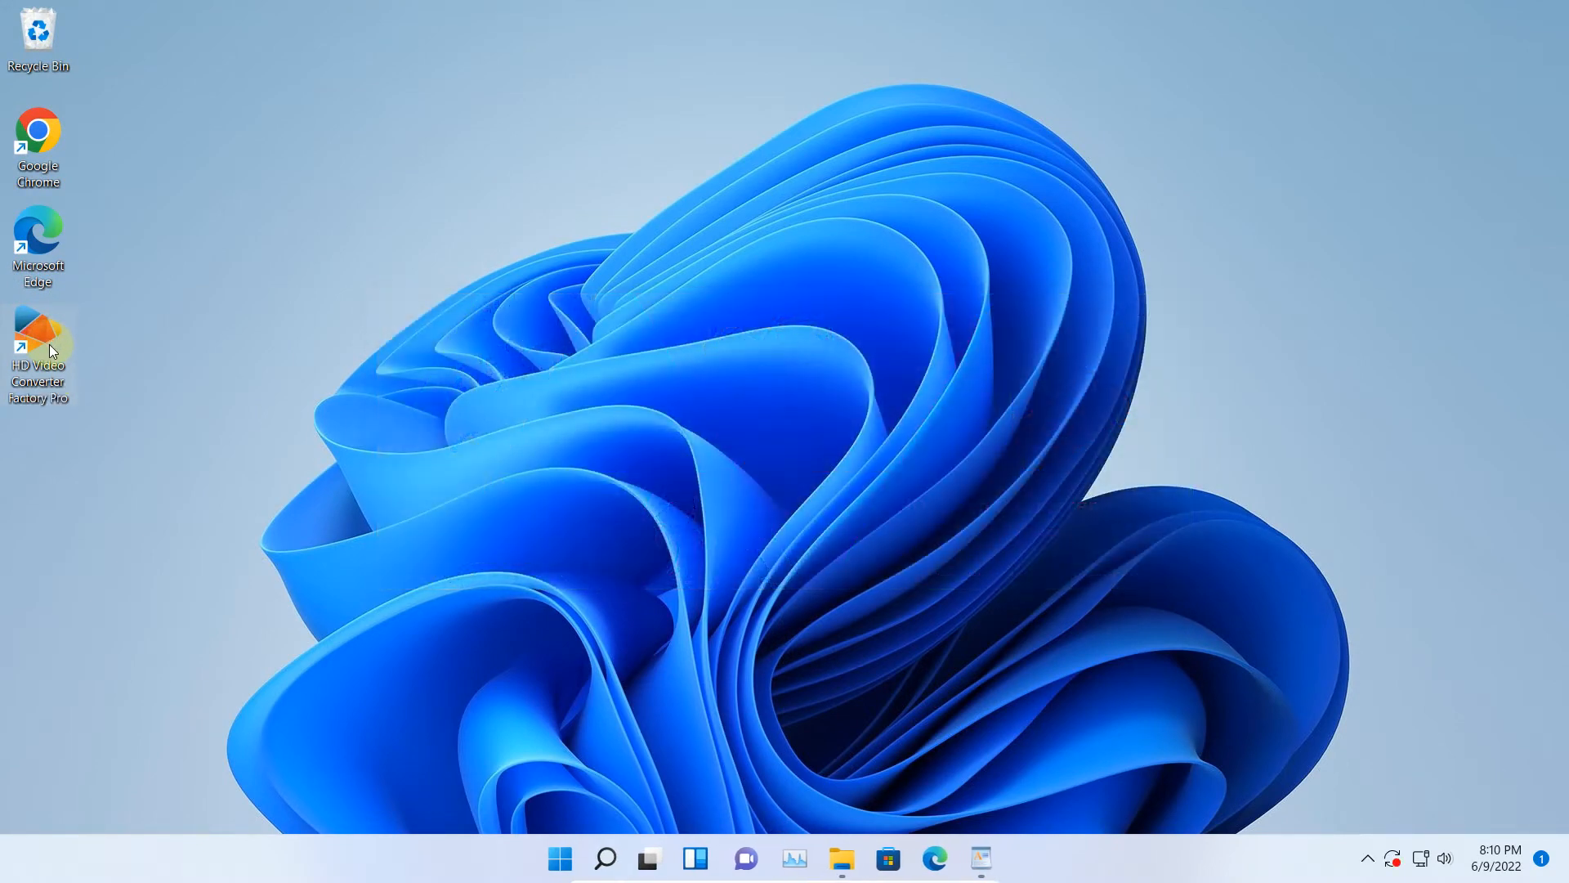
{"action": "double_click", "coordinate": [38, 335]}
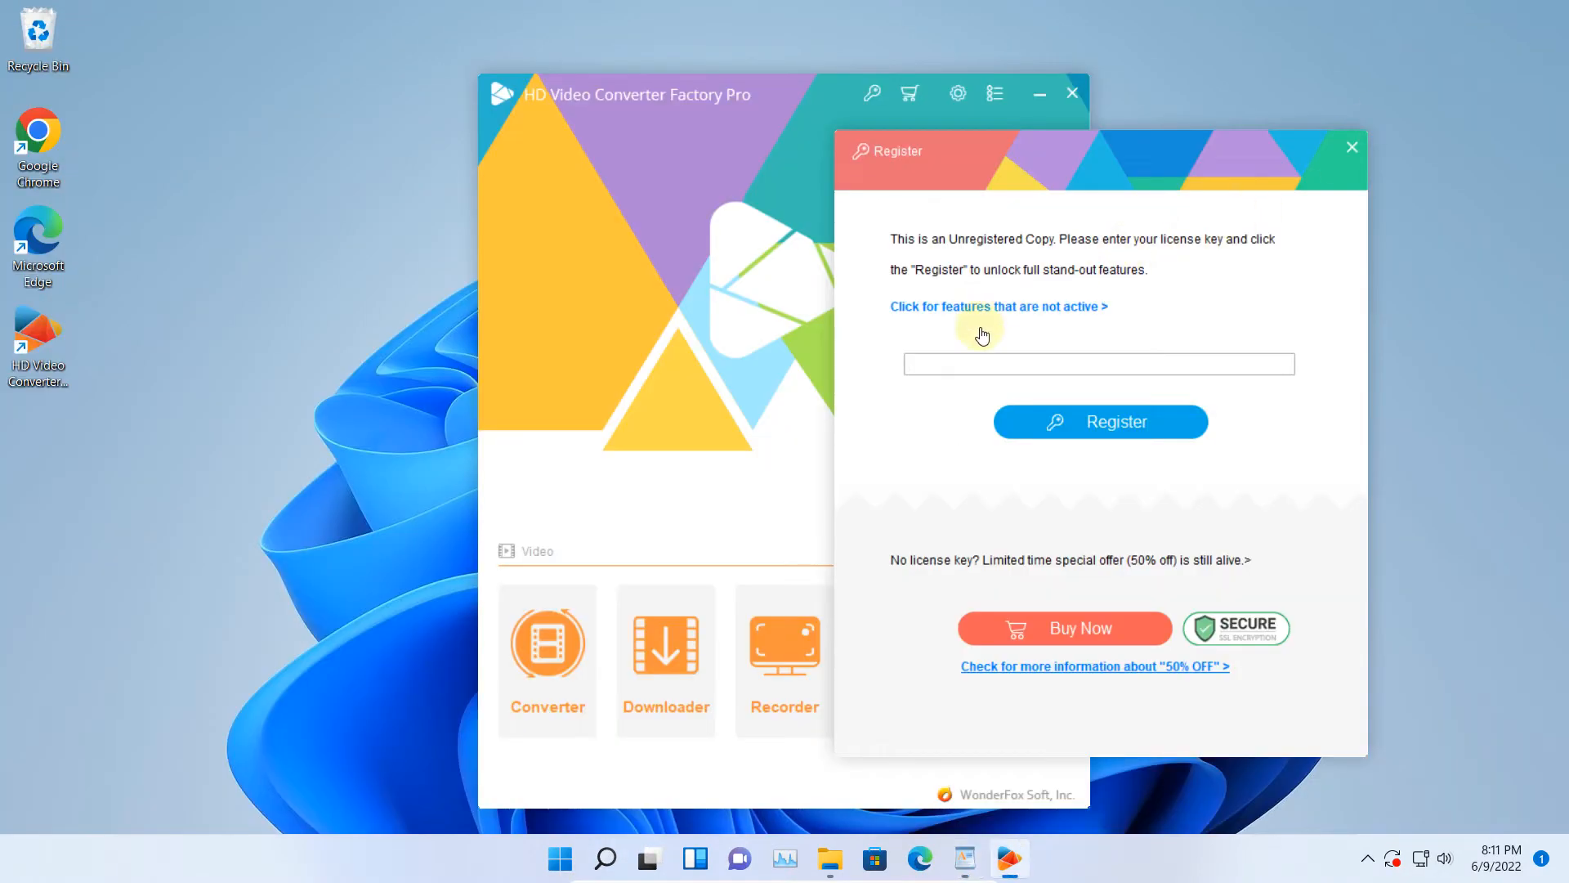
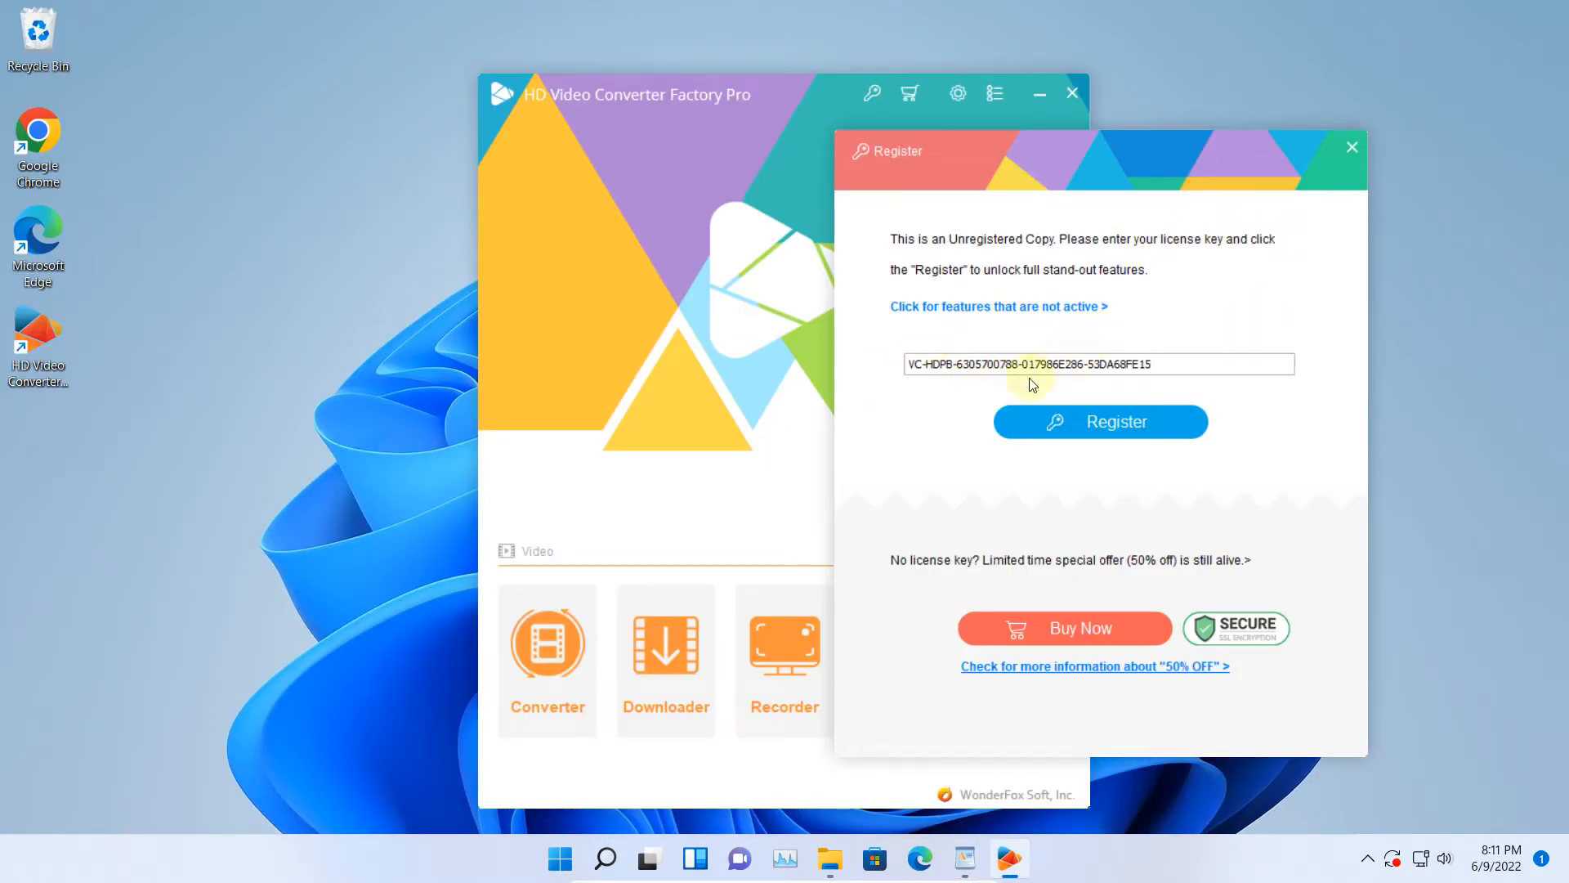
{"action": "left_click", "coordinate": [1100, 421]}
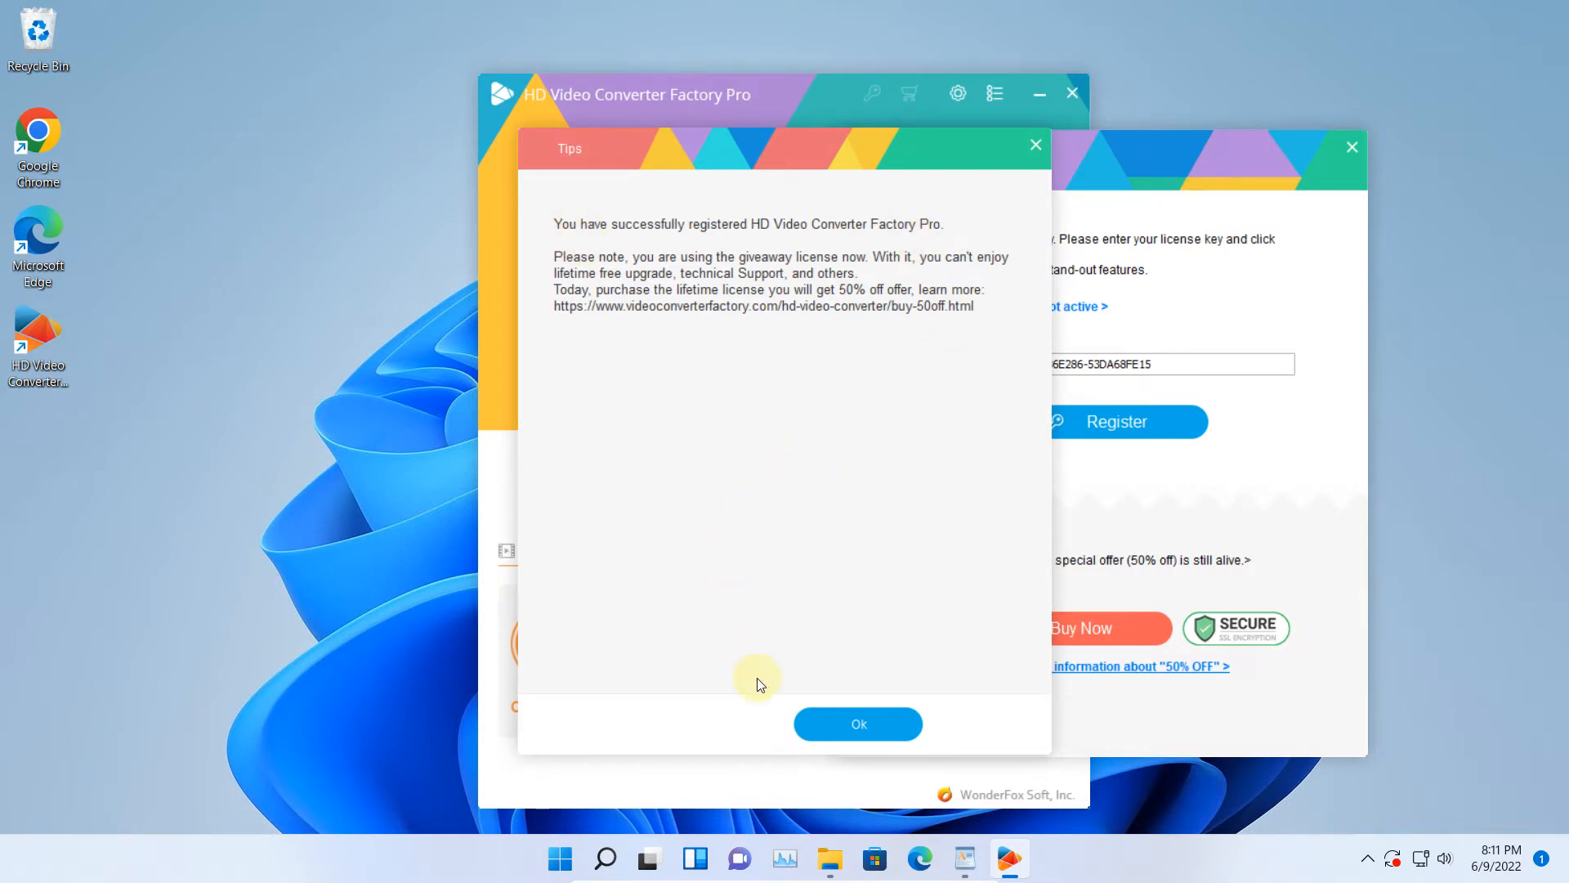
{"action": "left_click", "coordinate": [858, 724]}
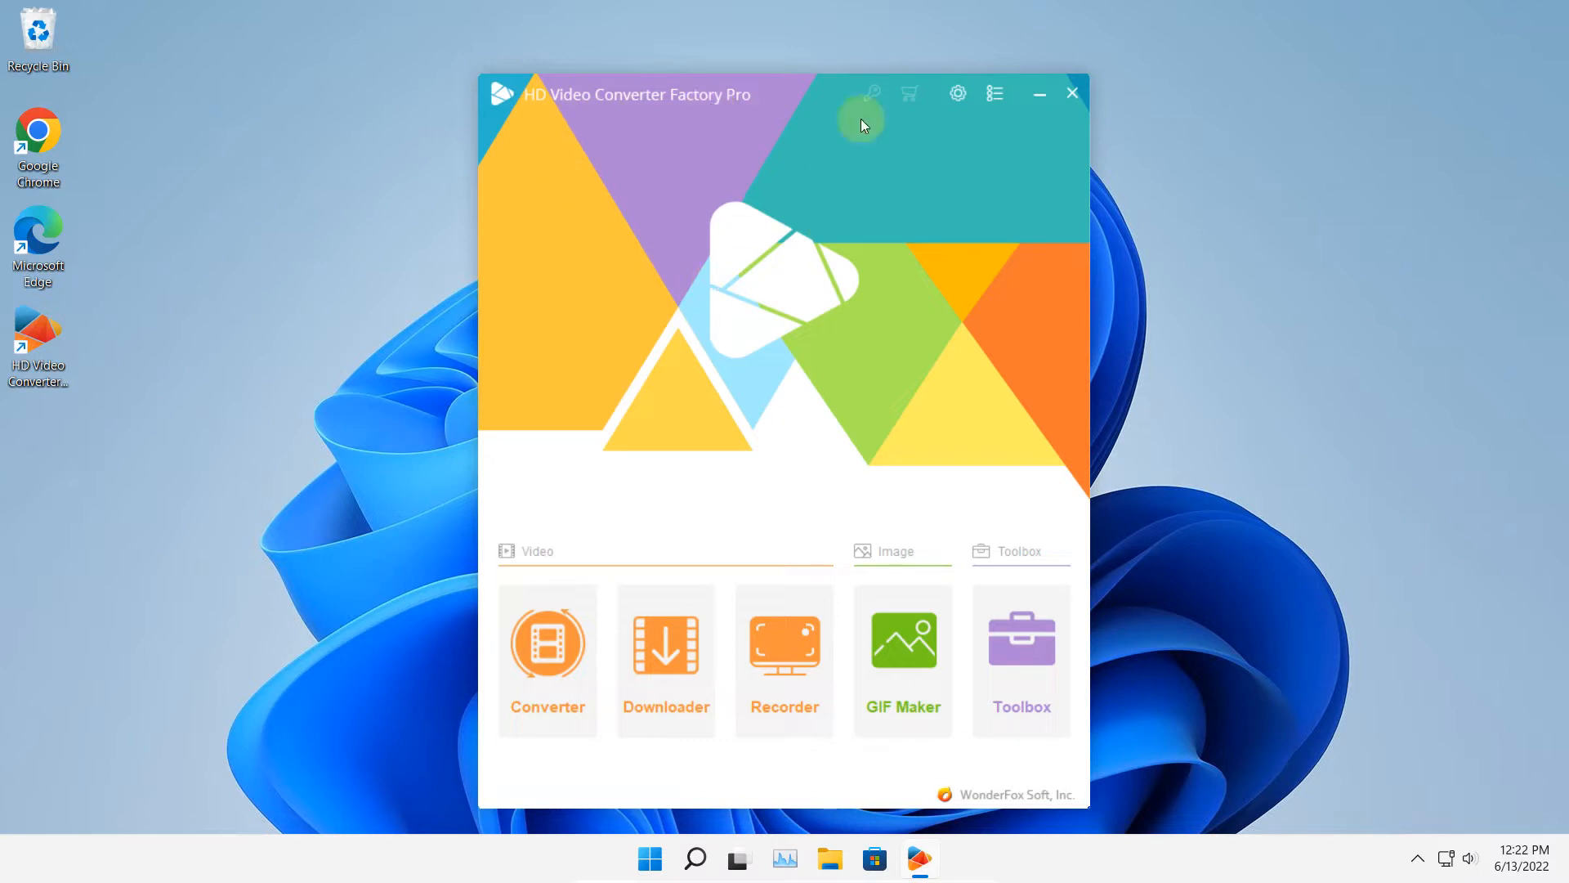
{"action": "mouse_move", "coordinate": [1108, 800]}
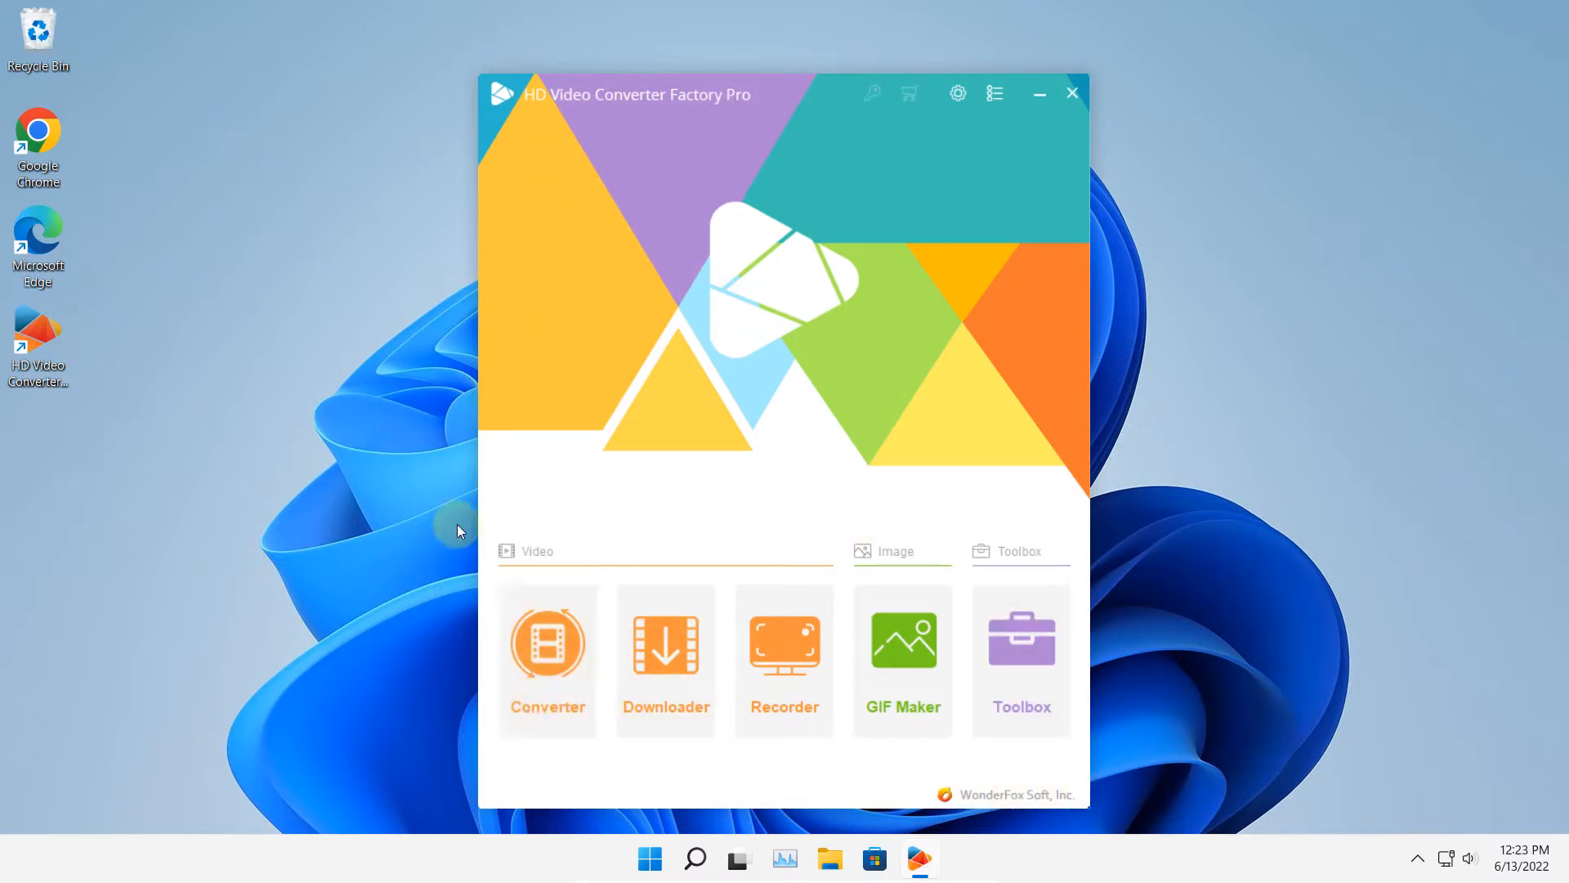
{"action": "mouse_move", "coordinate": [432, 651]}
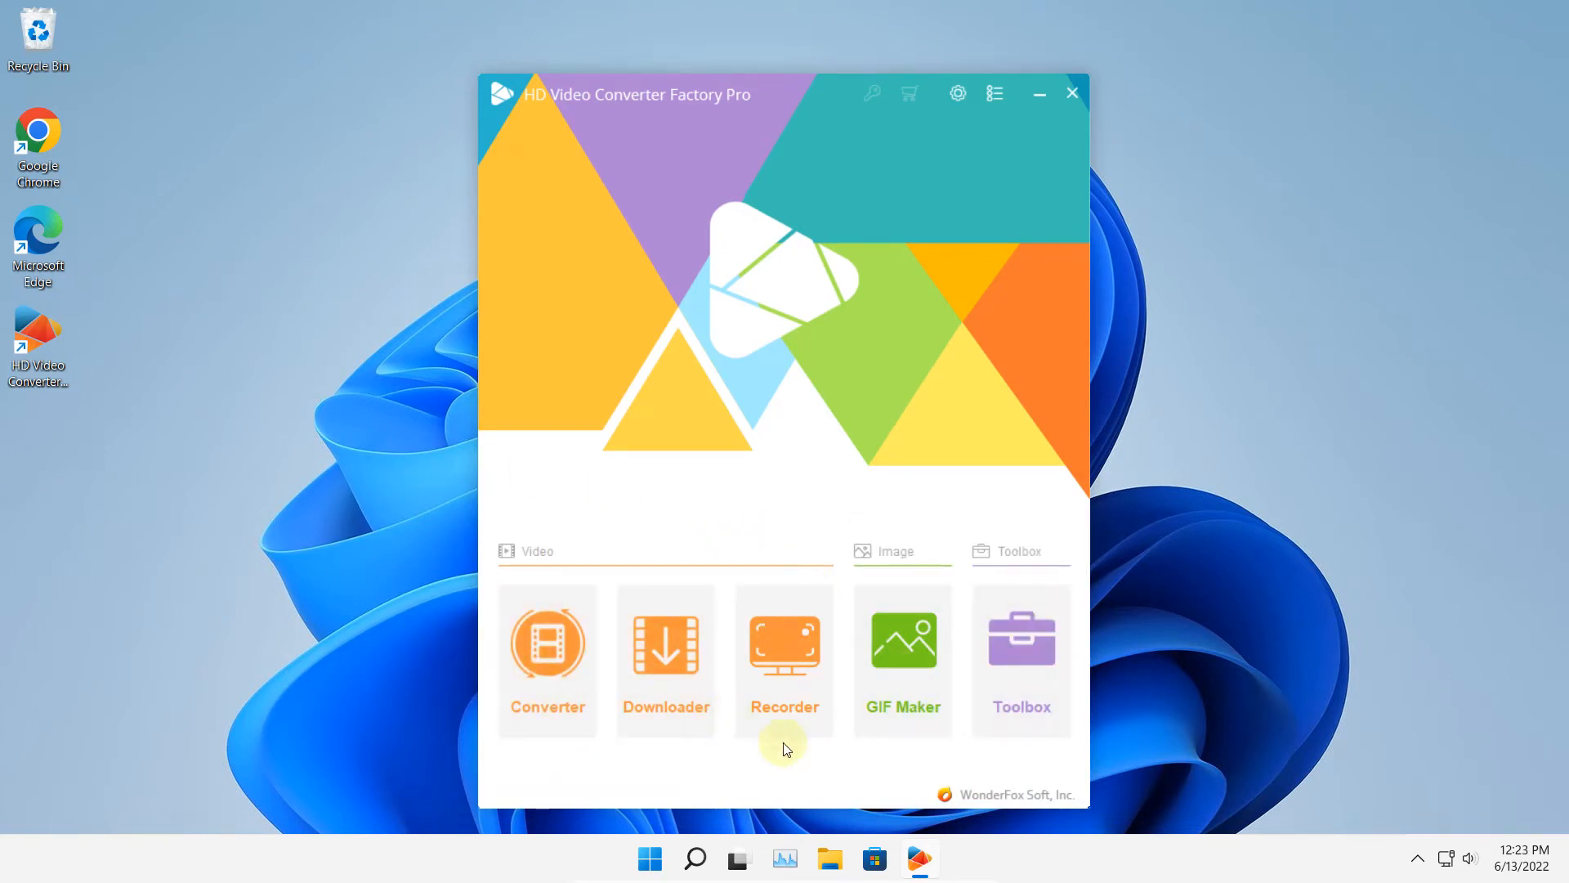
Step: Set MP3 as the Video Converter output format and bring up the source MP4 folder
{"action": "left_click", "coordinate": [547, 651]}
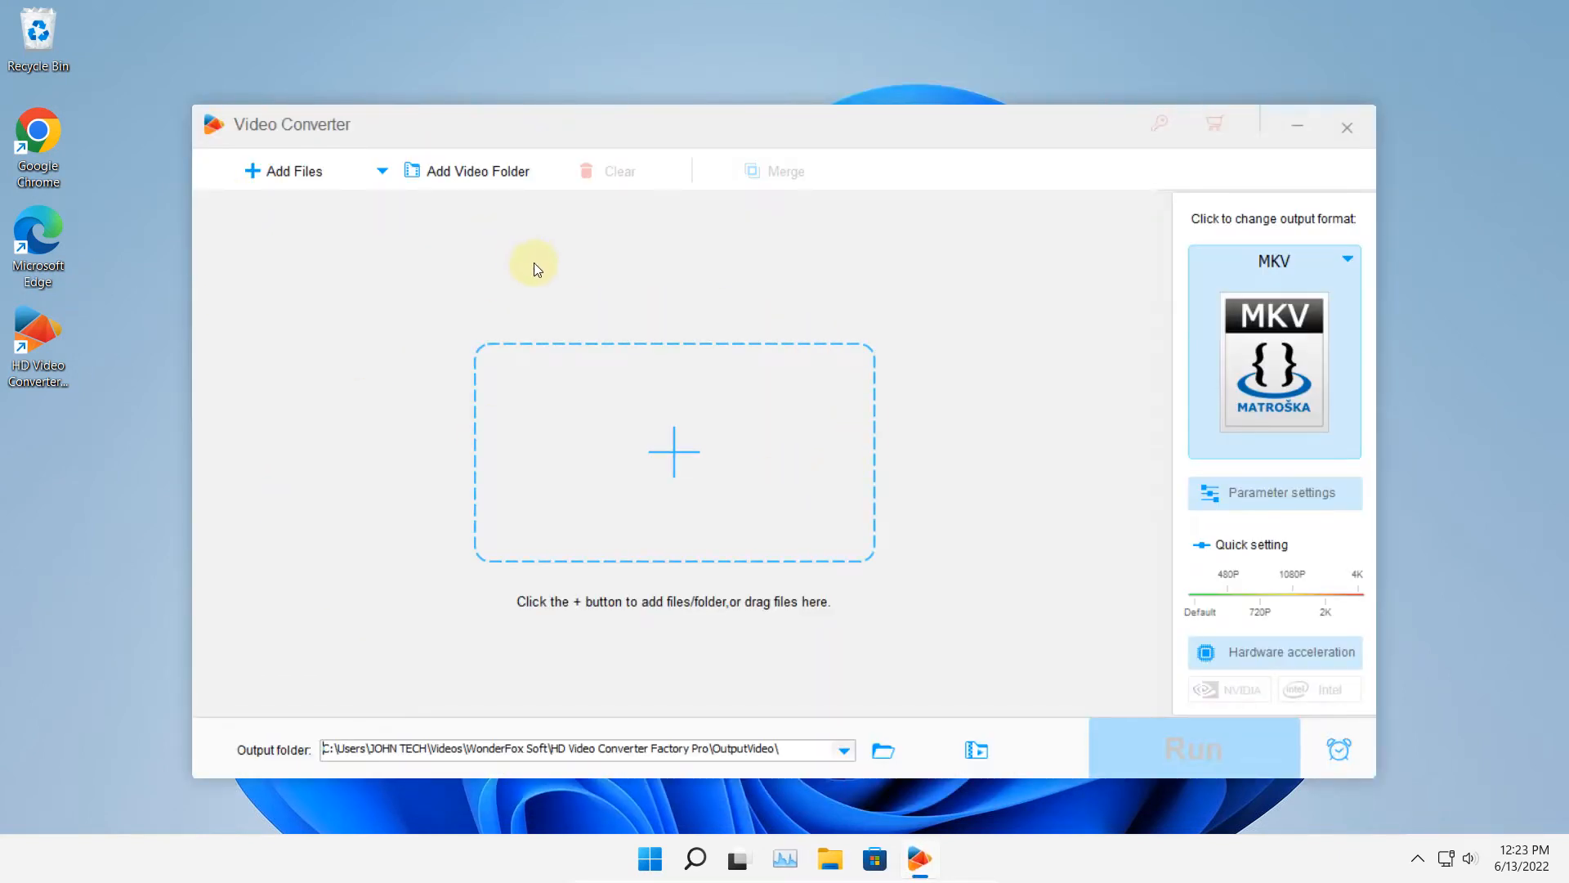
{"action": "mouse_move", "coordinate": [1208, 334]}
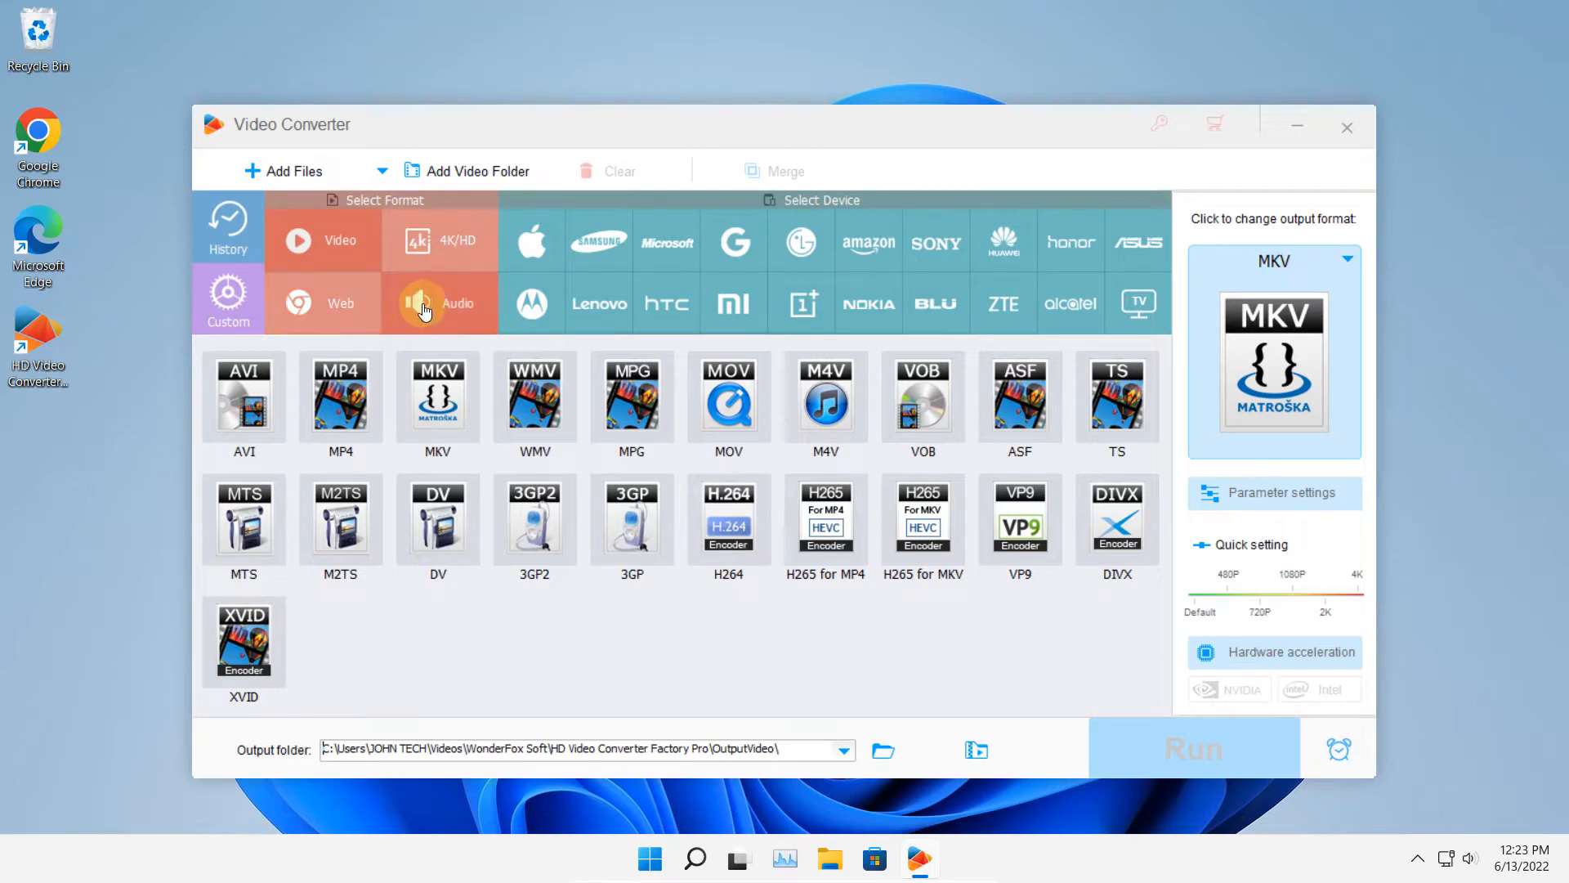
{"action": "left_click", "coordinate": [438, 304]}
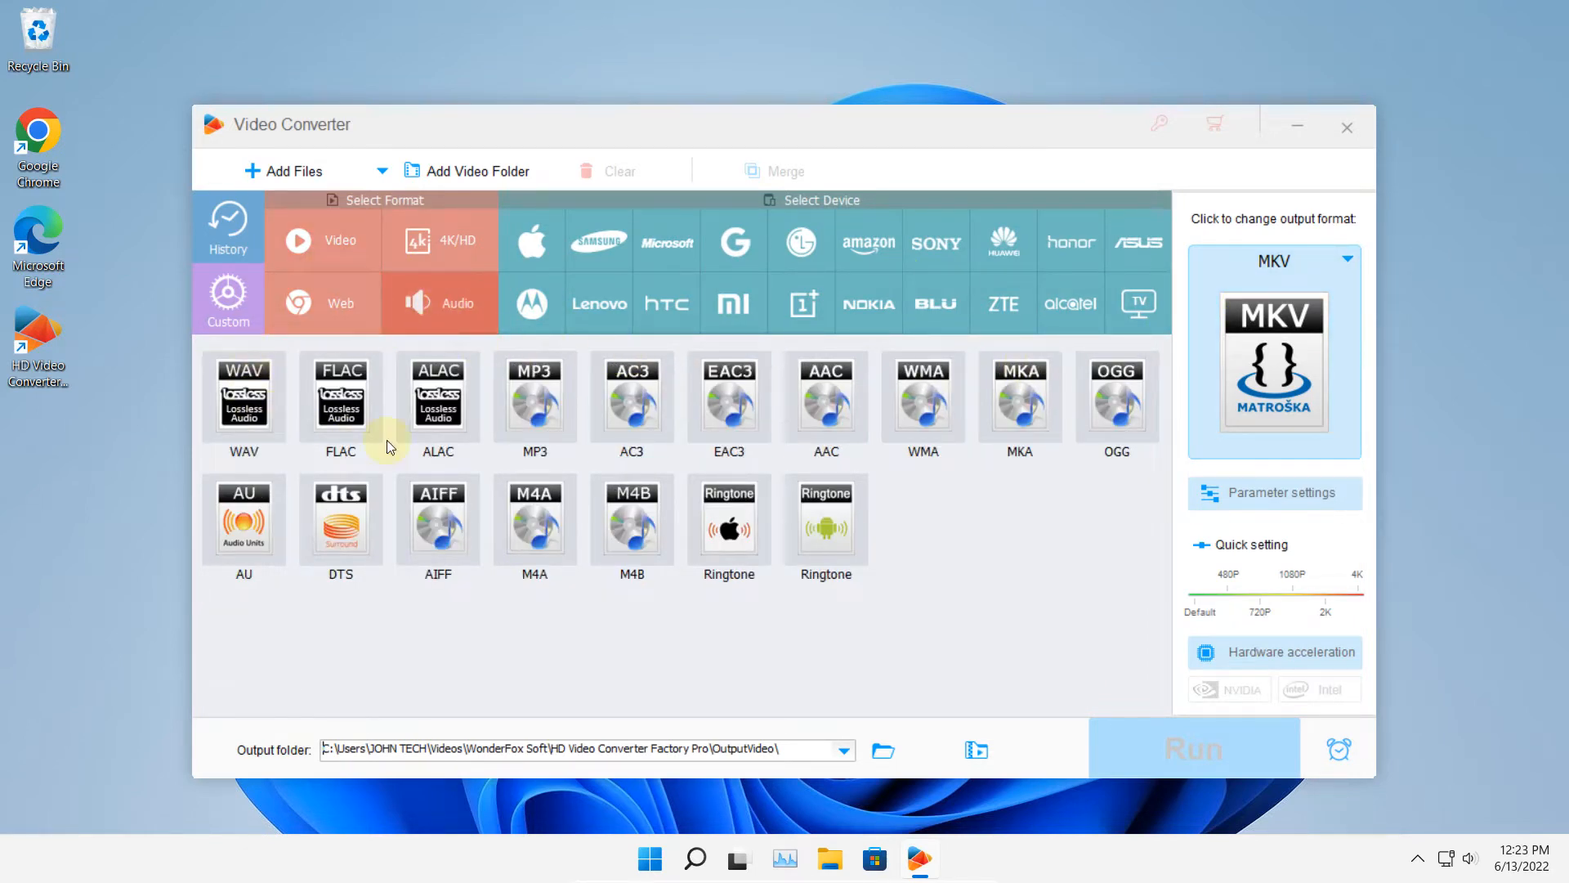
{"action": "left_click", "coordinate": [533, 401]}
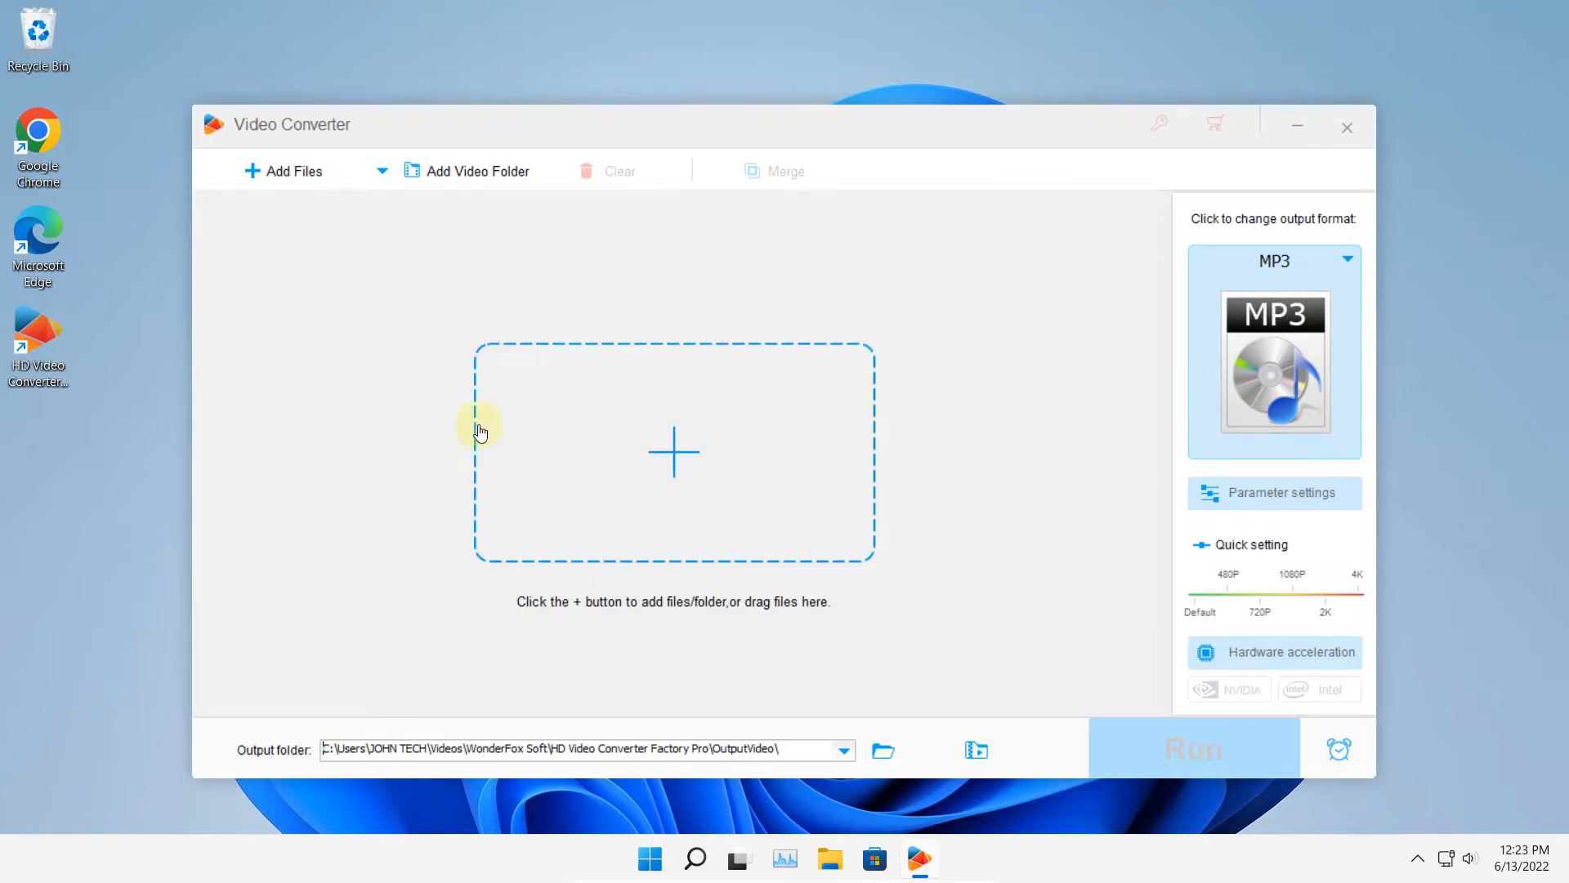
{"action": "left_click", "coordinate": [673, 451]}
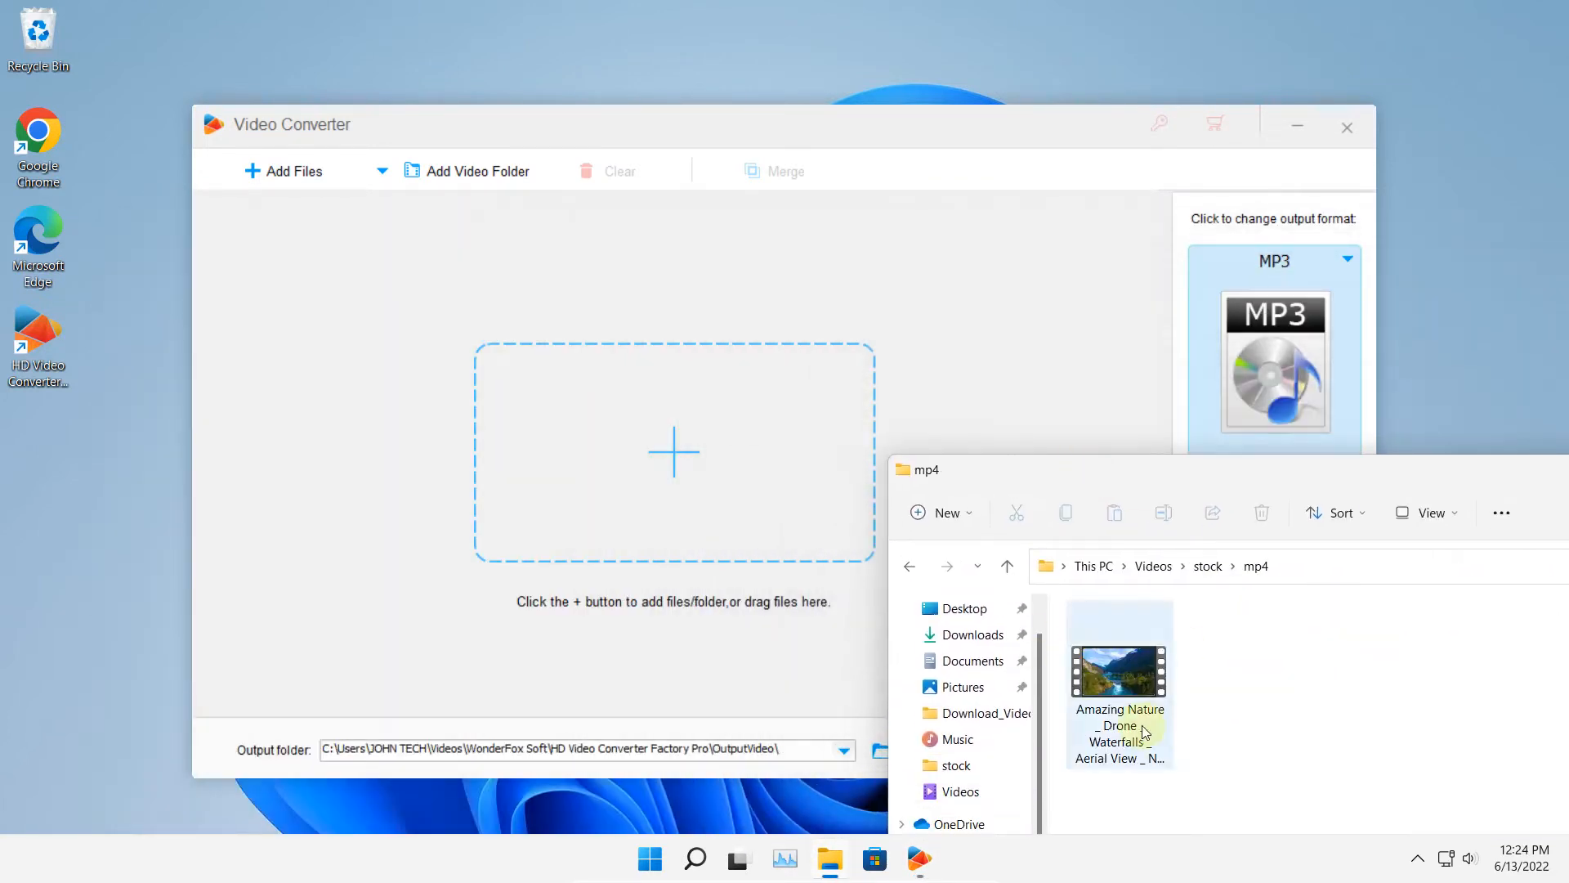
Step: Load the drone waterfalls MP4 and confirm its 160 kbps MP3 parameter settings
{"action": "left_click_drag", "start_coordinate": [1118, 665], "coordinate": [674, 452]}
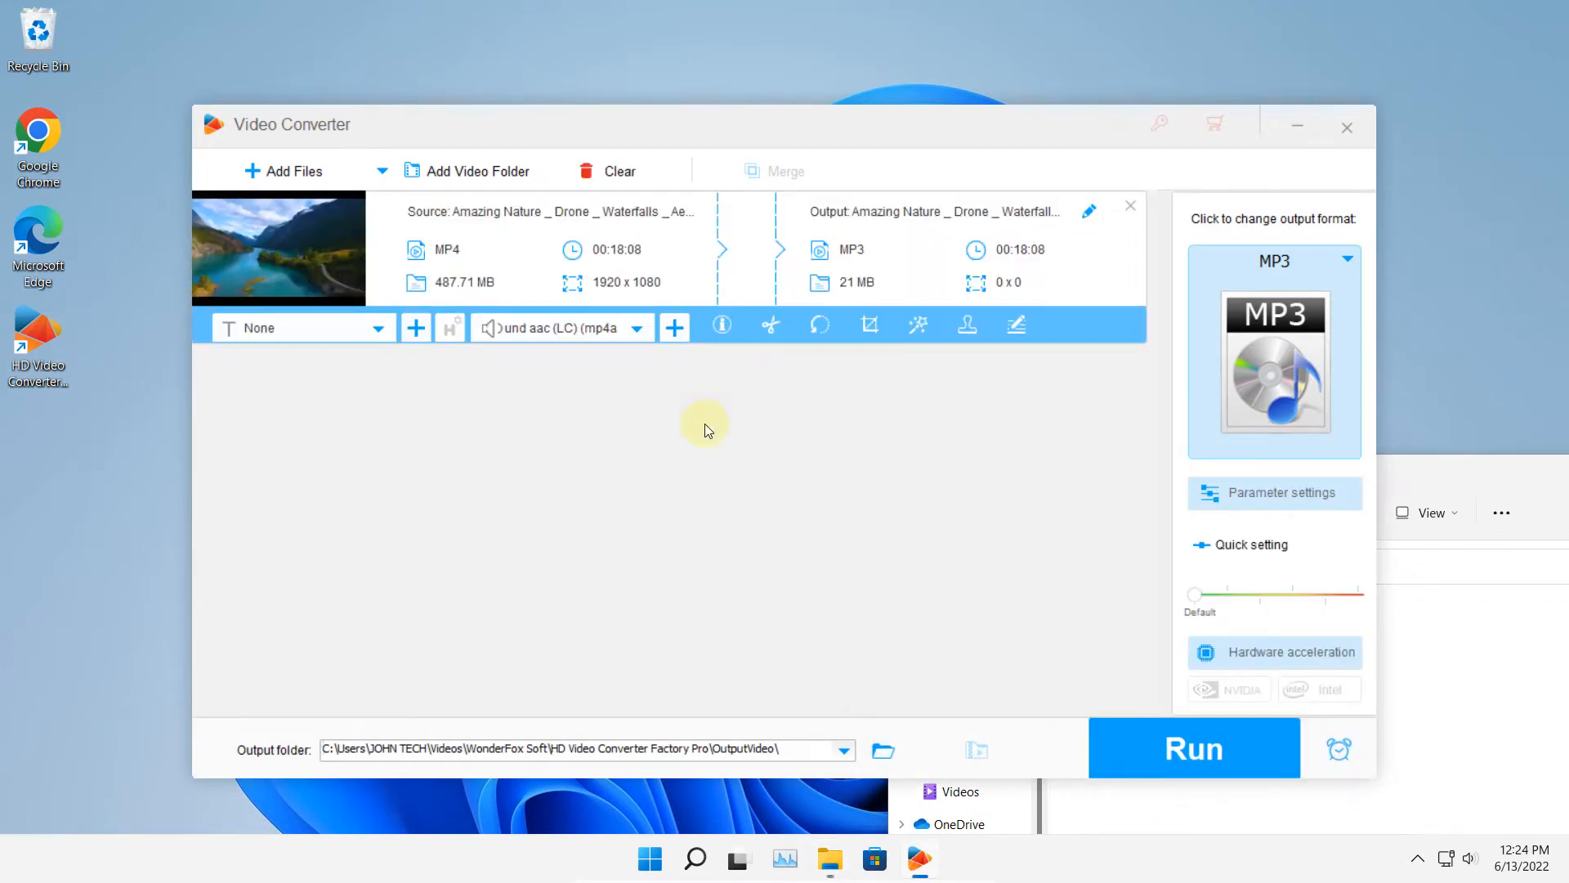
{"action": "mouse_move", "coordinate": [1249, 502]}
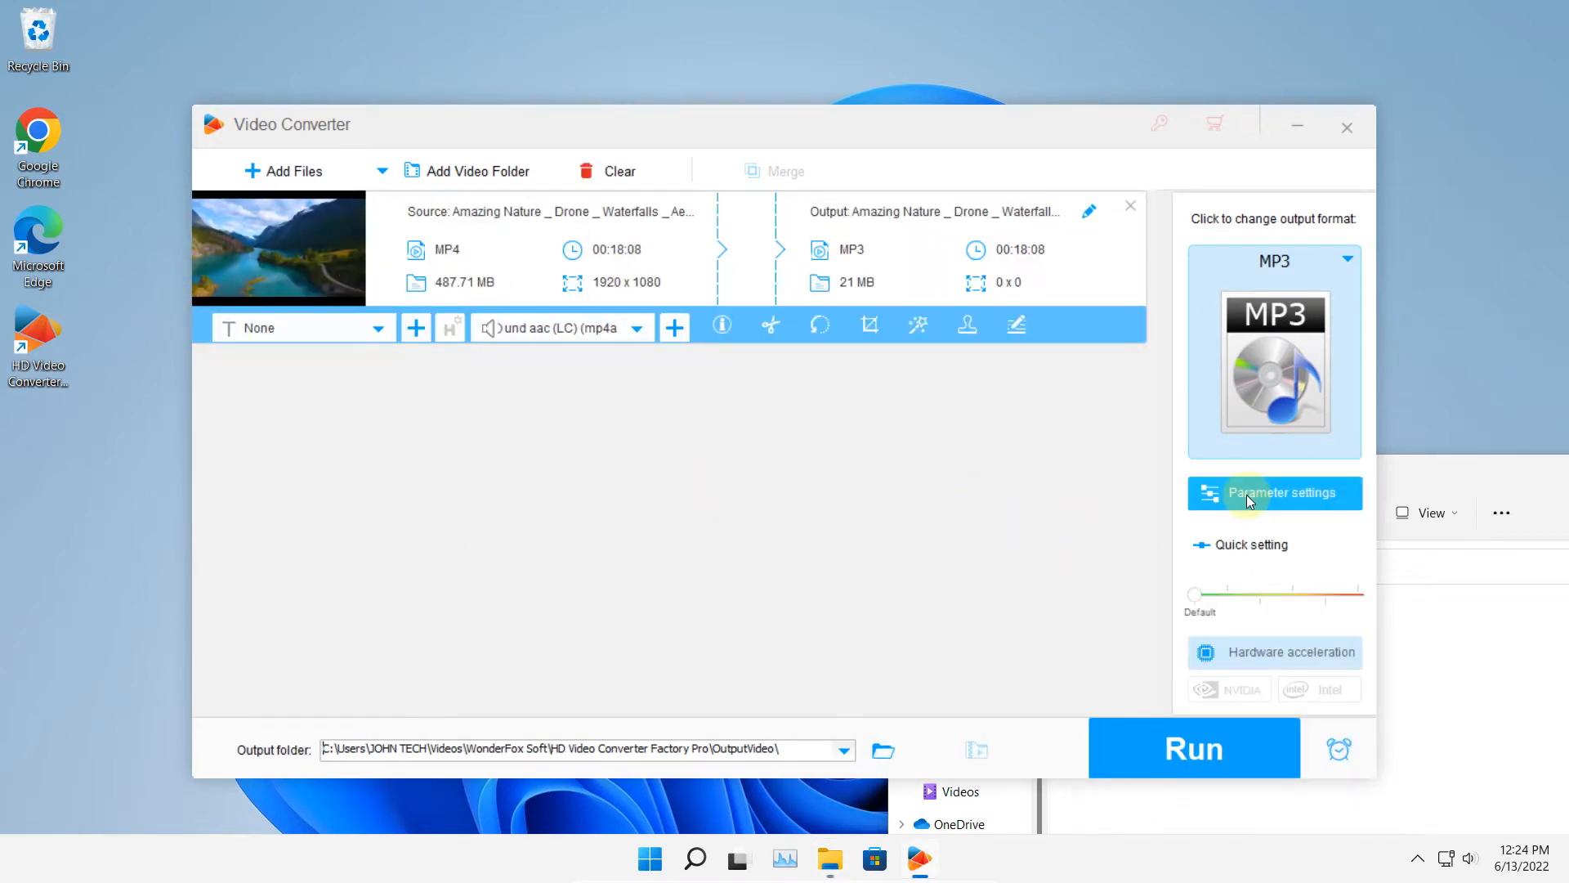
{"action": "left_click", "coordinate": [1273, 492]}
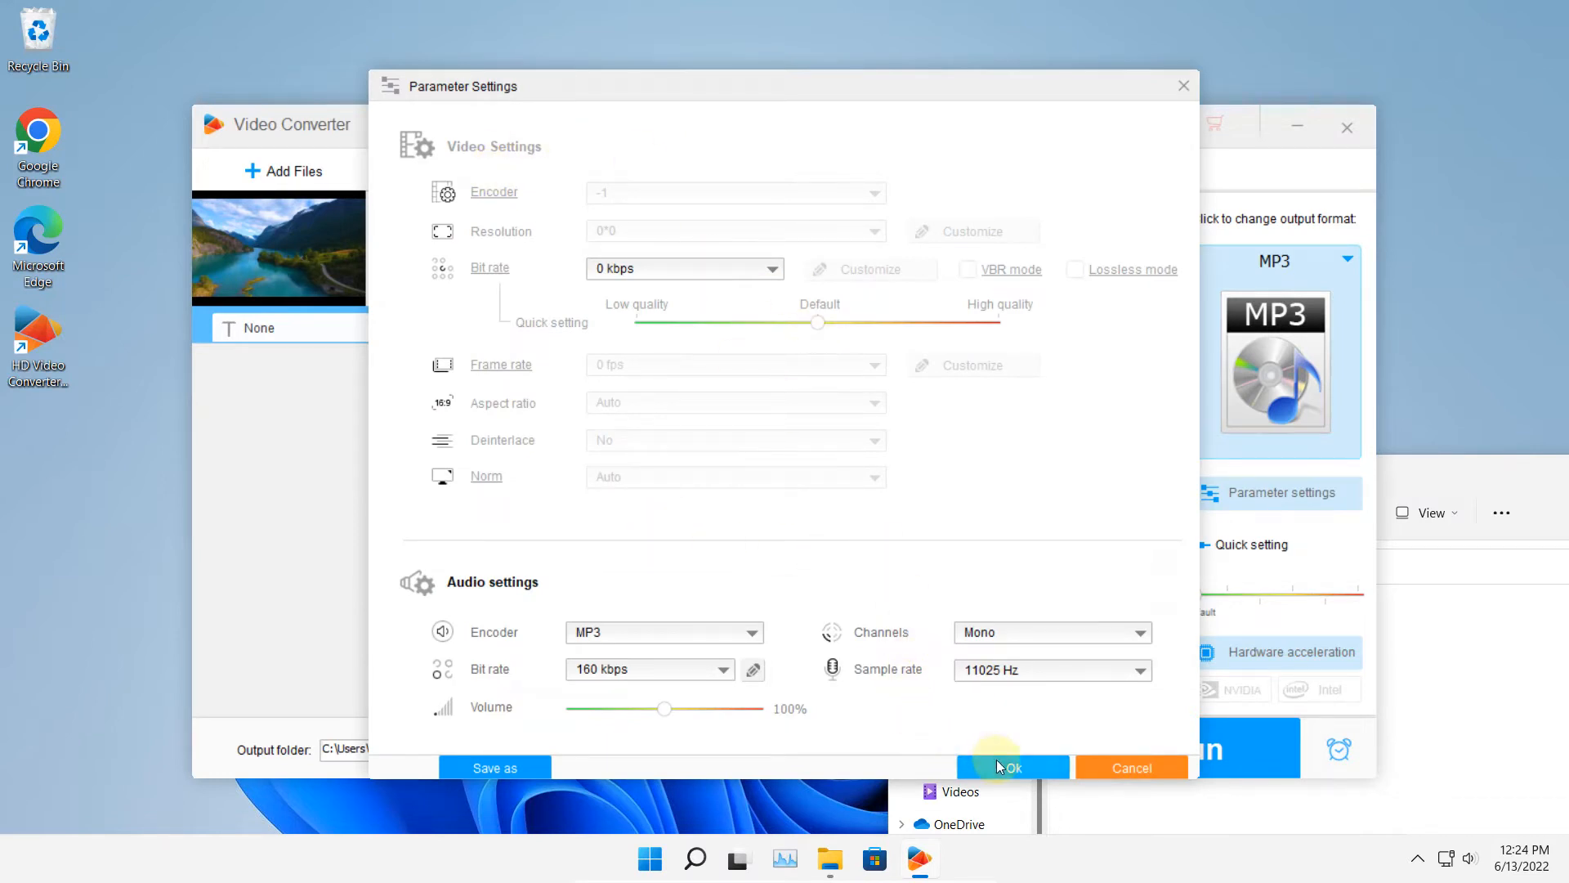
{"action": "left_click", "coordinate": [1012, 768]}
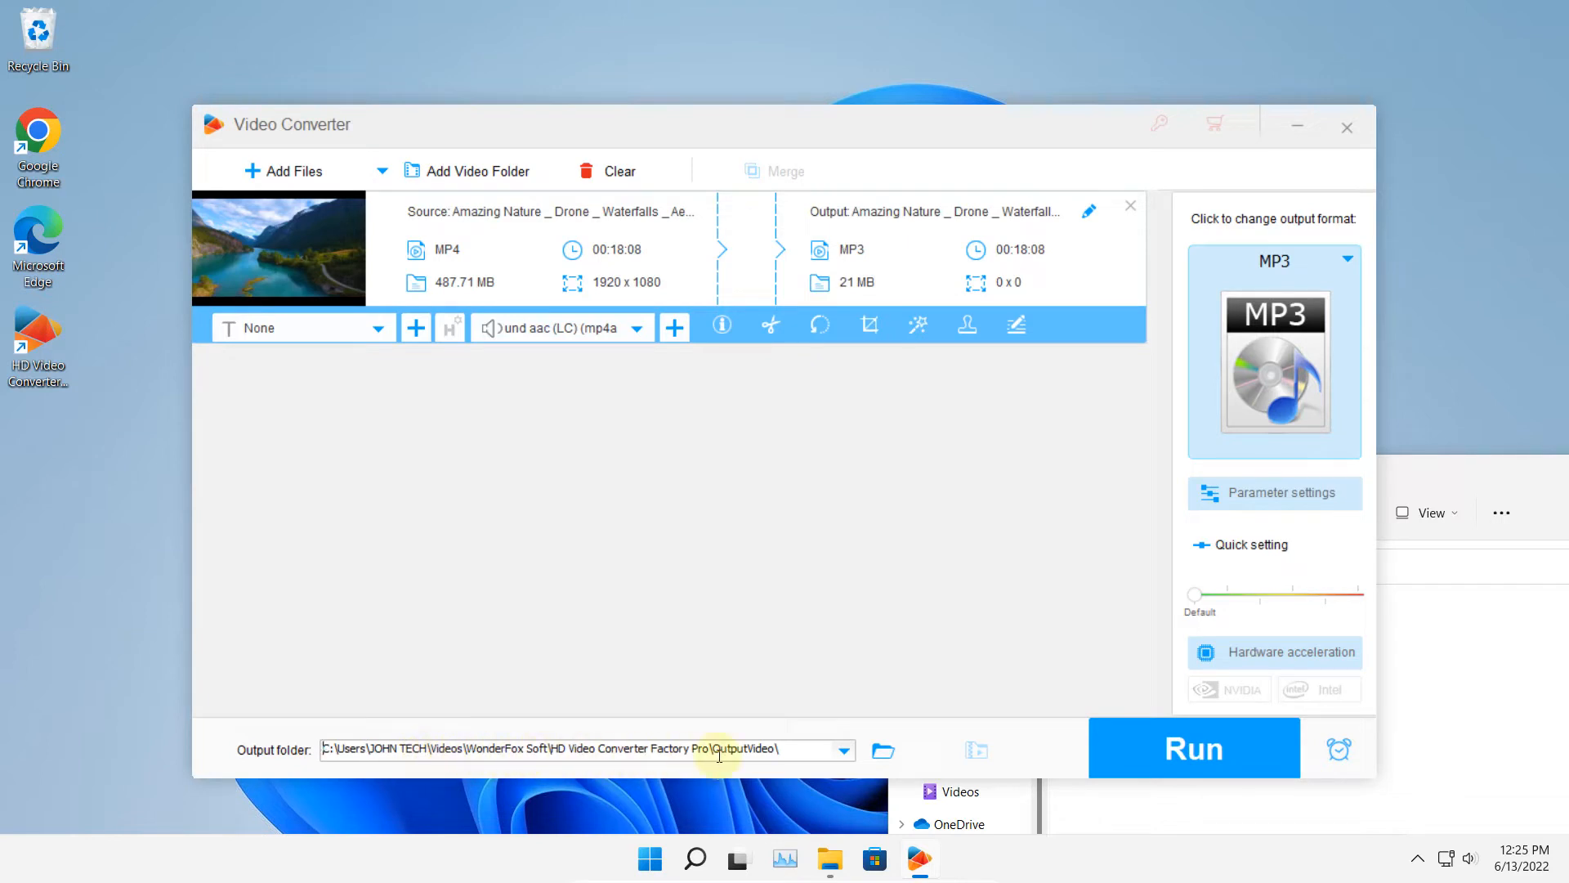
{"action": "mouse_move", "coordinate": [811, 724]}
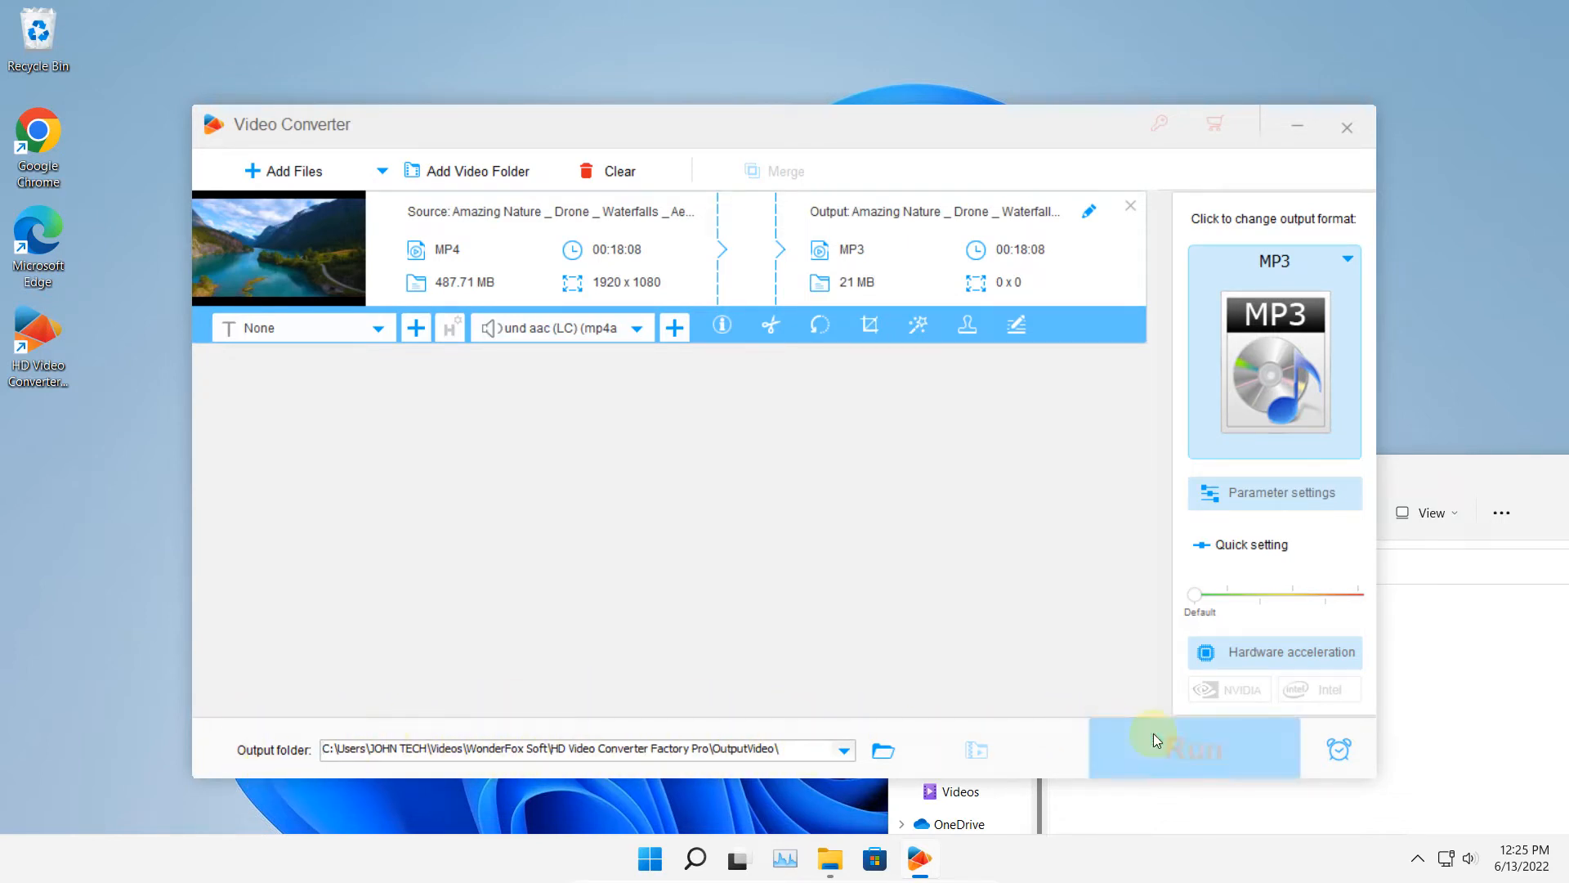
Step: Run the MP4-to-MP3 conversion of the drone waterfalls video
{"action": "left_click", "coordinate": [1193, 747]}
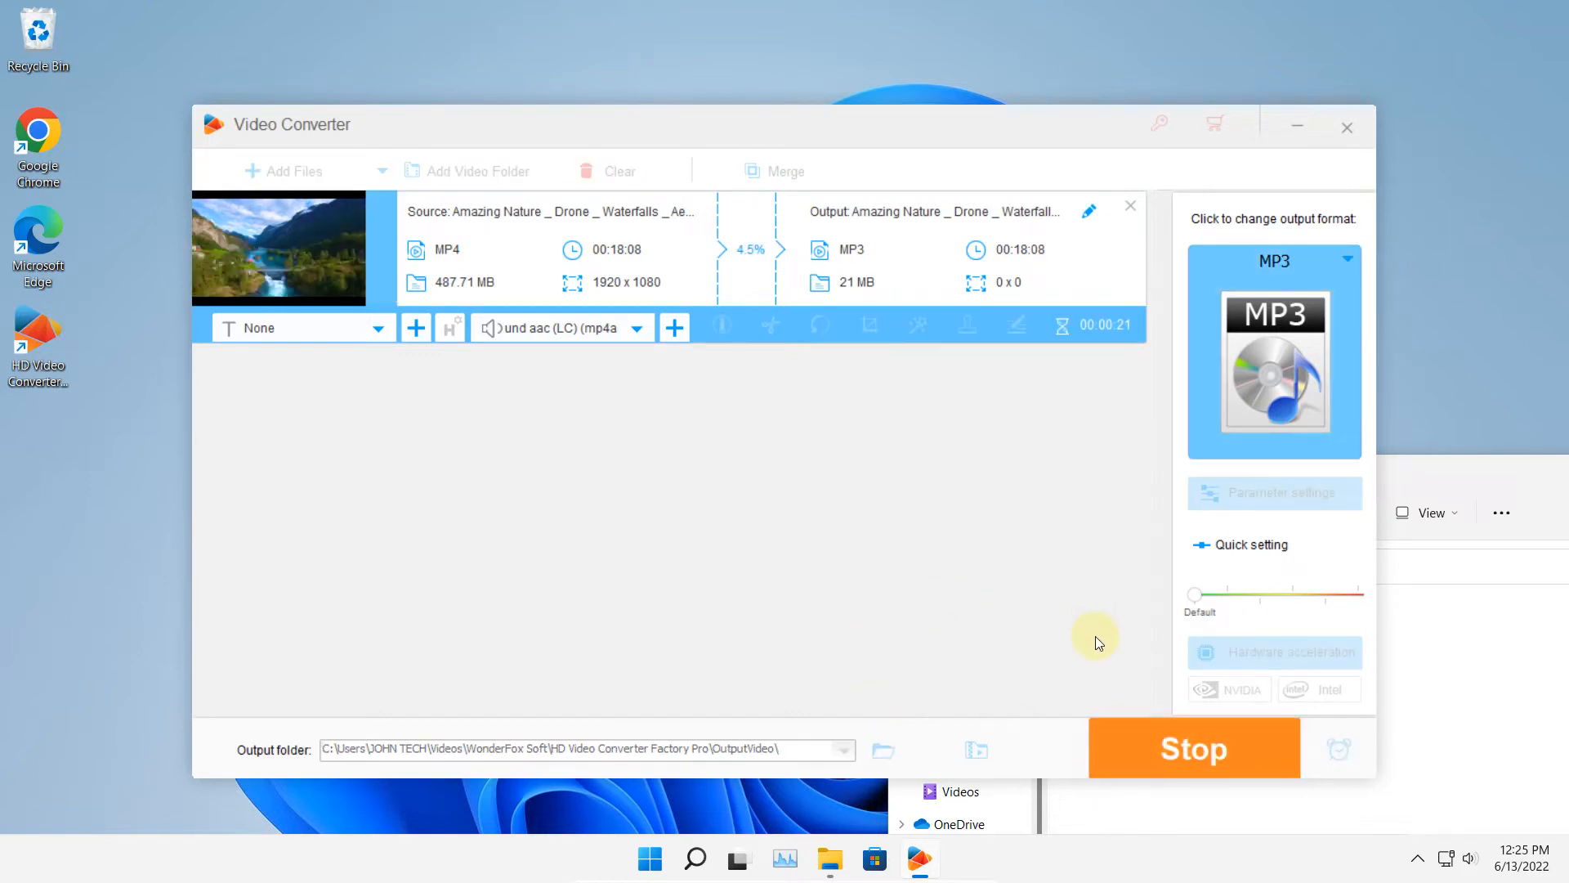
{"action": "mouse_move", "coordinate": [551, 610]}
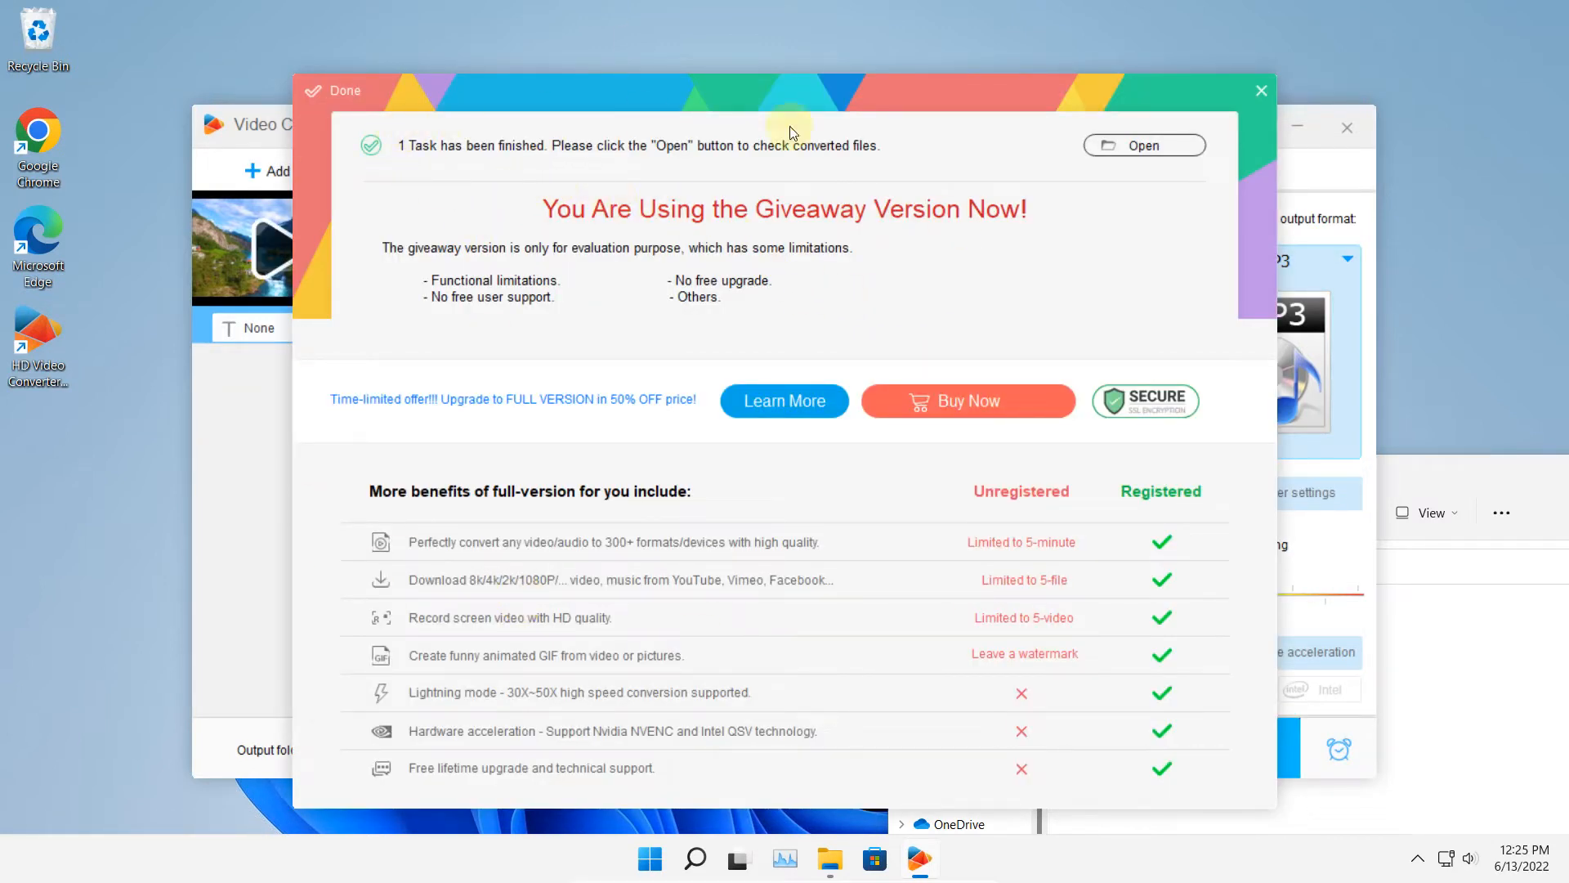
Step: View the OutputVideo folder and play the converted drone waterfalls MP3 in Media Player
{"action": "left_click", "coordinate": [1143, 145]}
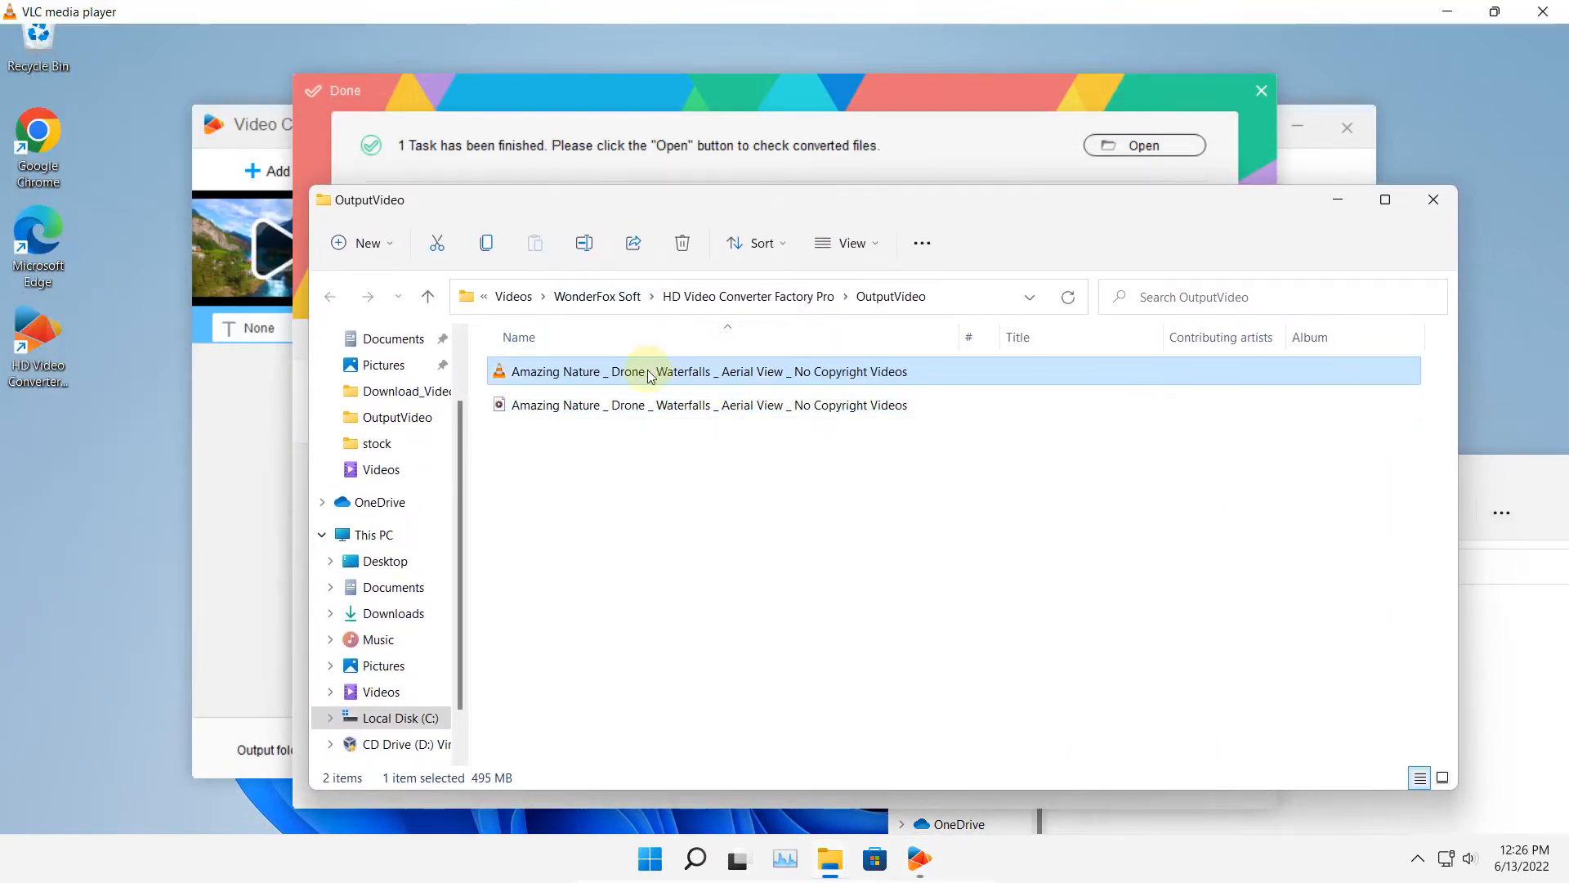
{"action": "double_click", "coordinate": [711, 371]}
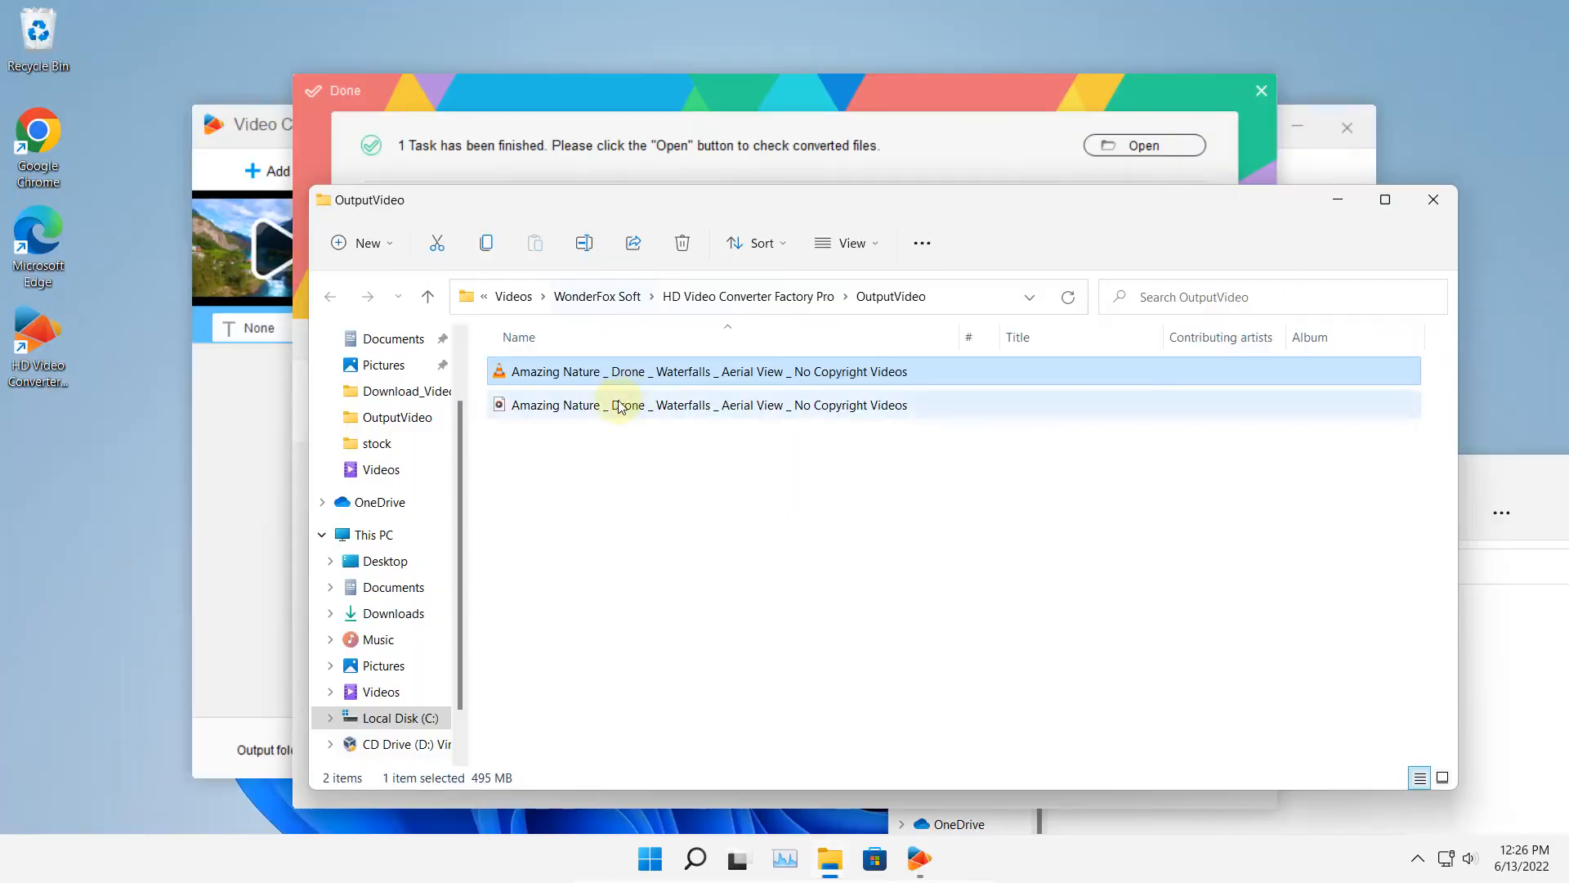
{"action": "double_click", "coordinate": [622, 404]}
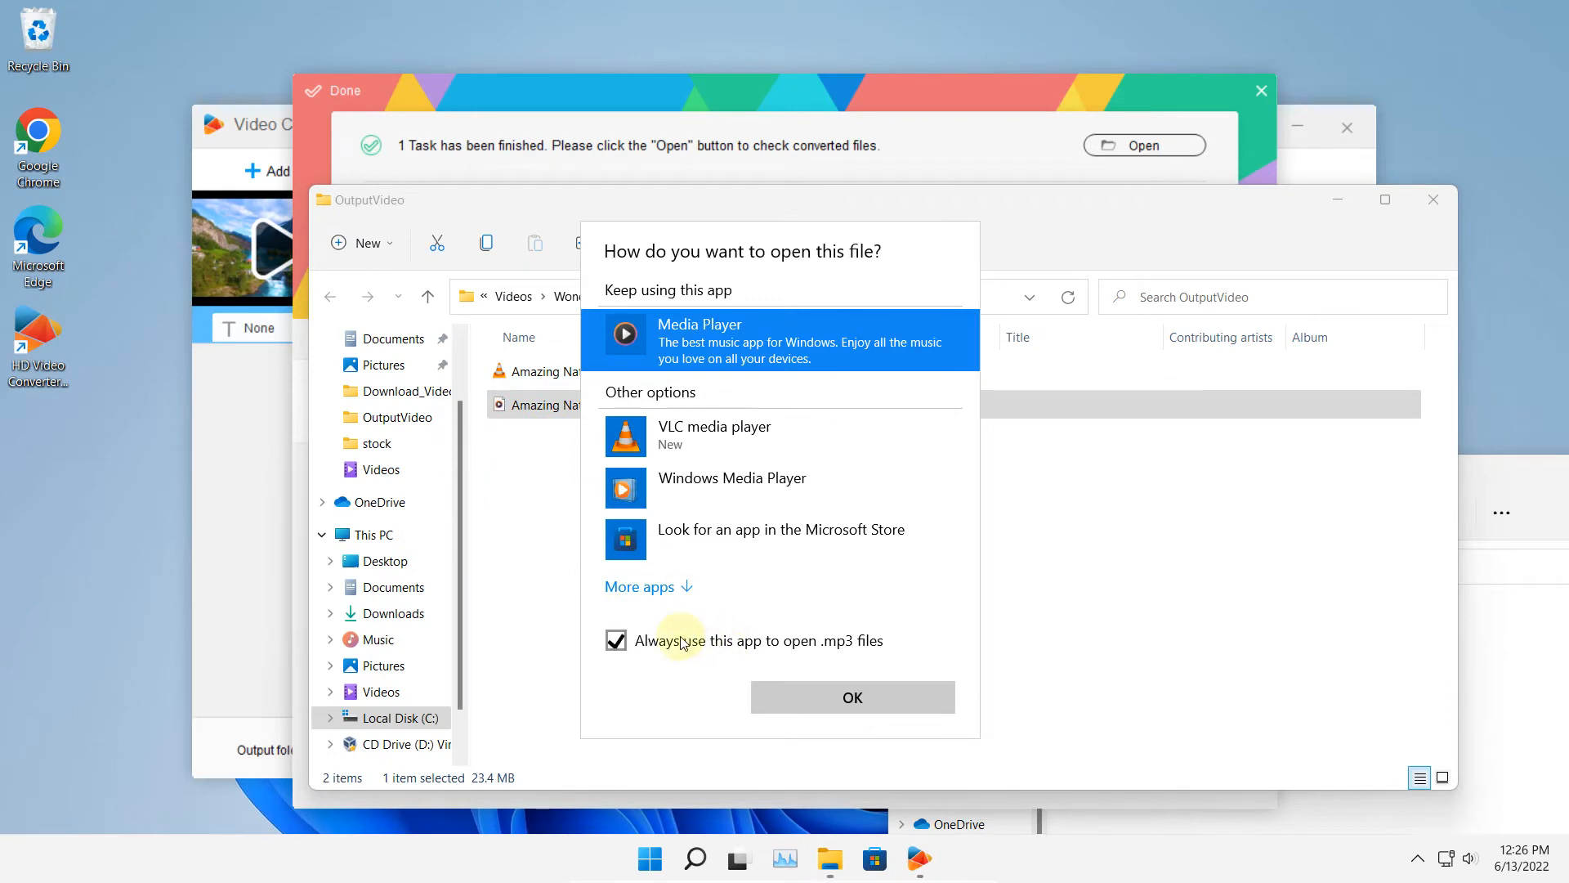
{"action": "left_click", "coordinate": [852, 696]}
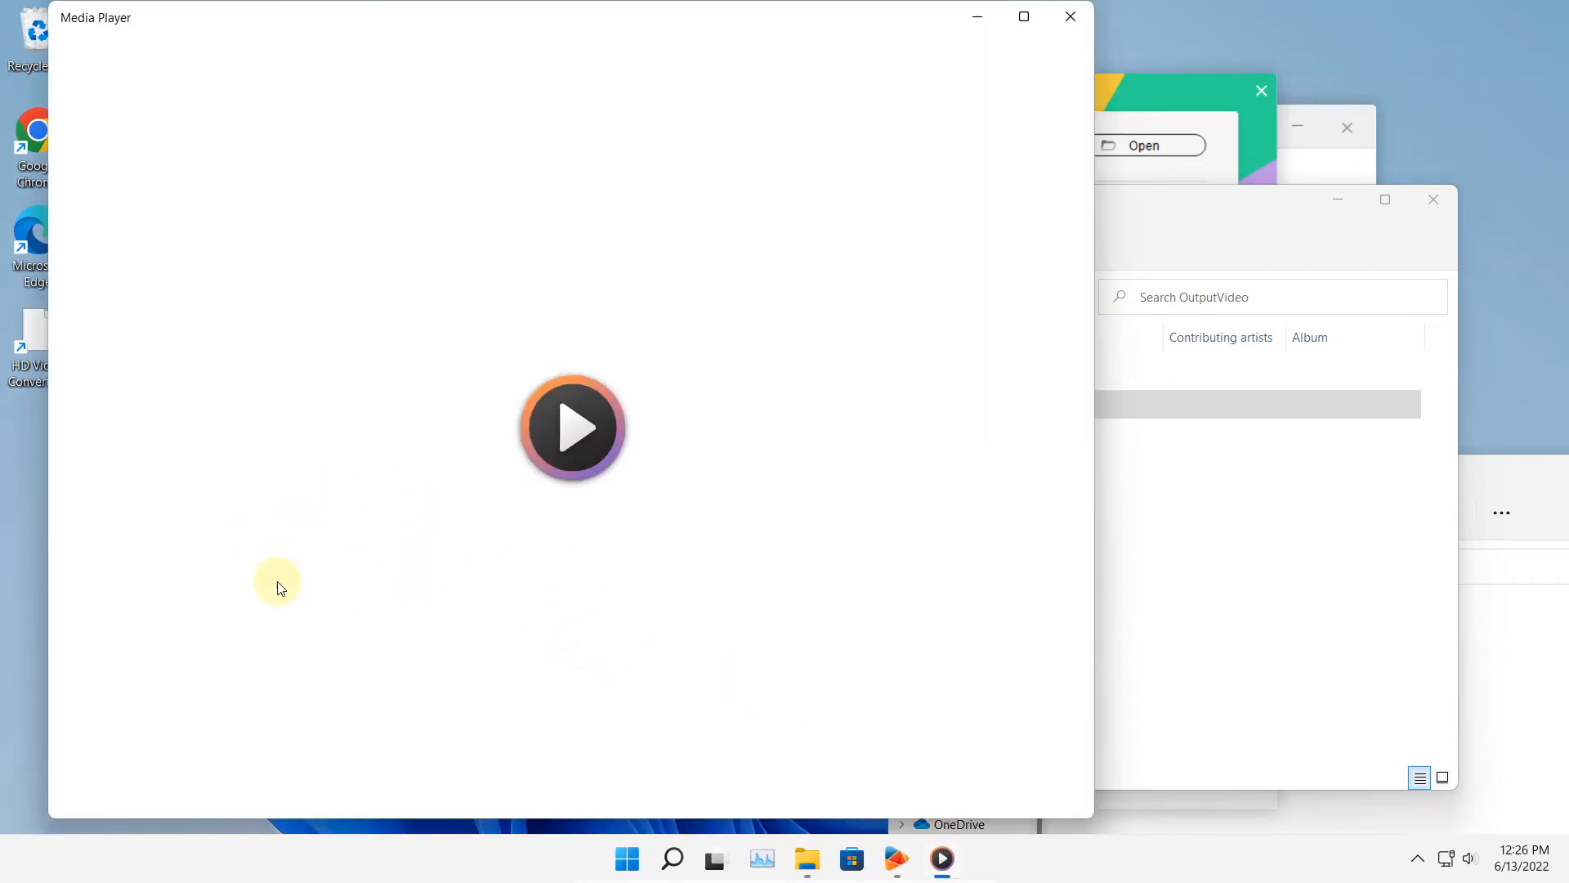
{"action": "left_click", "coordinate": [572, 428]}
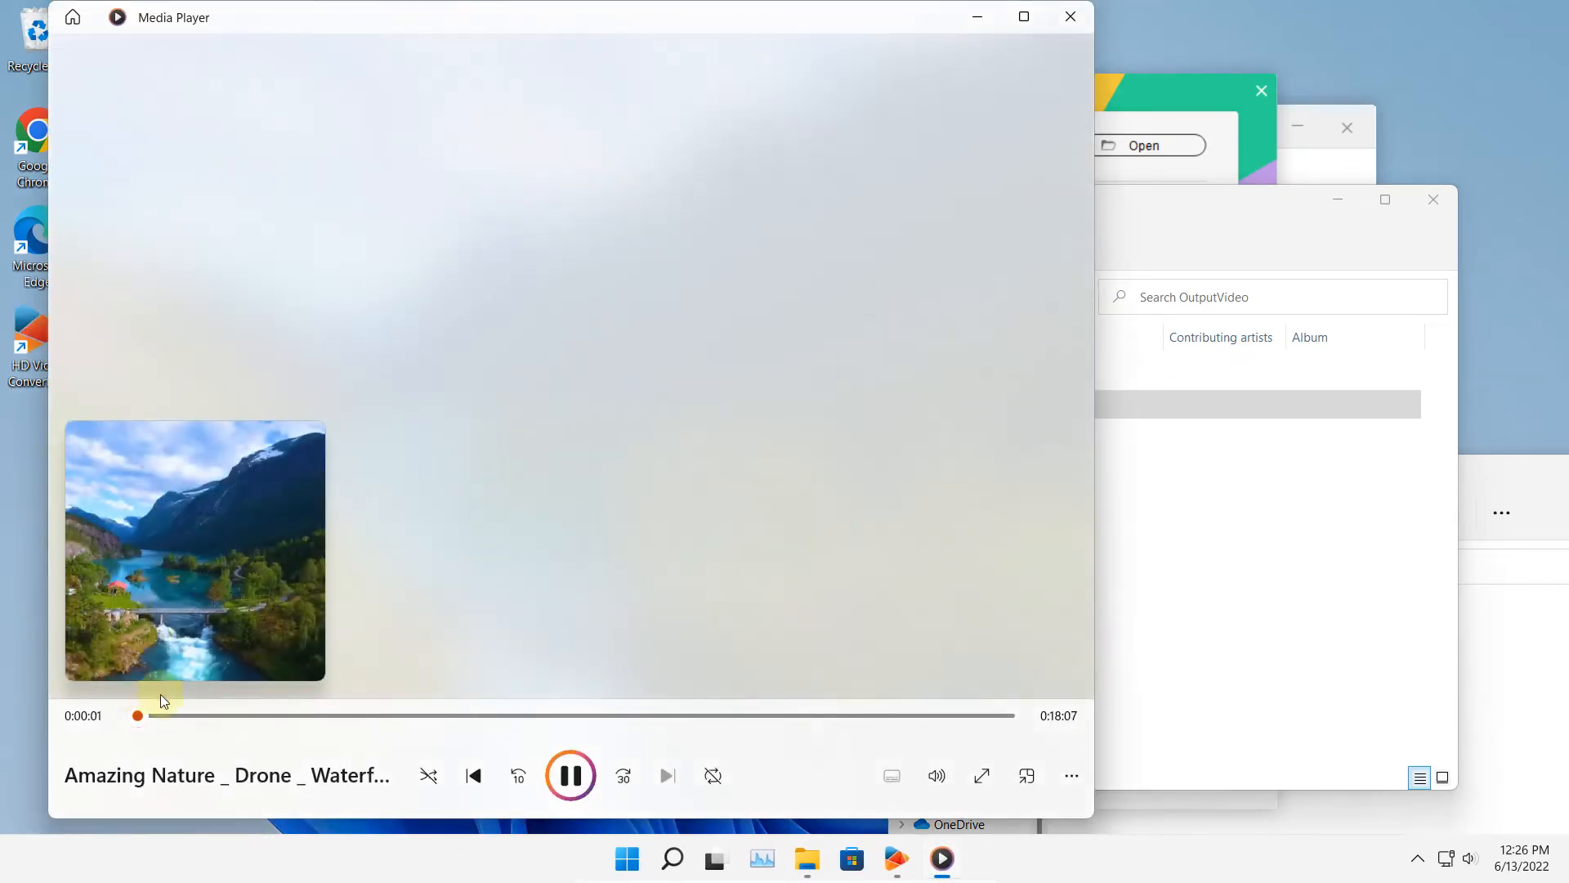
Step: Leave the media player and set MP4 under Video as the output format for the MKV movie
{"action": "left_click_drag", "start_coordinate": [138, 715], "coordinate": [369, 714]}
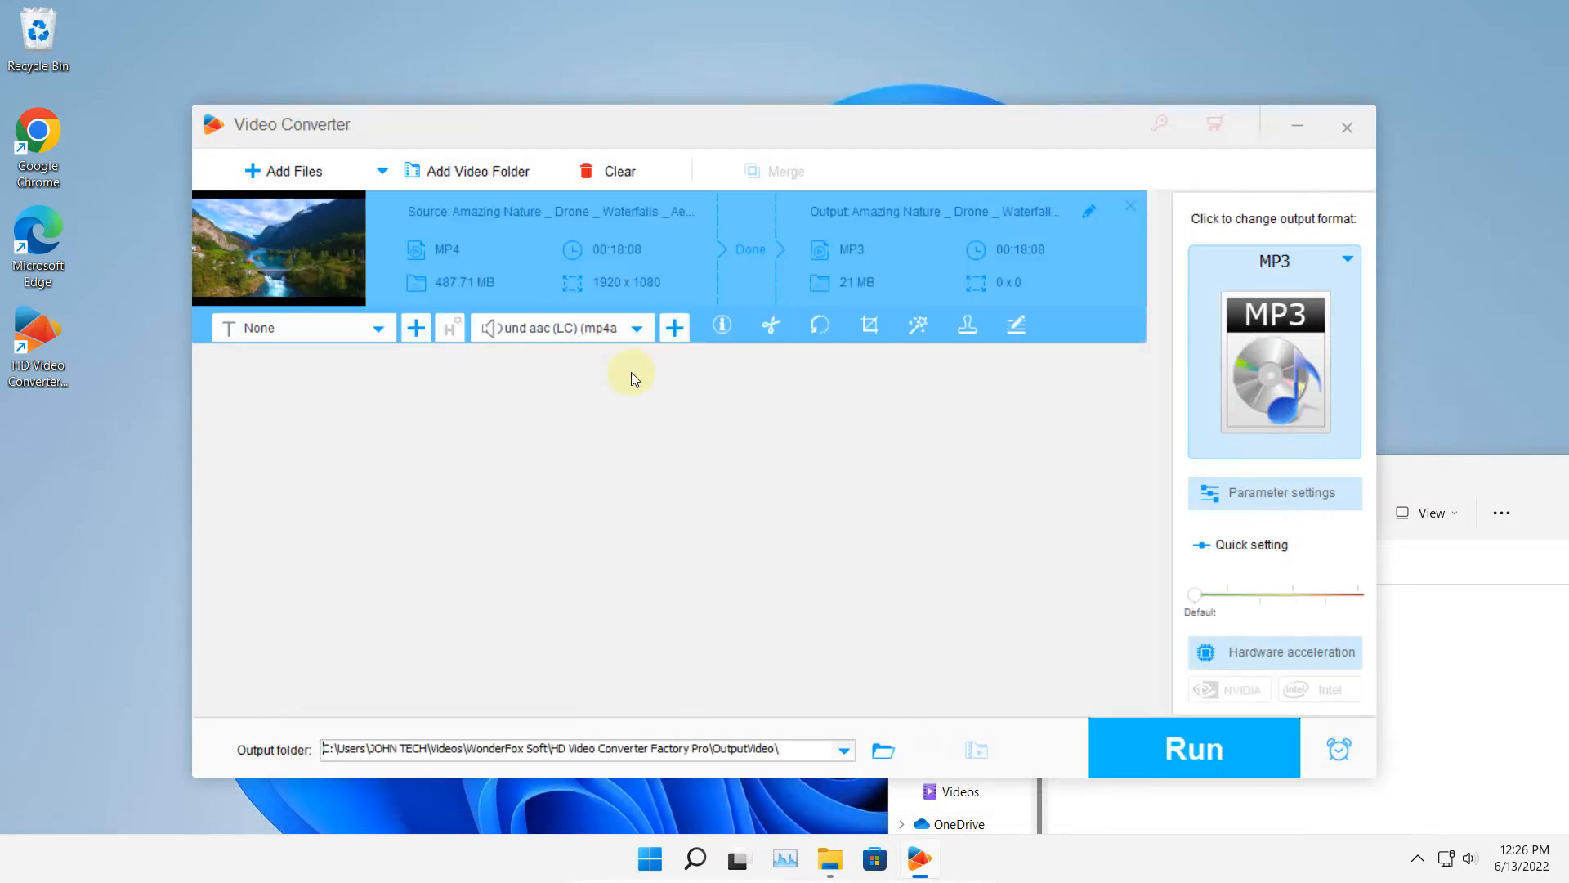
{"action": "left_click", "coordinate": [618, 170]}
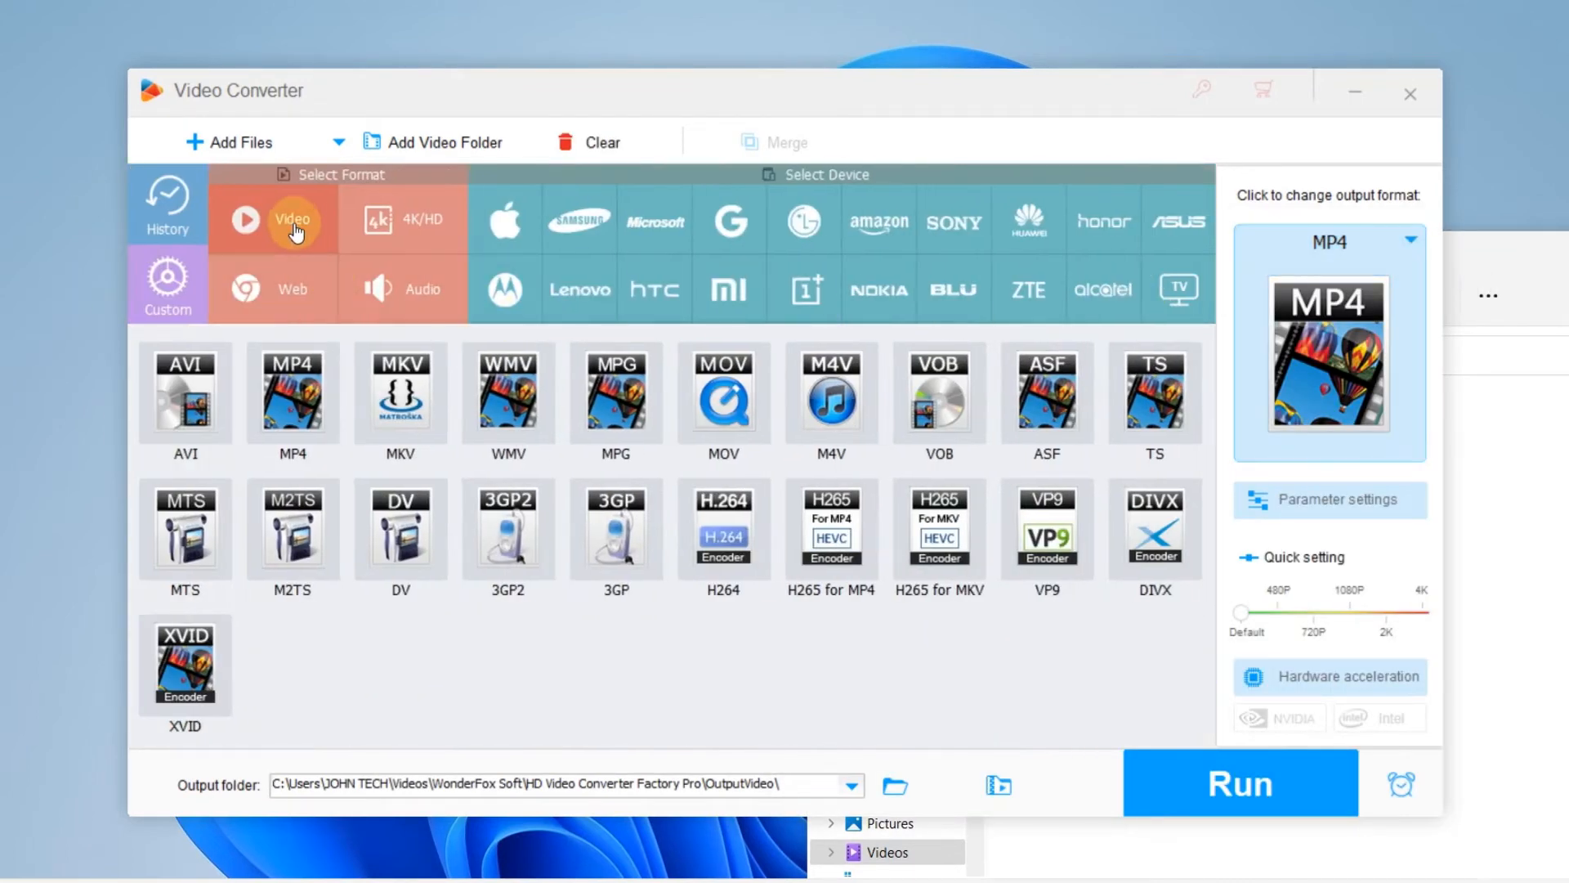
{"action": "left_click", "coordinate": [293, 392]}
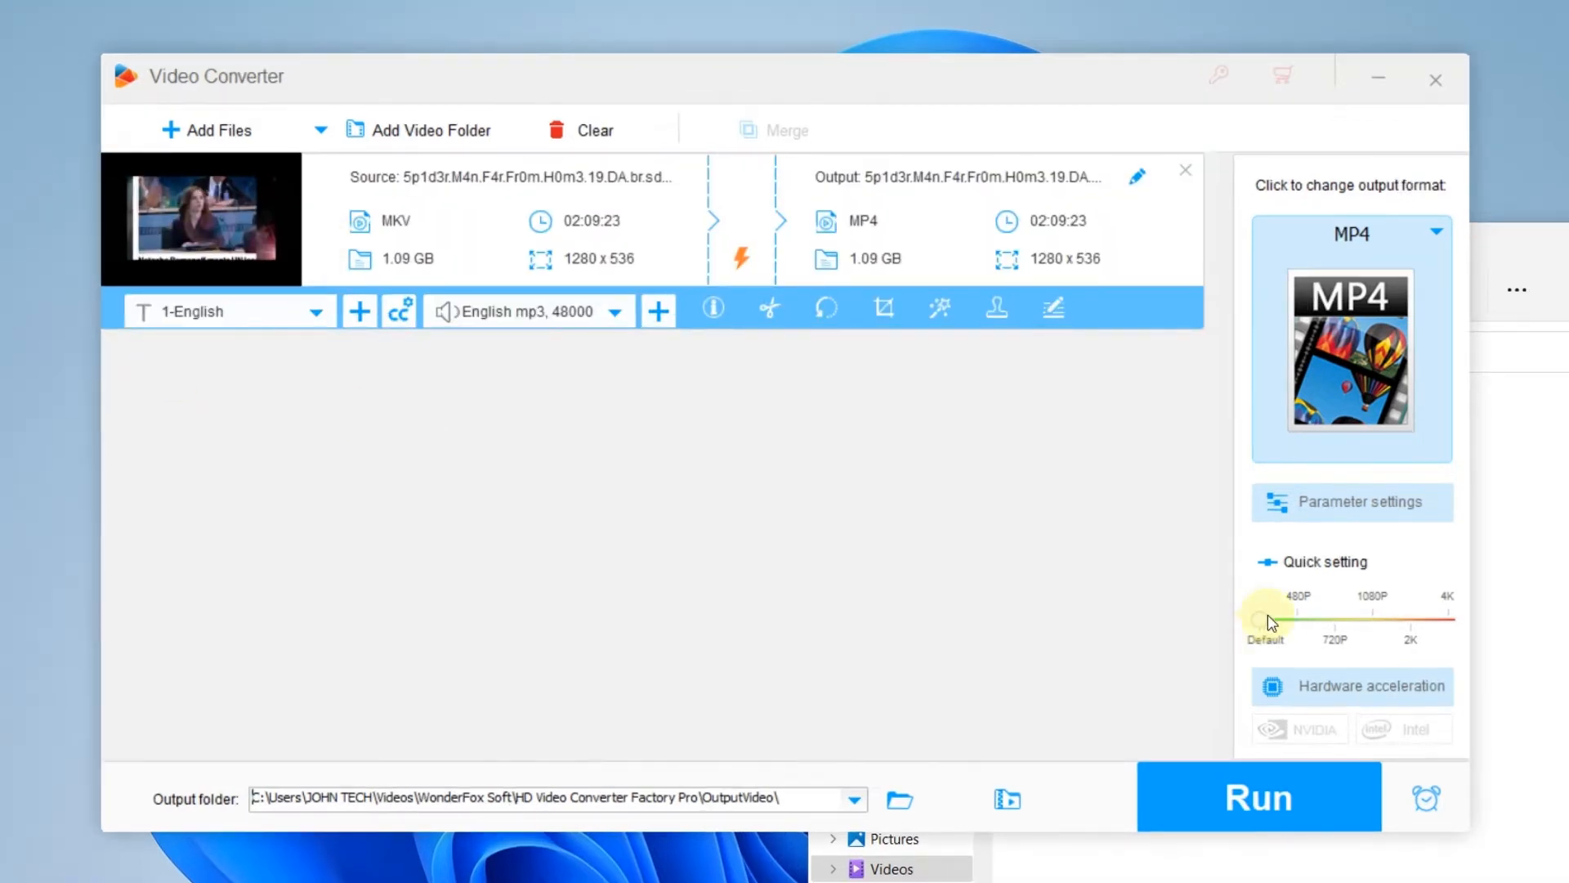
Step: Try the 720P quick setting, return to Default resolution, and run the MKV-to-MP4 conversion
{"action": "left_click_drag", "start_coordinate": [1264, 618], "coordinate": [1341, 618]}
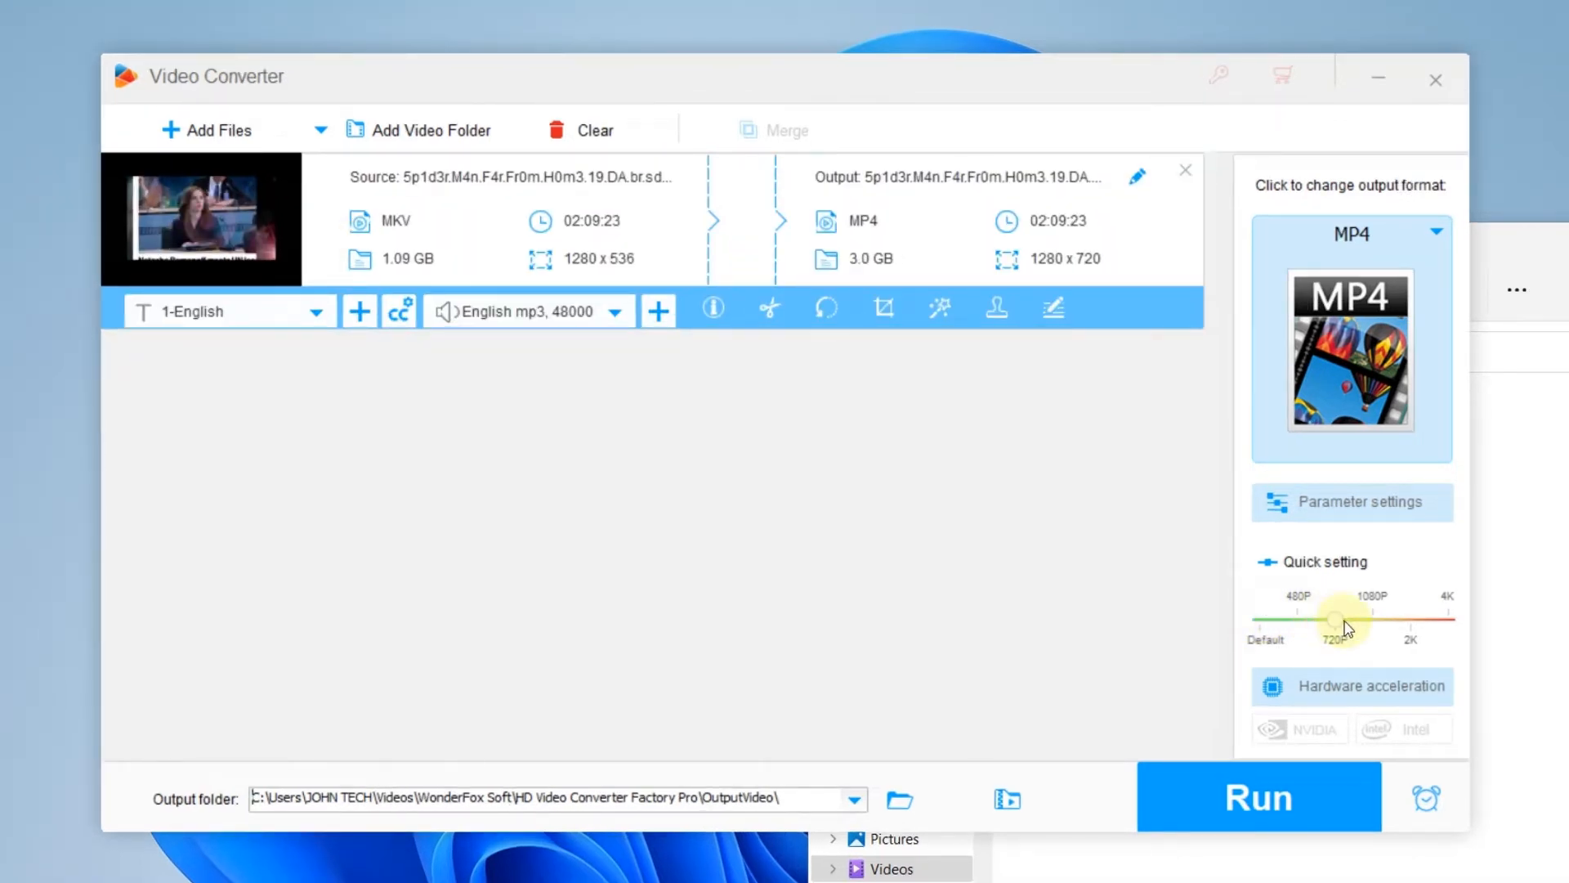
{"action": "left_click_drag", "start_coordinate": [1346, 618], "coordinate": [1259, 618]}
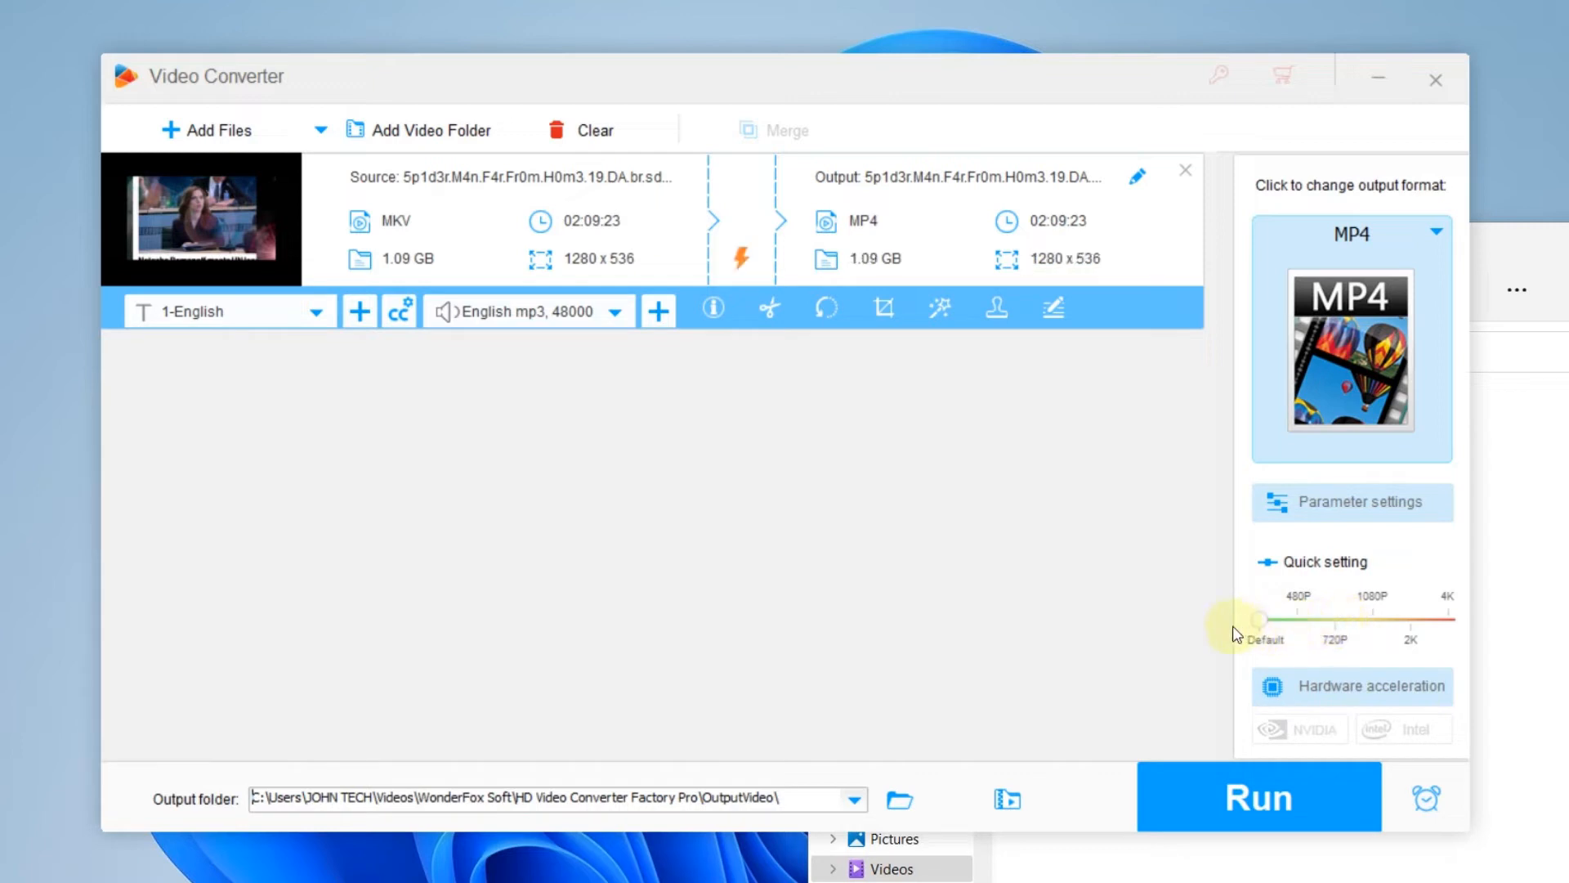
{"action": "left_click", "coordinate": [1259, 798]}
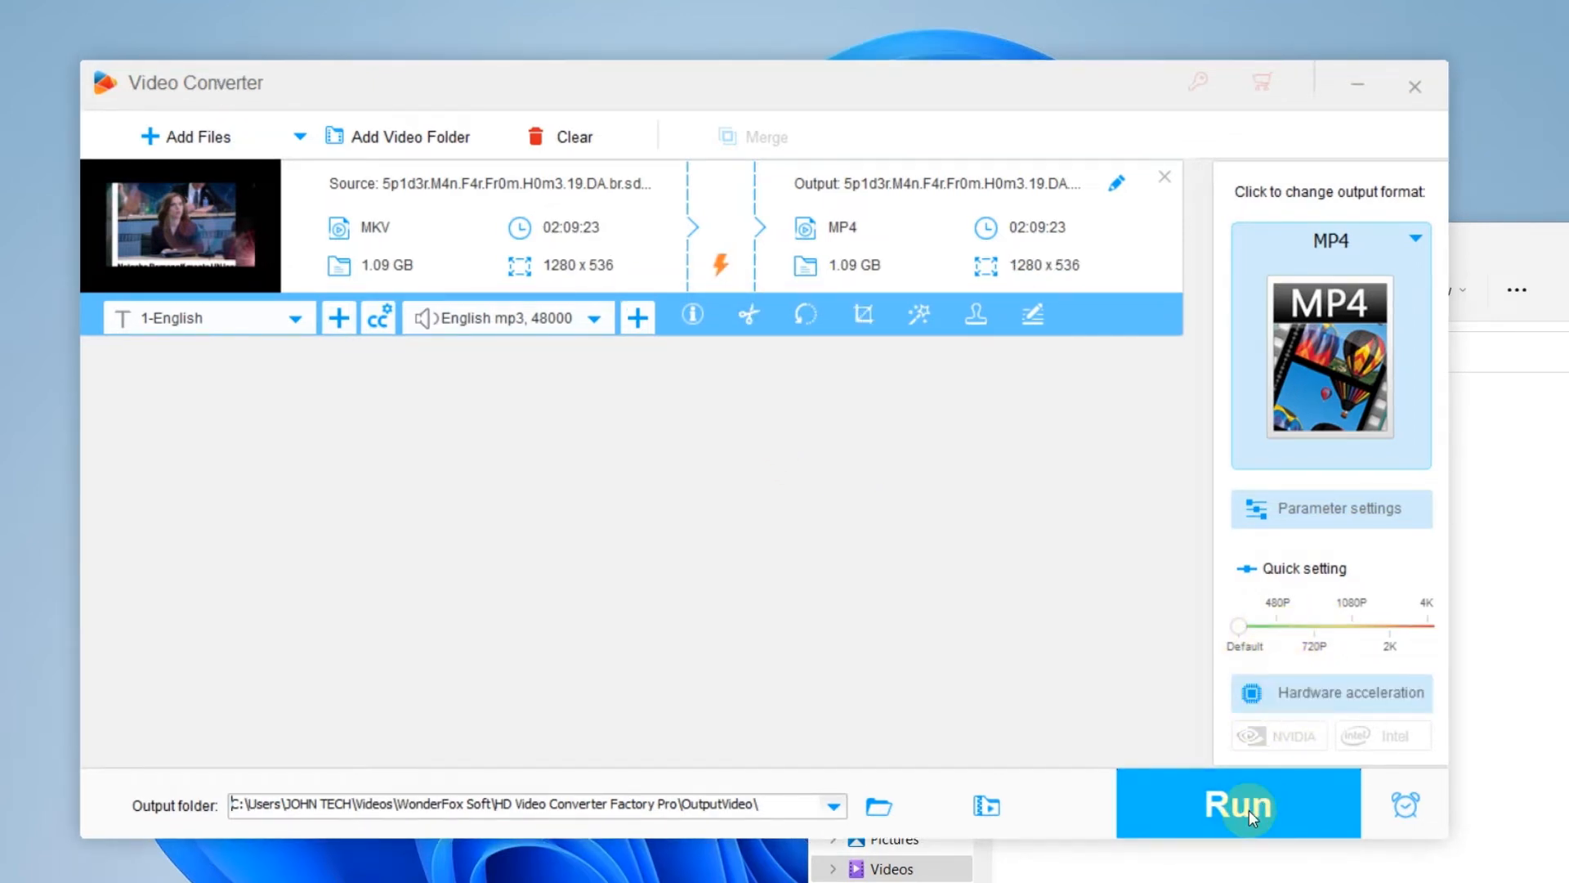
{"action": "left_click", "coordinate": [1237, 805]}
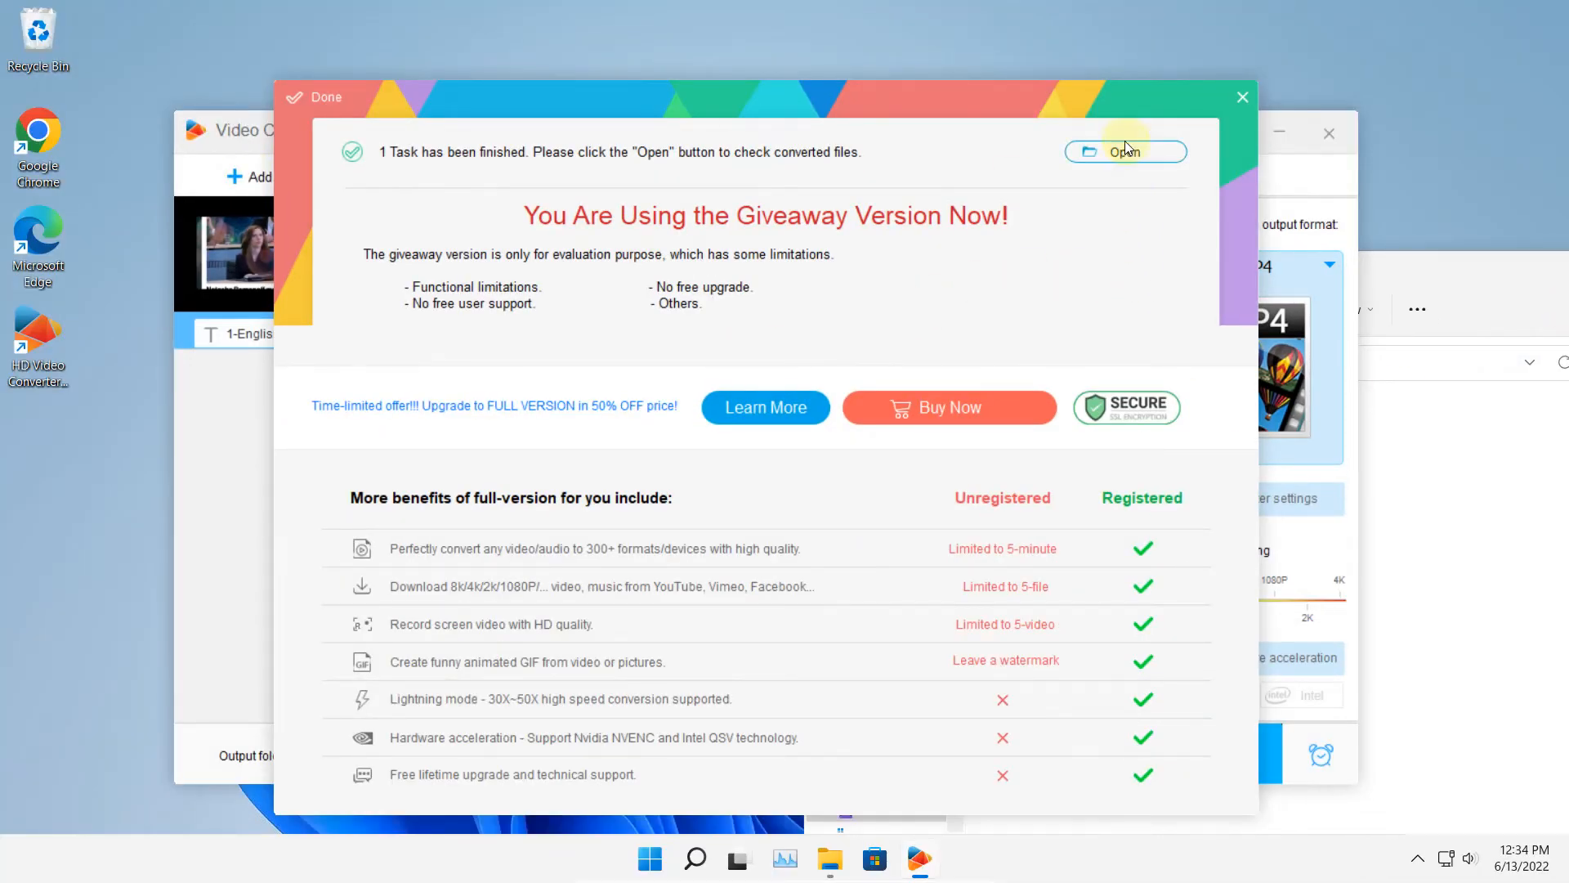
Step: View the converted MP4's folder, then dismiss the Done notice and the Video Converter
{"action": "left_click", "coordinate": [1125, 150]}
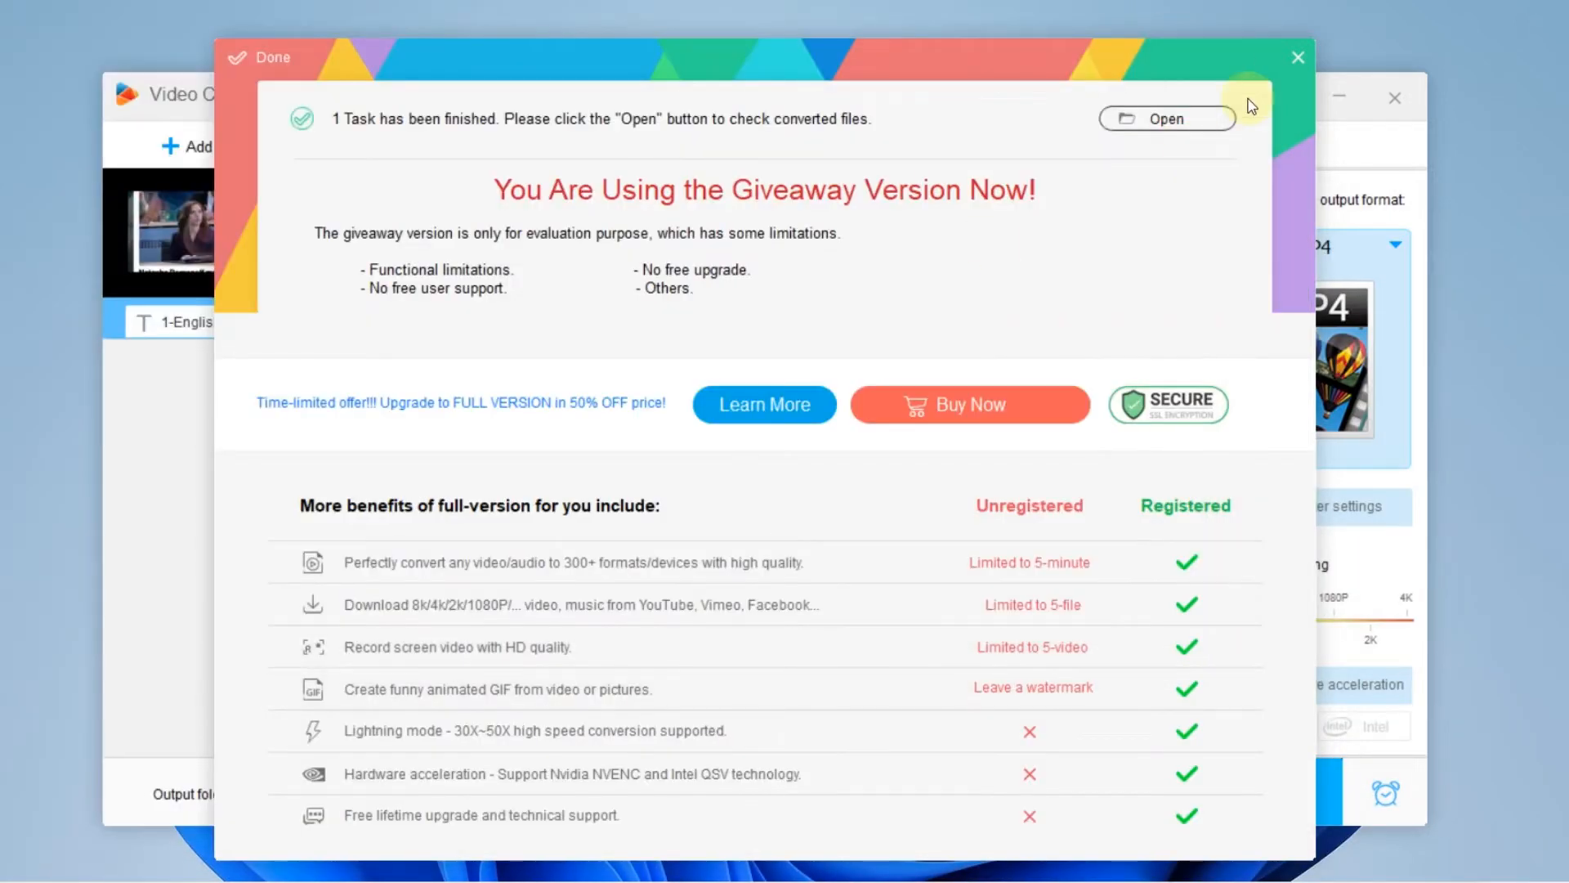
{"action": "left_click", "coordinate": [1298, 58]}
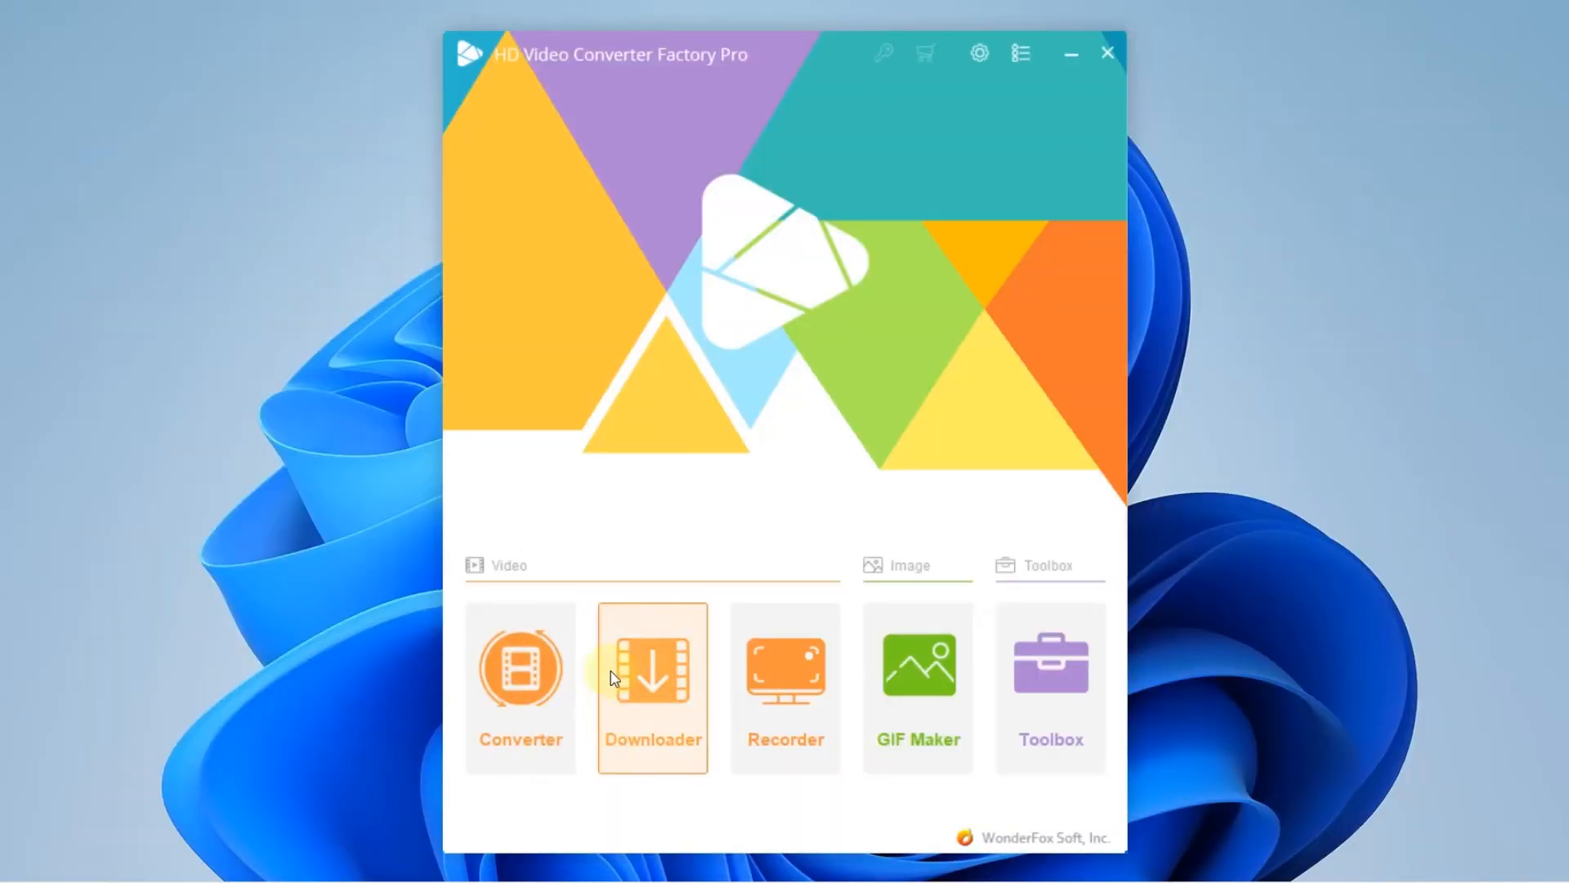
Step: Launch the Video Downloader, pause the BIG HERO 6 YouTube video in Chrome, and return to the downloader
{"action": "left_click", "coordinate": [652, 686]}
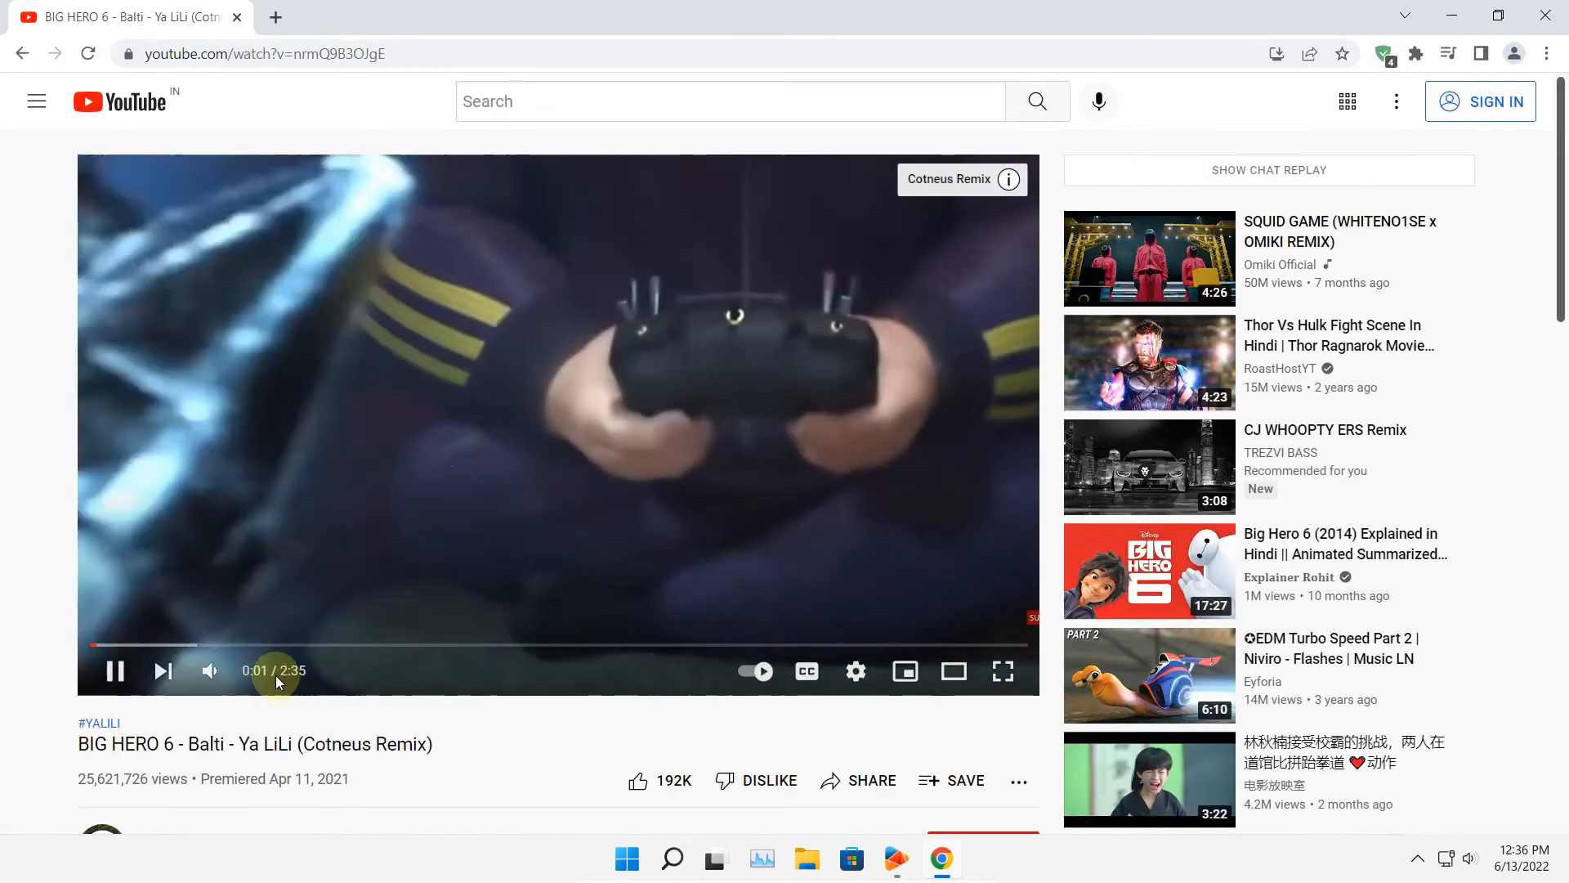
{"action": "left_click", "coordinate": [209, 670]}
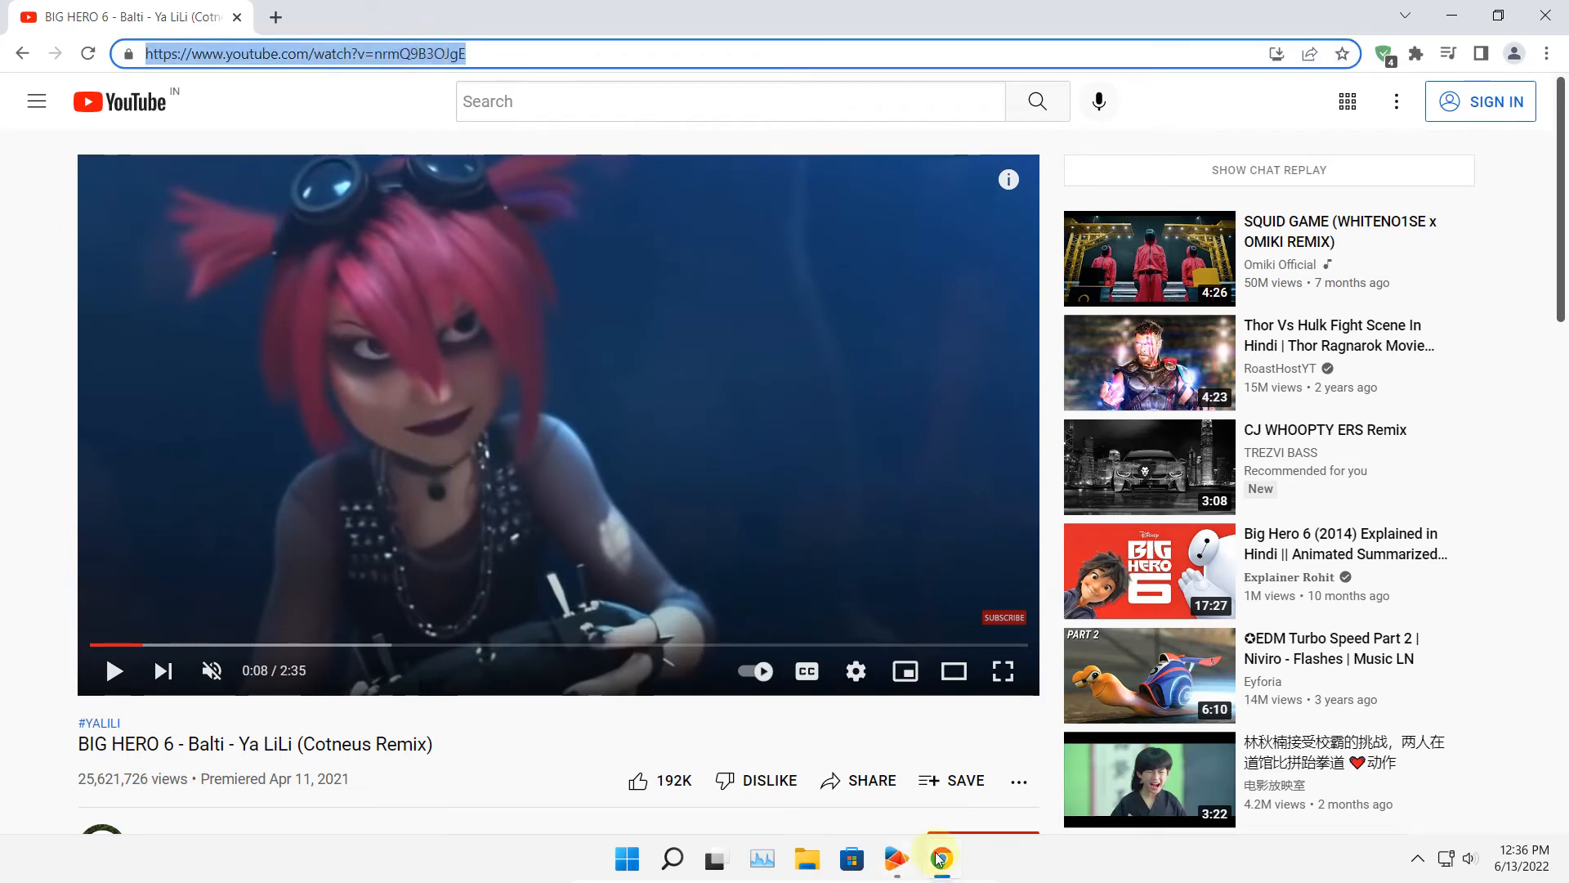
{"action": "left_click", "coordinate": [939, 858]}
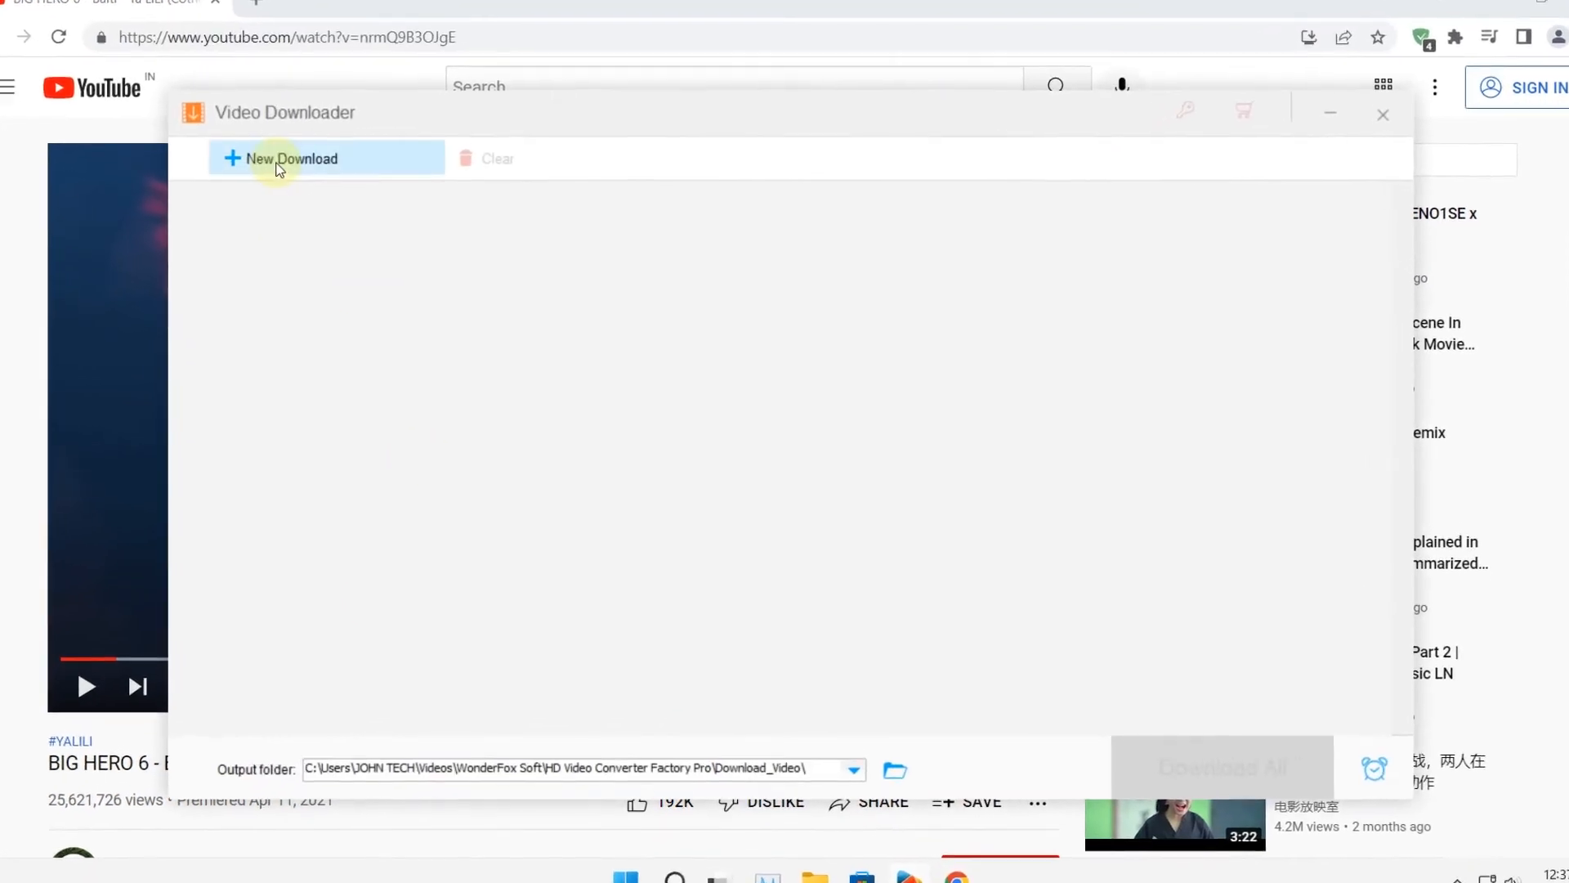
Step: Add a new download of the BIG HERO 6 link as 1920x1080 MP4 with original subtitles
{"action": "left_click", "coordinate": [291, 159]}
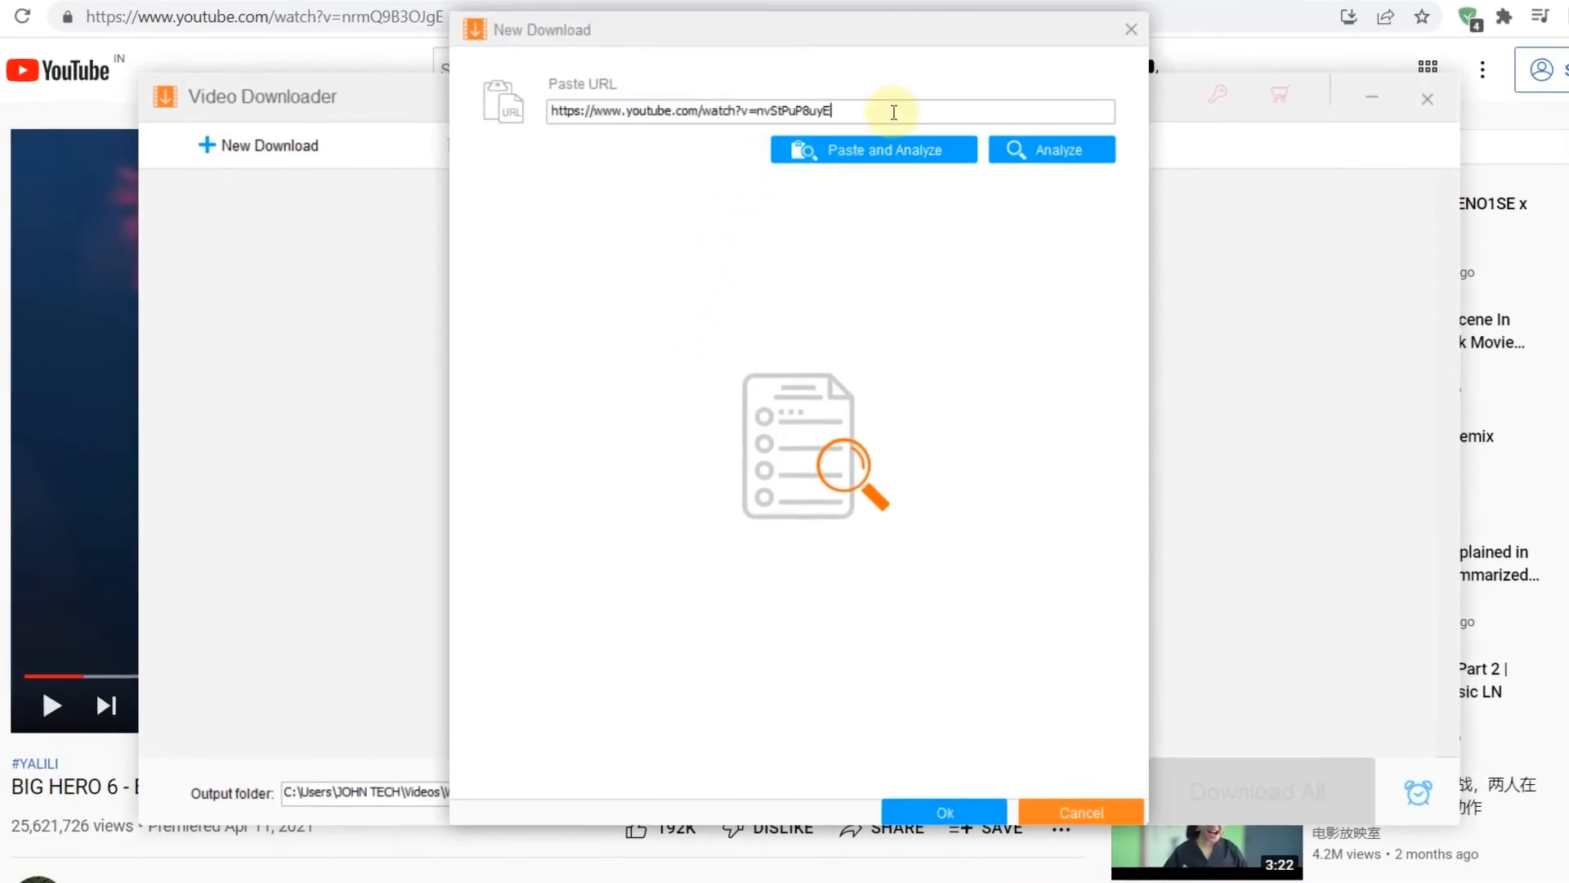
{"action": "left_click", "coordinate": [873, 149]}
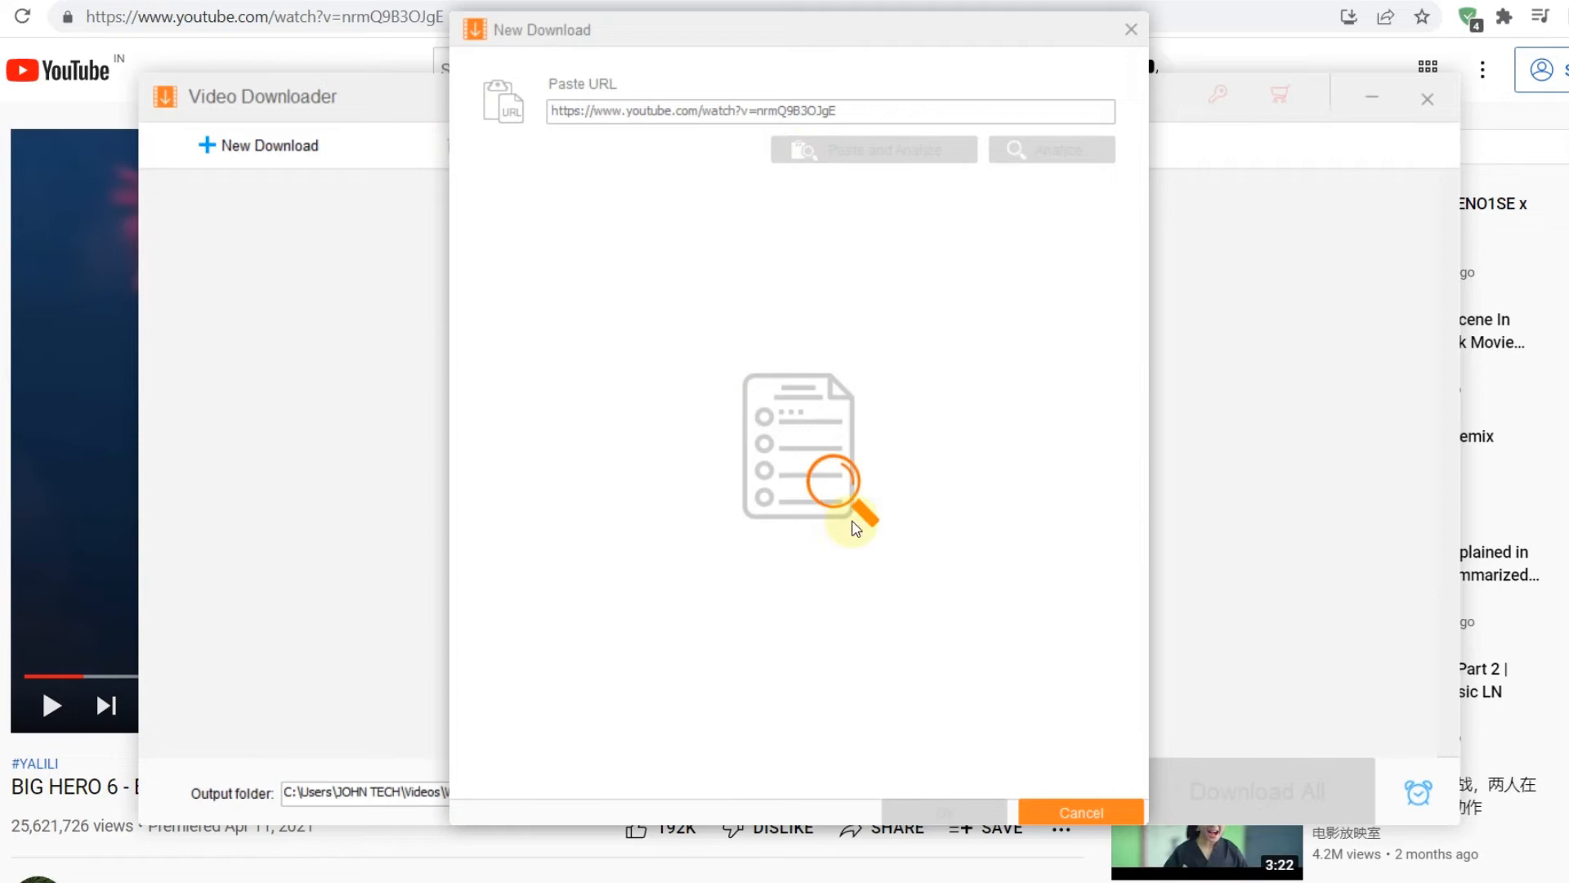
{"action": "left_click", "coordinate": [1051, 148]}
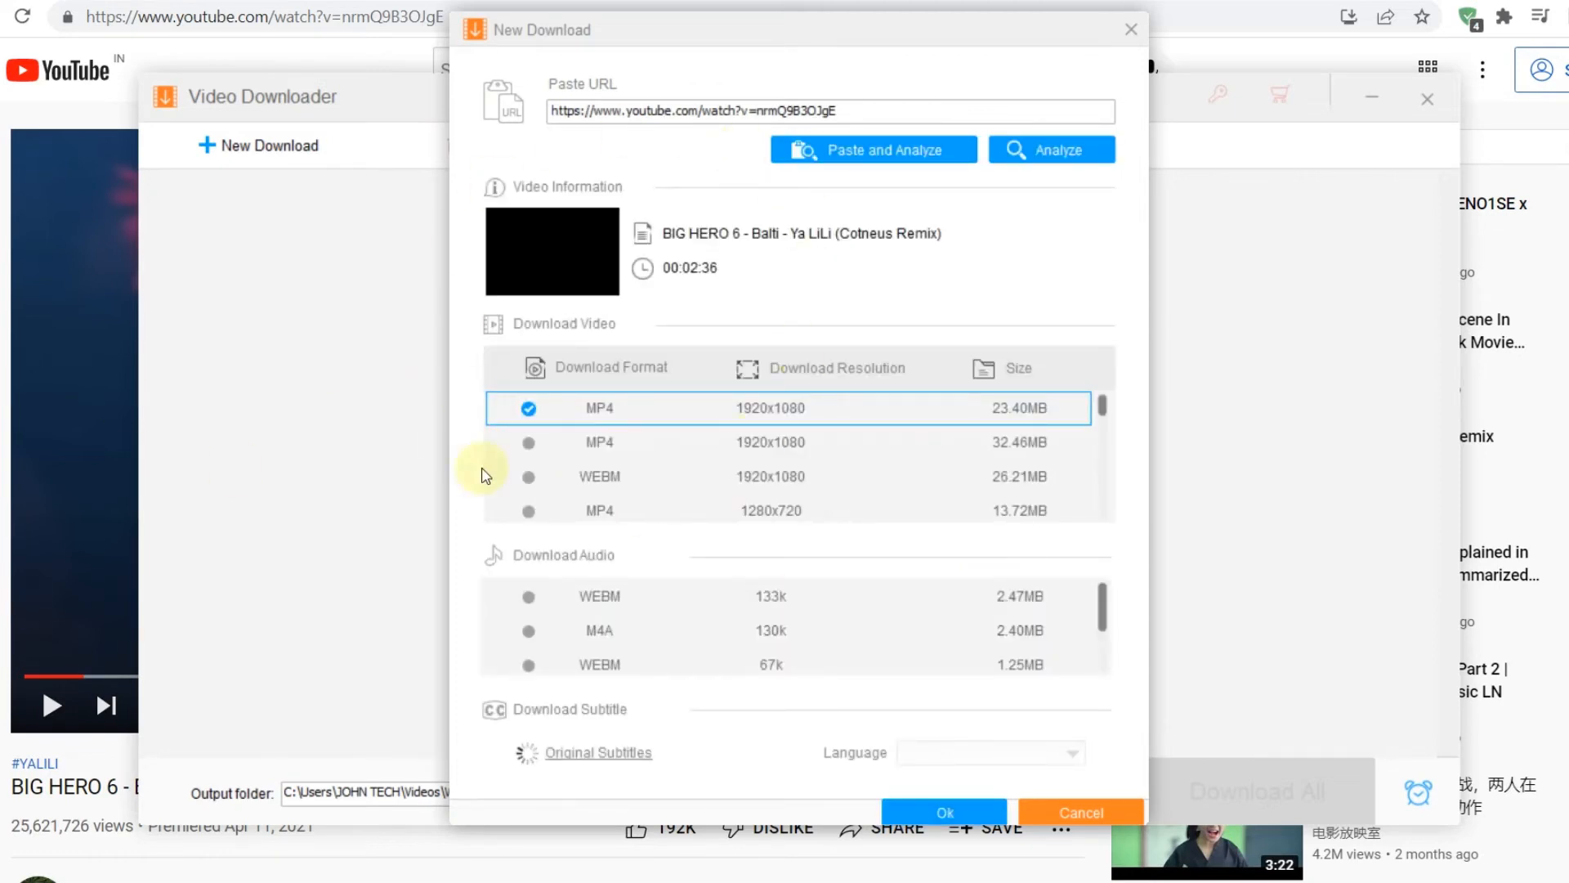
{"action": "mouse_move", "coordinate": [479, 202]}
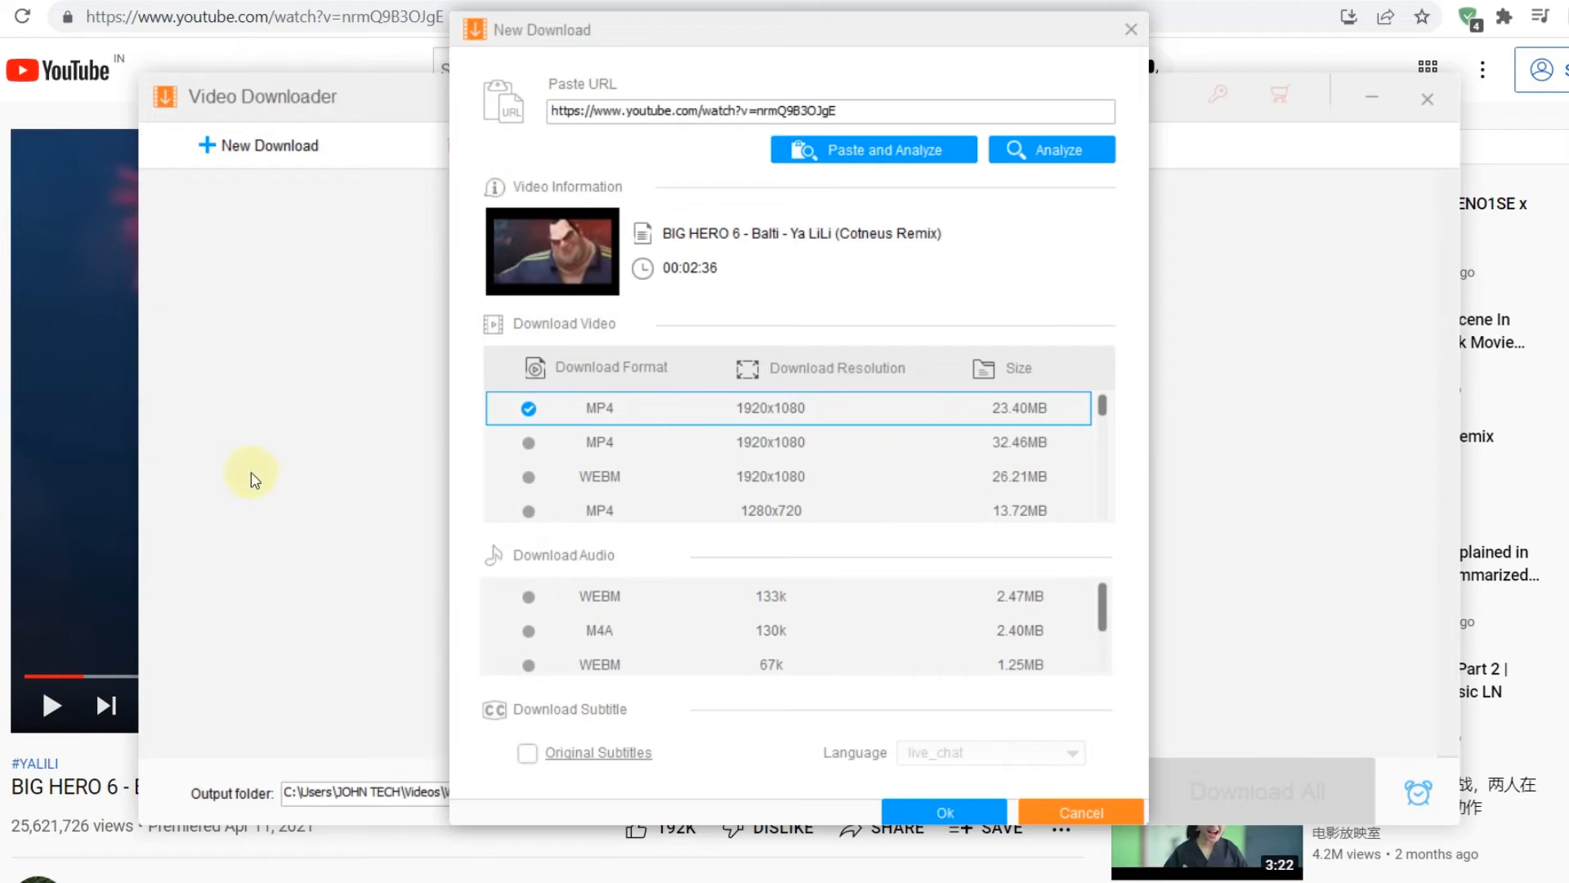
{"action": "mouse_move", "coordinate": [585, 566]}
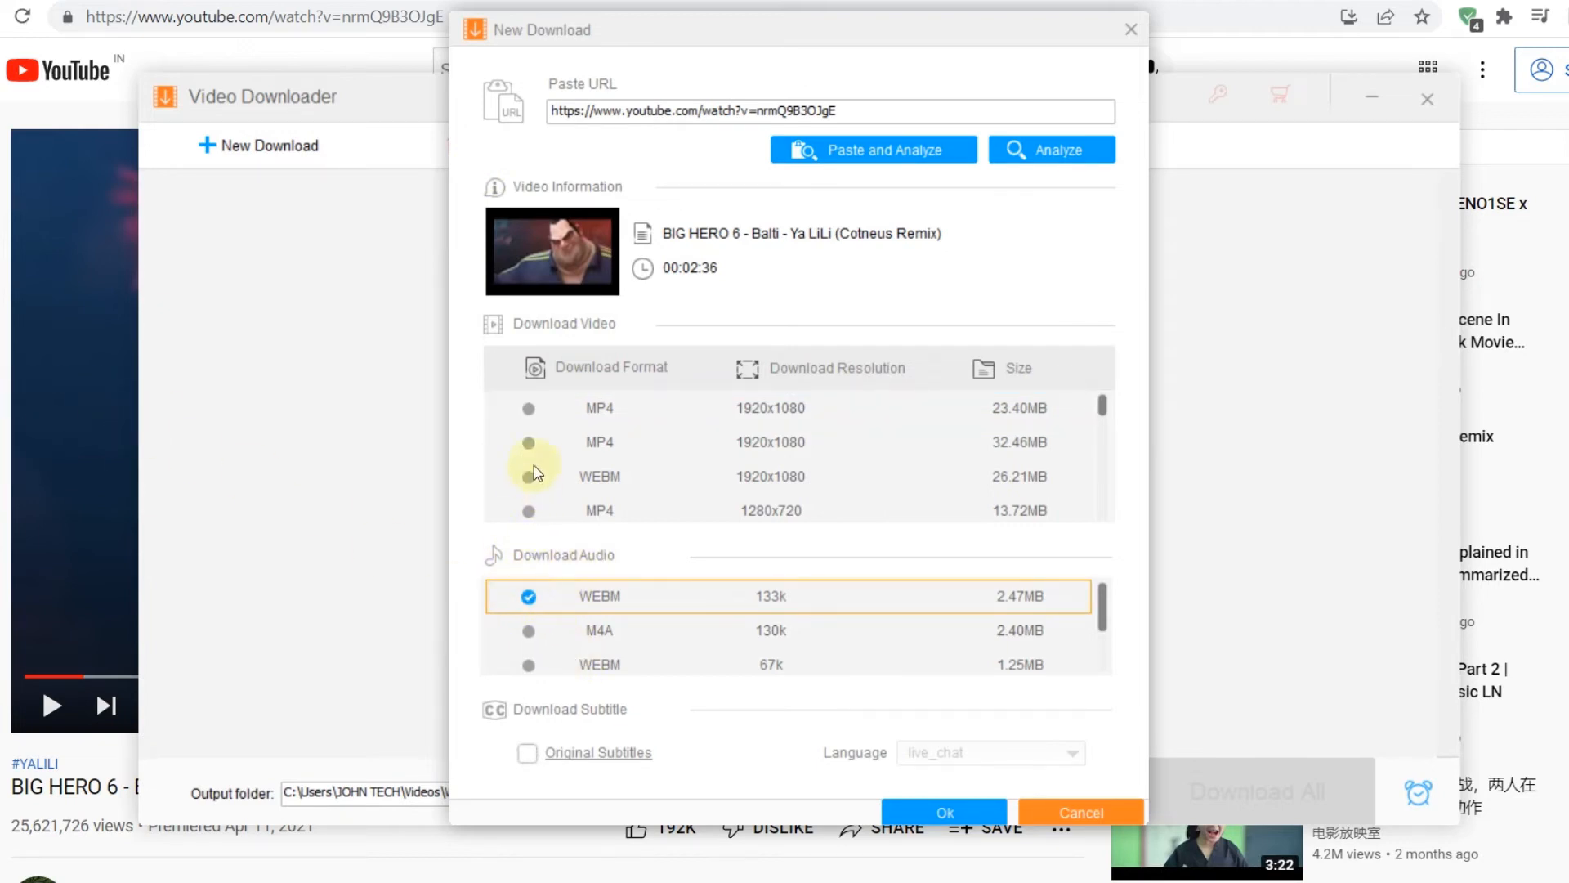
{"action": "left_click", "coordinate": [528, 407]}
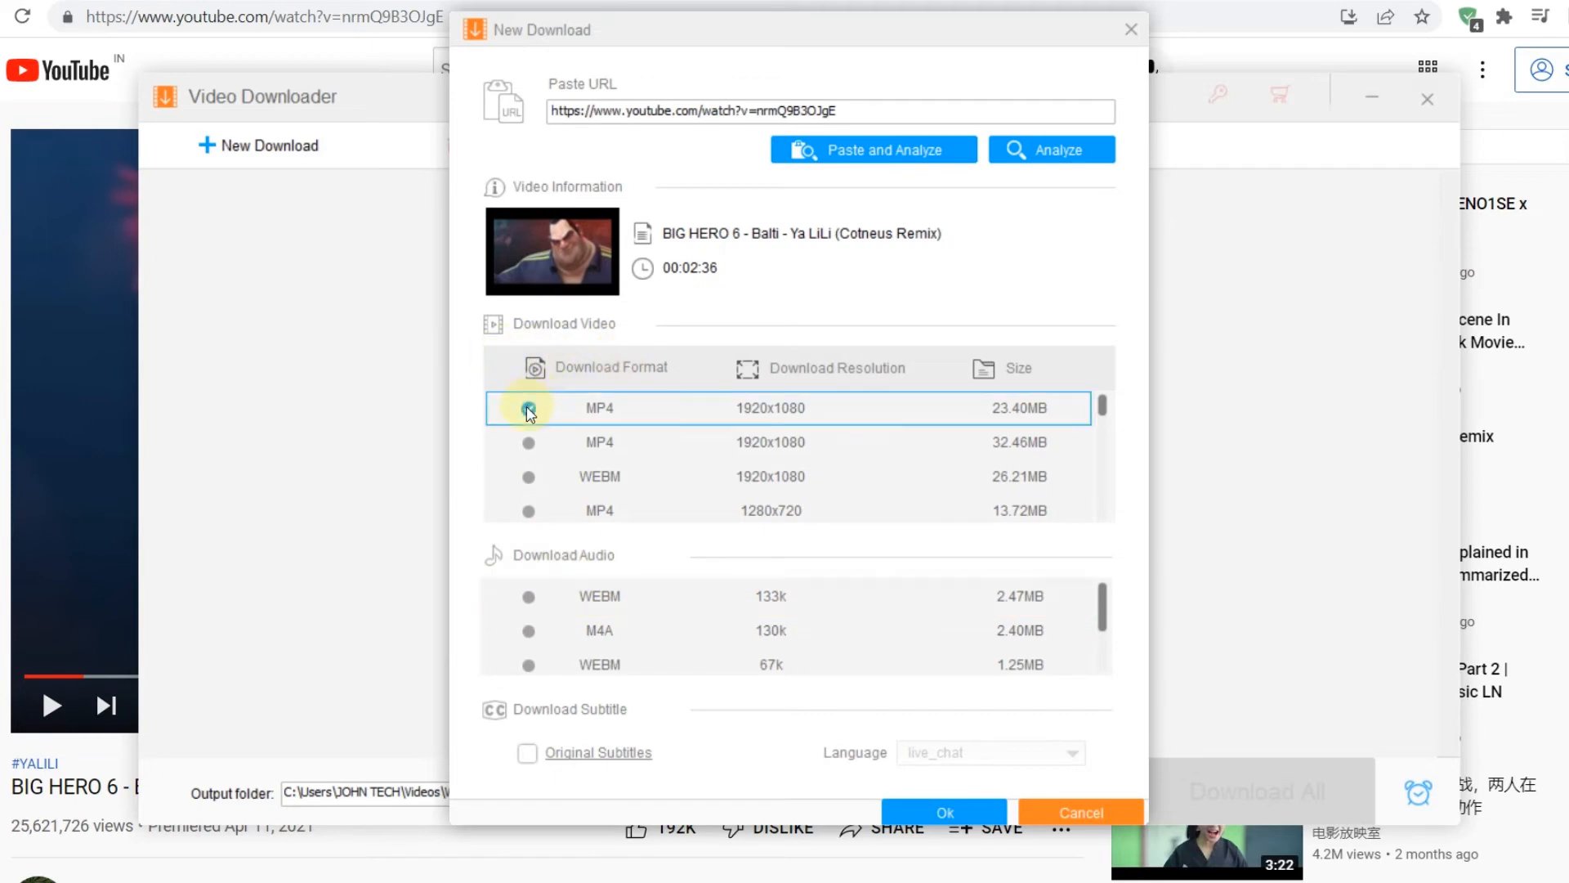
{"action": "left_click", "coordinate": [528, 409]}
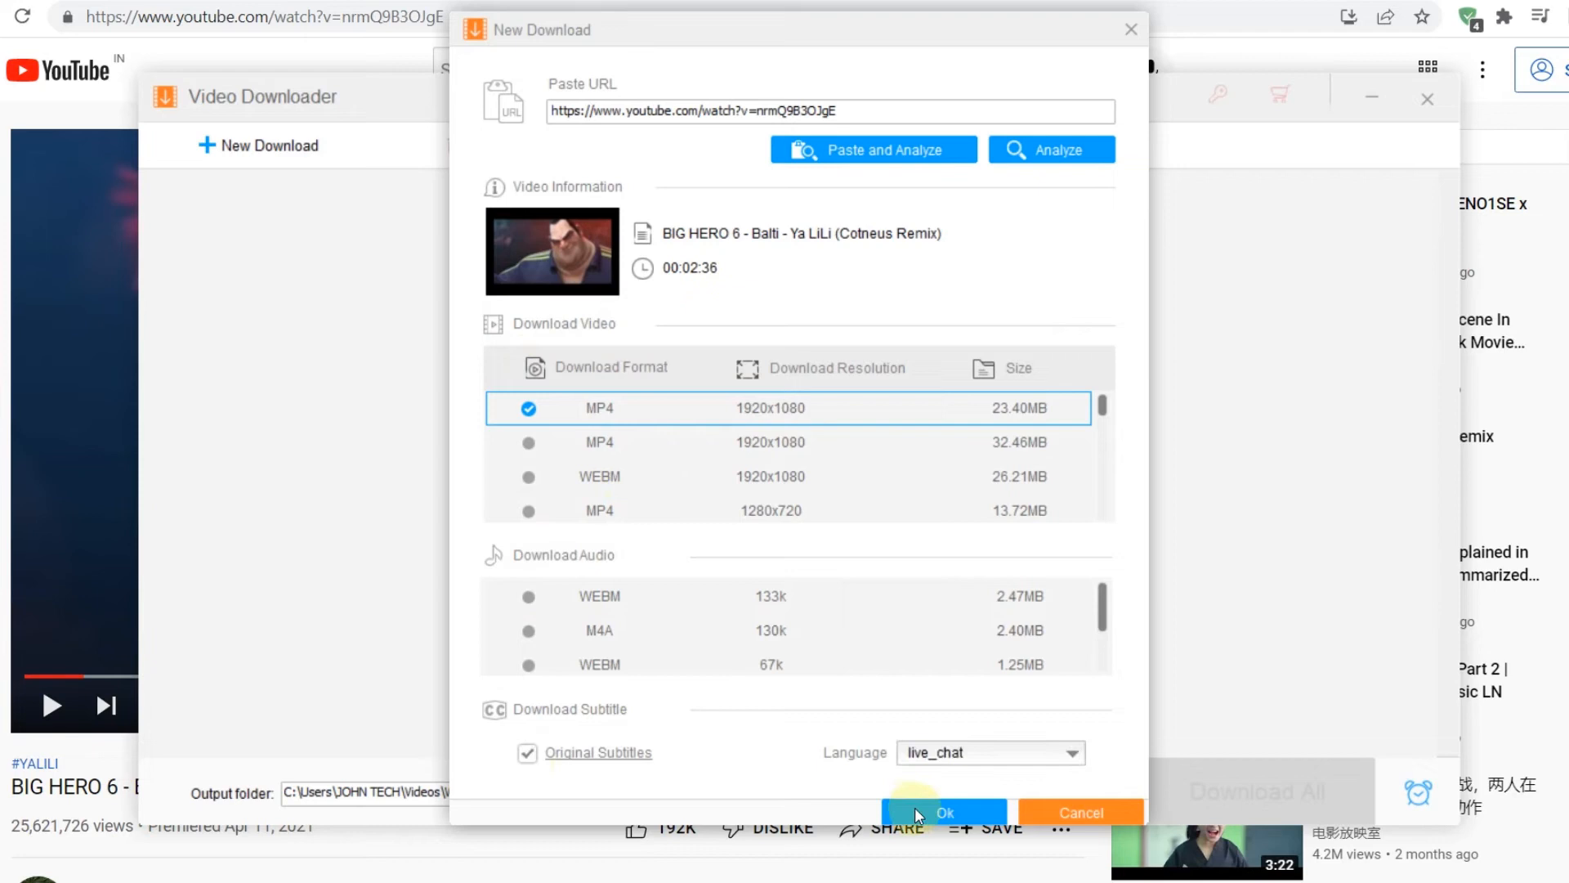
{"action": "left_click", "coordinate": [943, 813]}
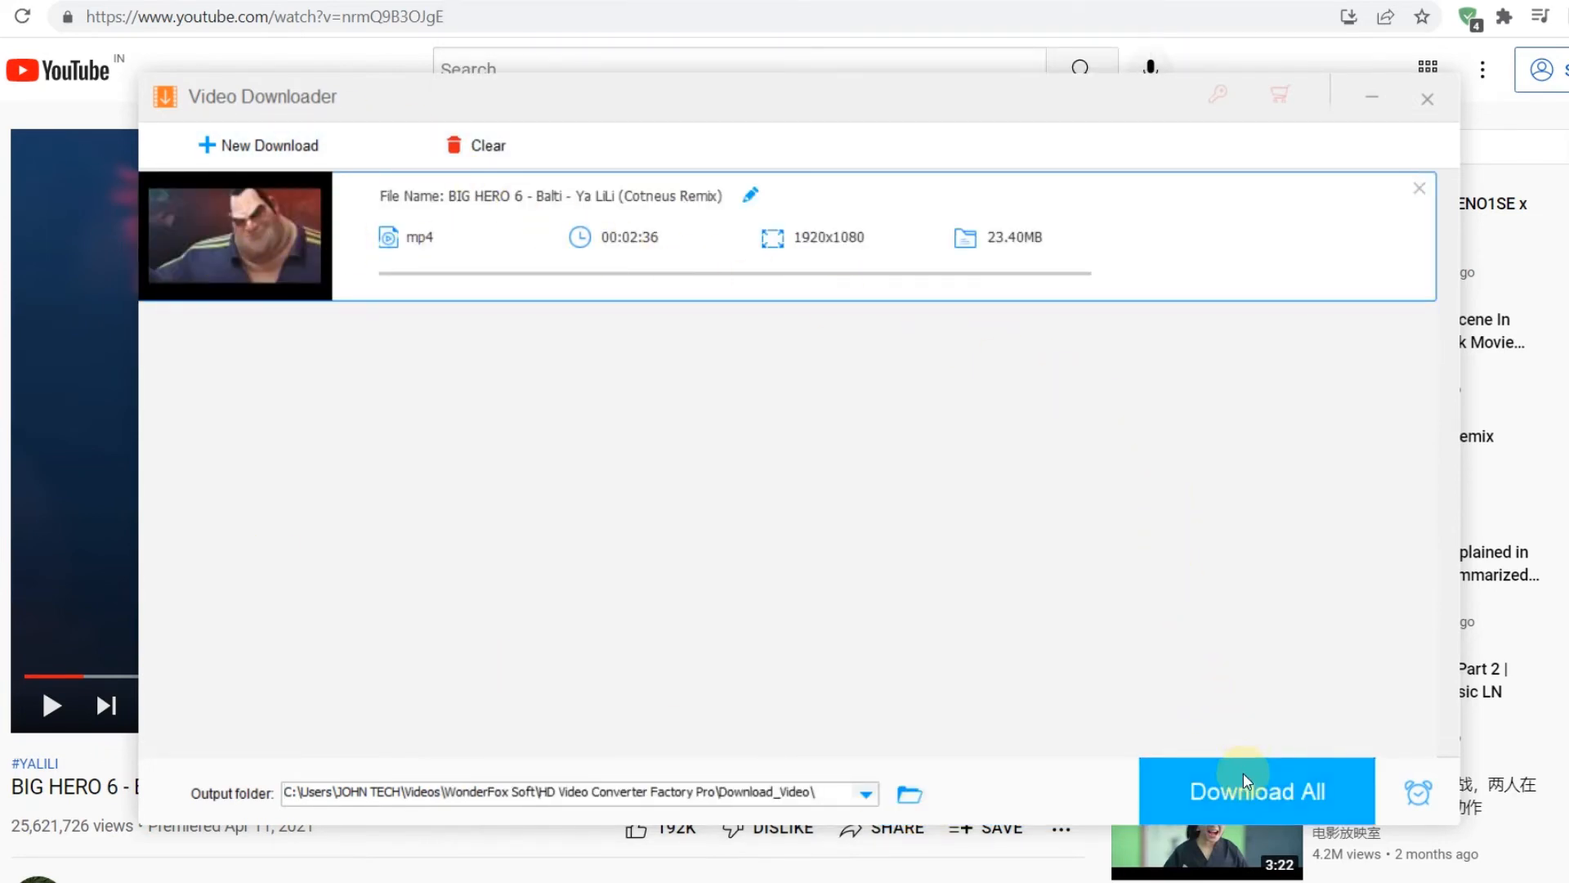
Step: Download the queued video, play it from the Download_Video folder, then close the notice and downloader
{"action": "left_click", "coordinate": [1256, 791]}
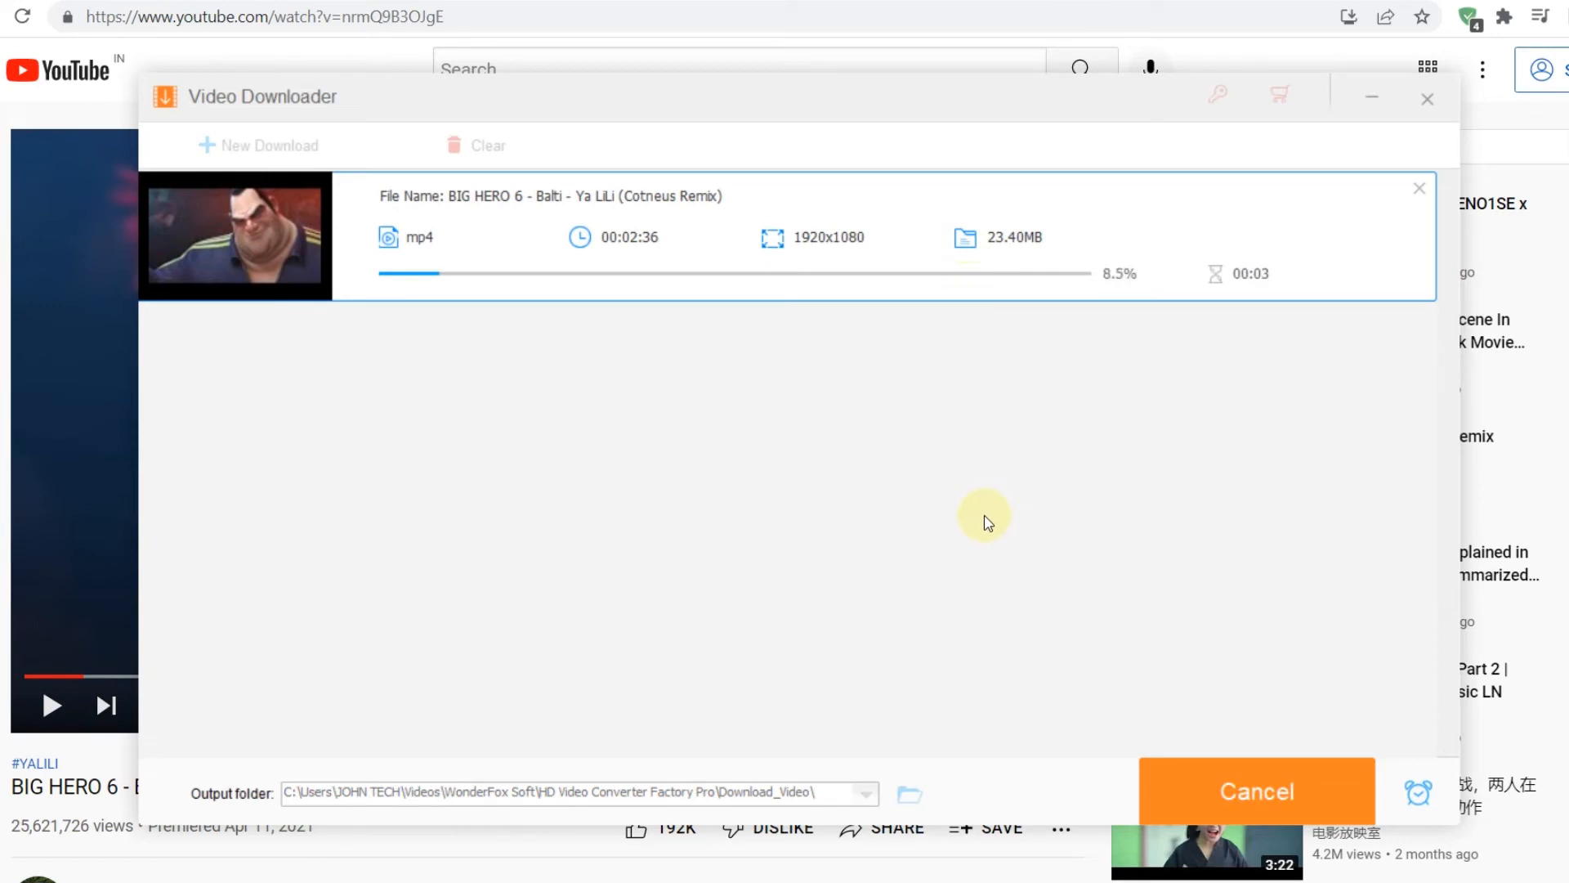
{"action": "mouse_move", "coordinate": [547, 414]}
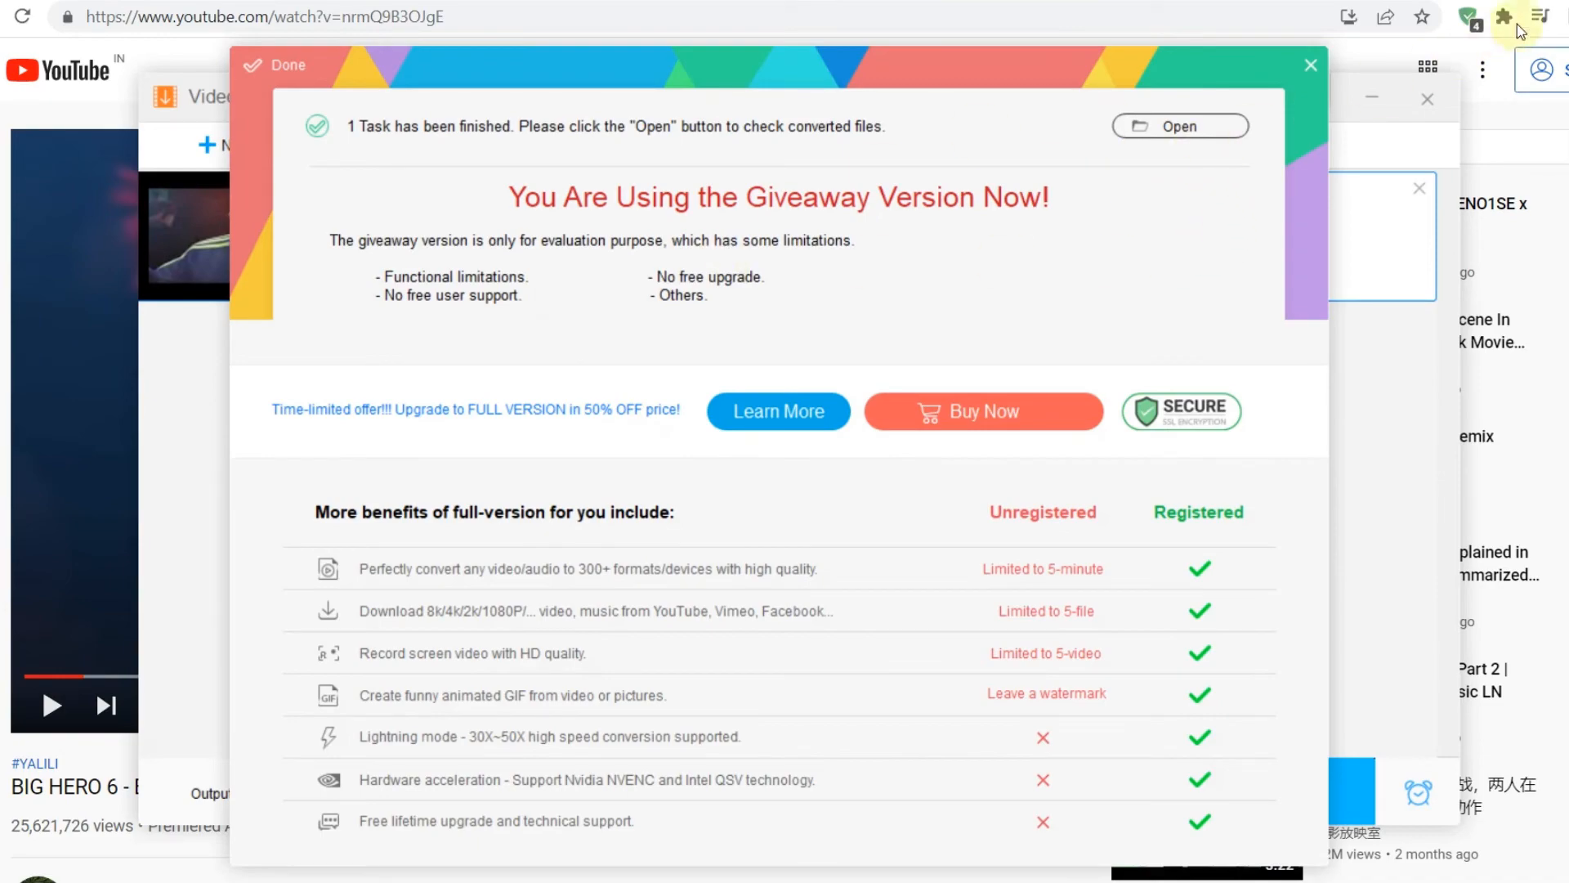
{"action": "left_click", "coordinate": [1181, 126]}
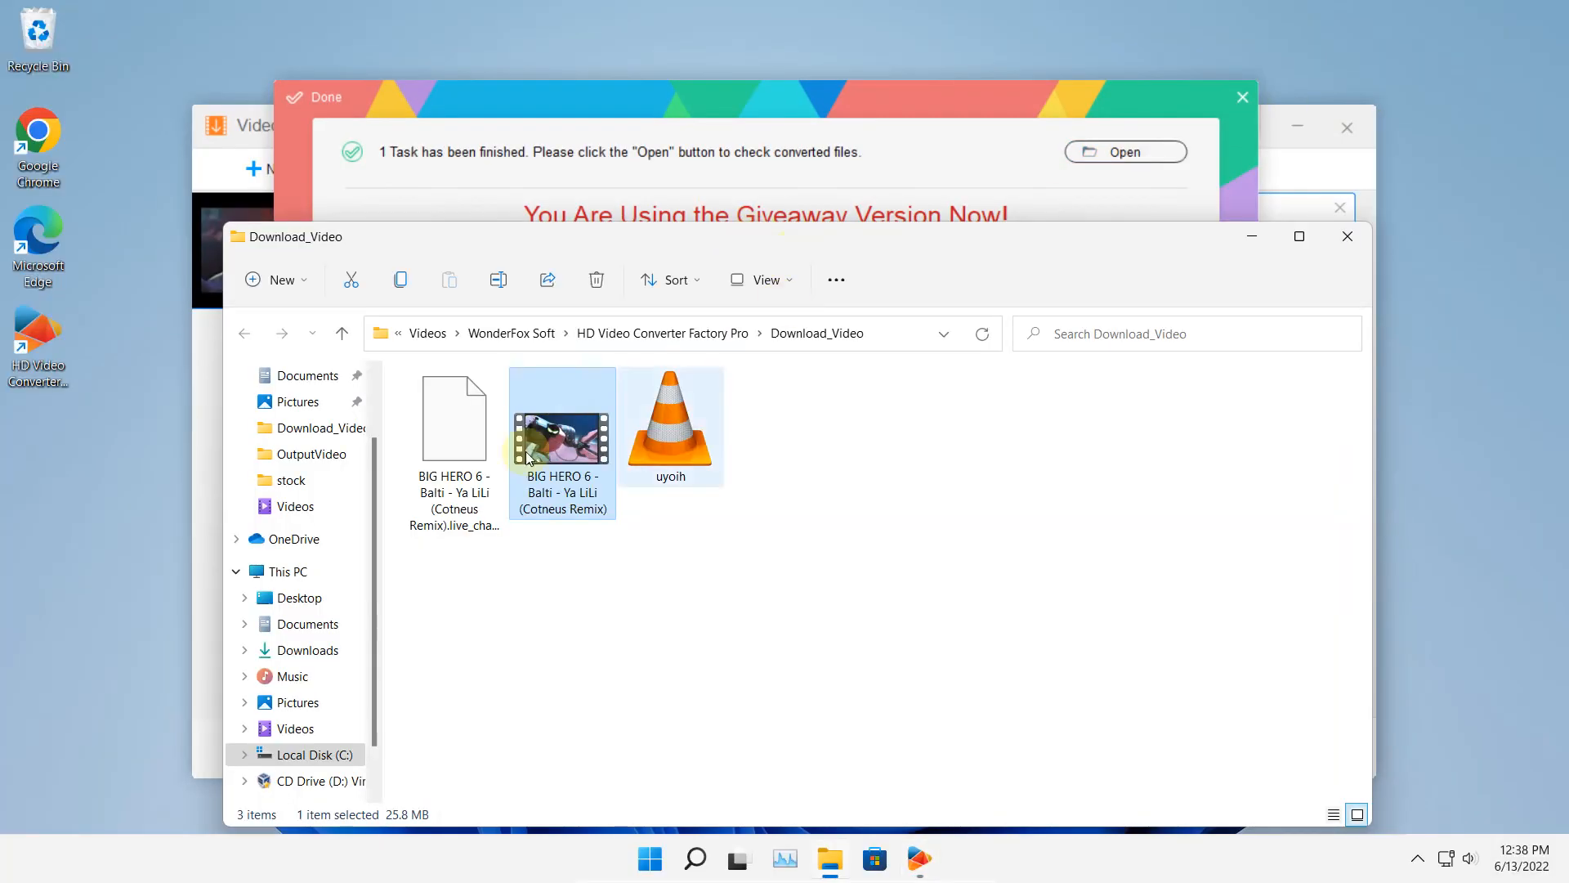
{"action": "double_click", "coordinate": [561, 440]}
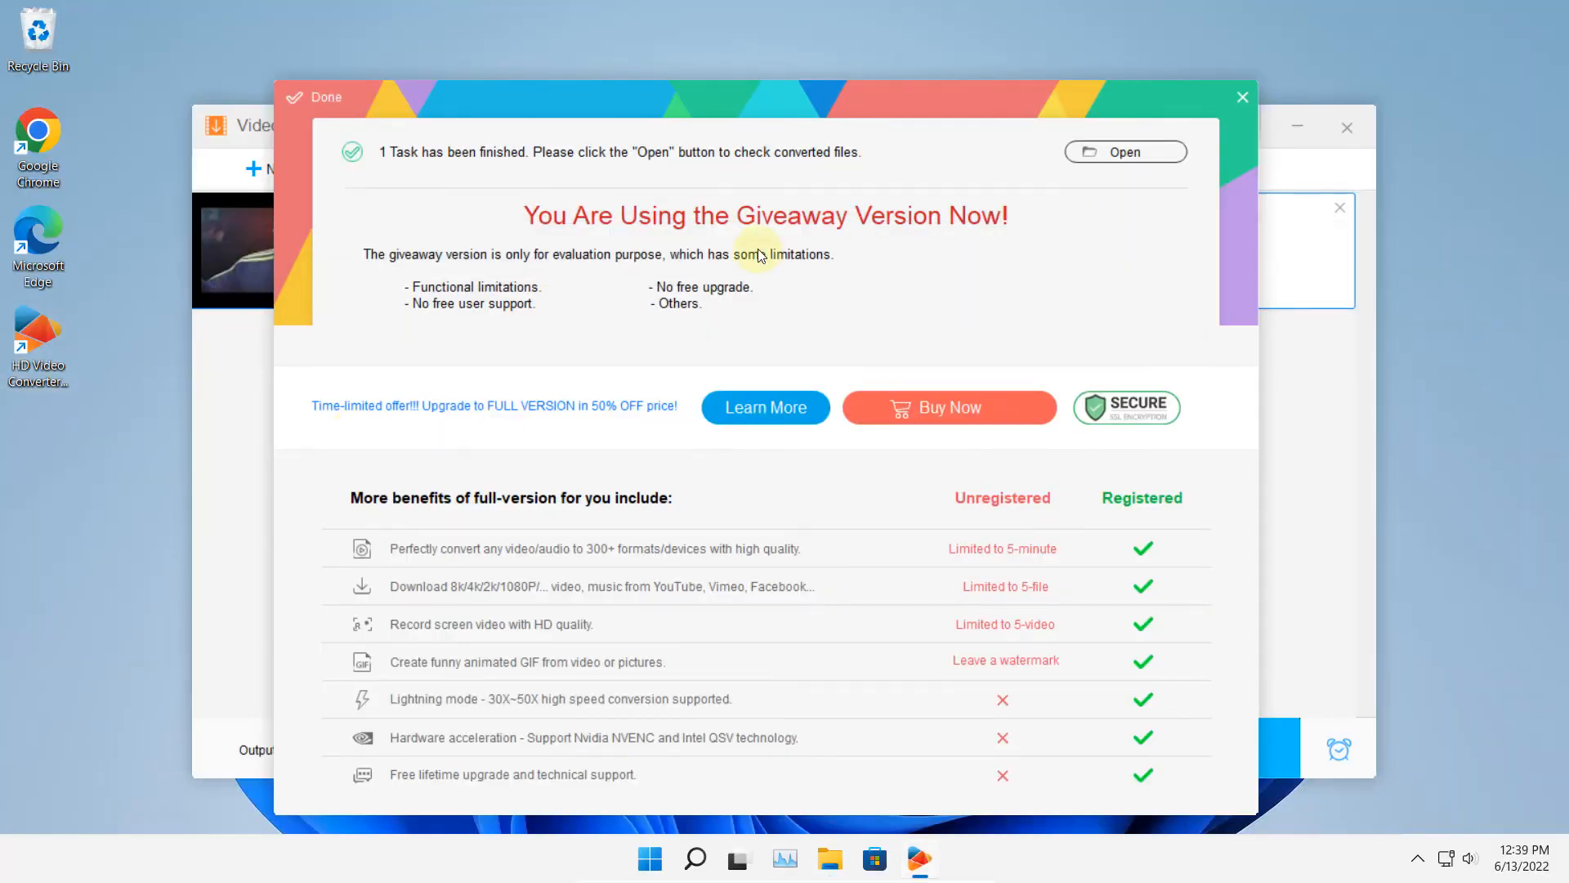
{"action": "left_click", "coordinate": [1242, 96]}
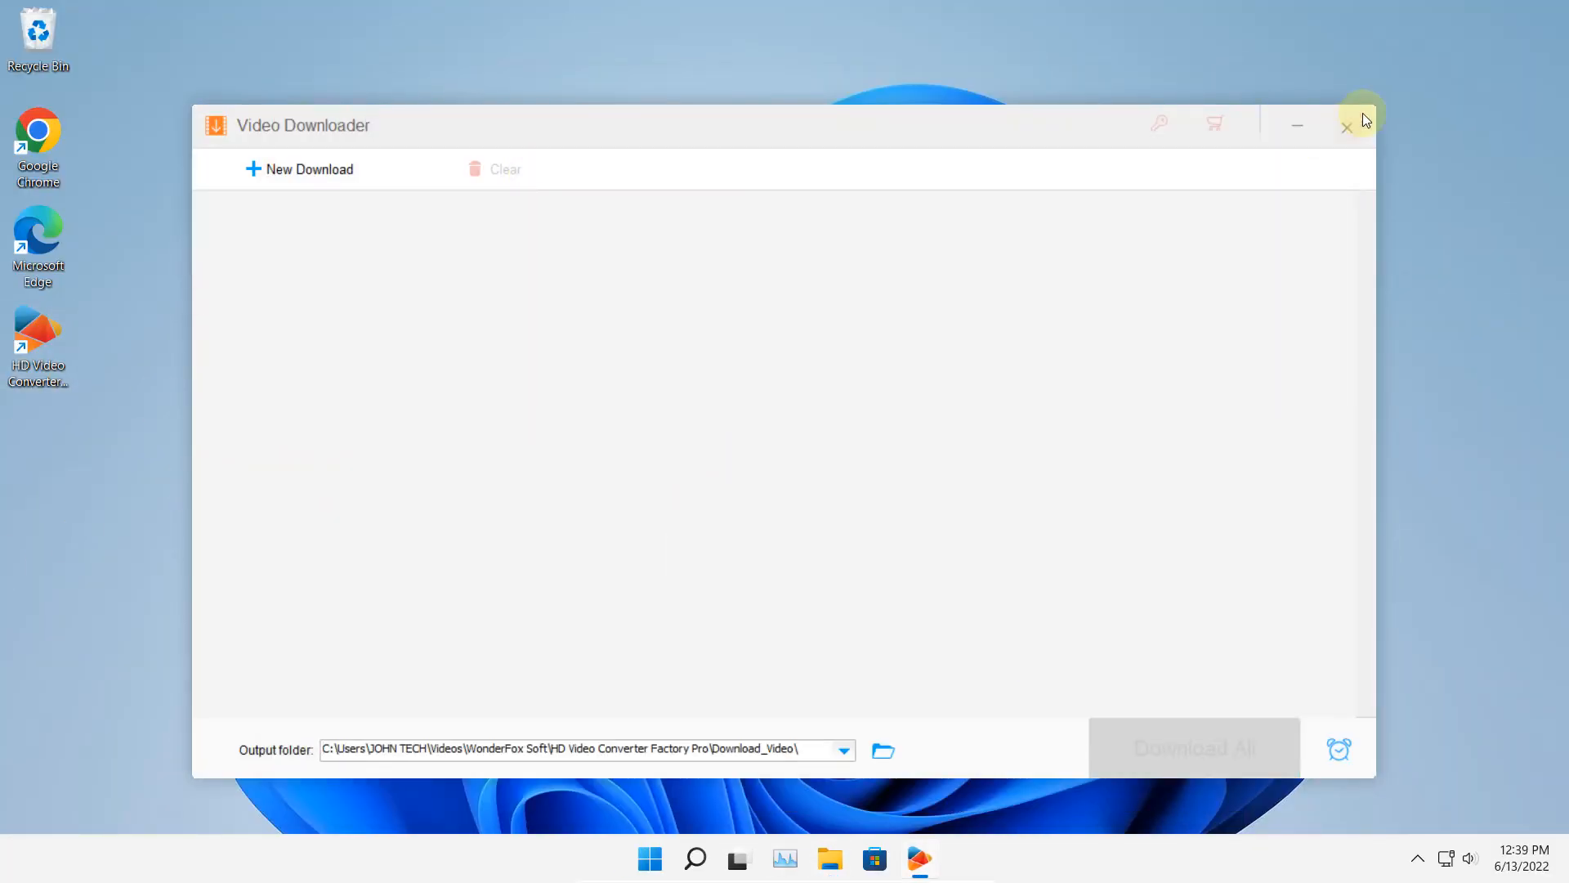
{"action": "left_click", "coordinate": [1346, 124]}
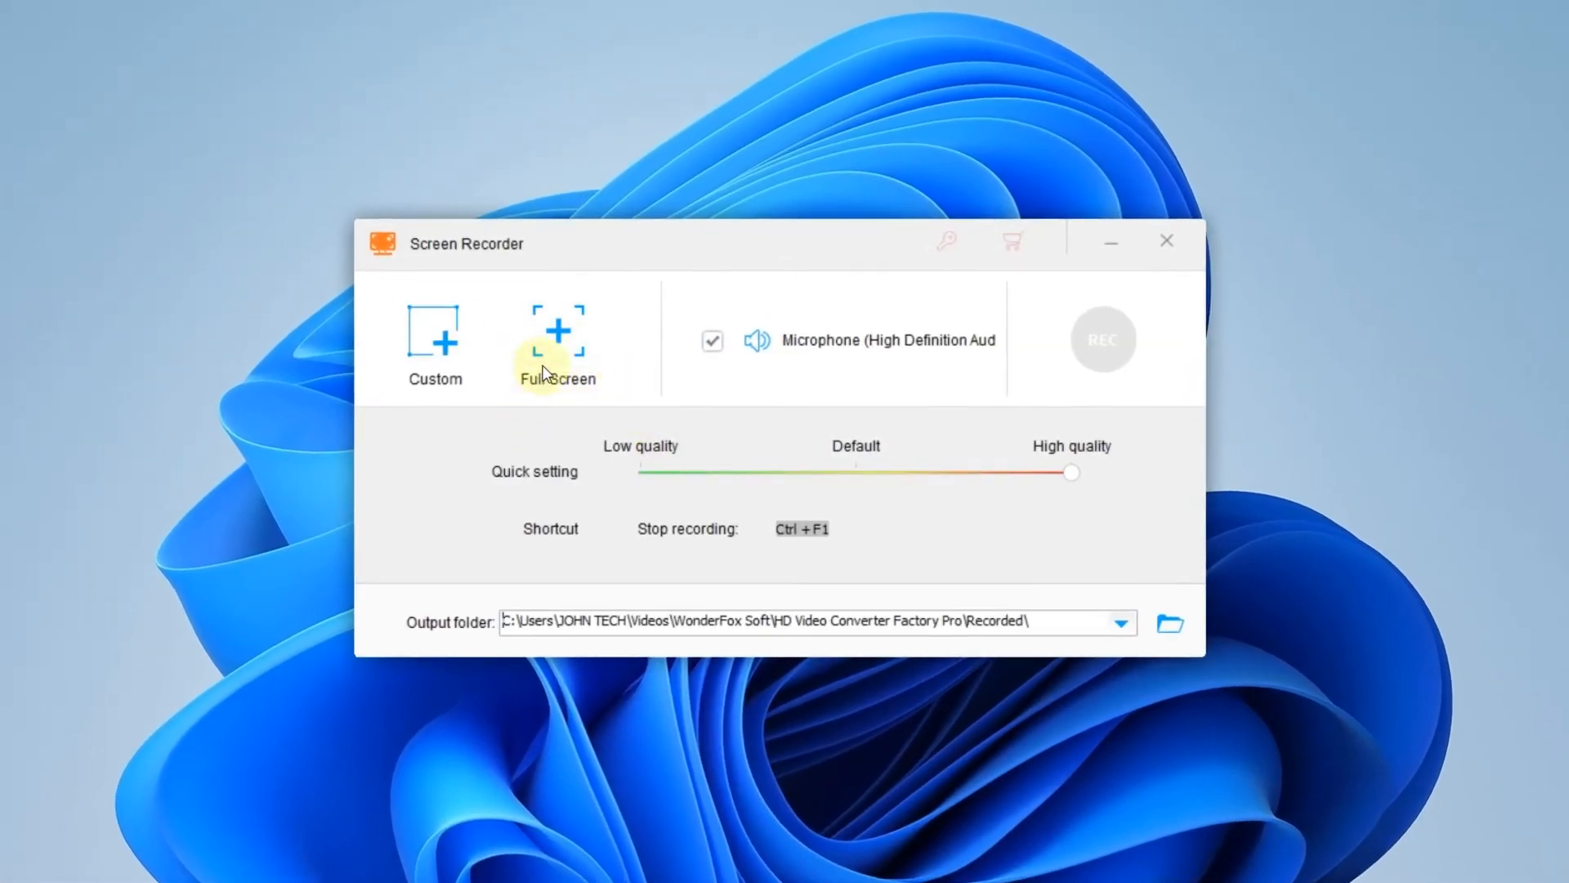
Step: Set Screen Recorder to Full Screen with microphone off and High quality, then close it
{"action": "left_click", "coordinate": [556, 330]}
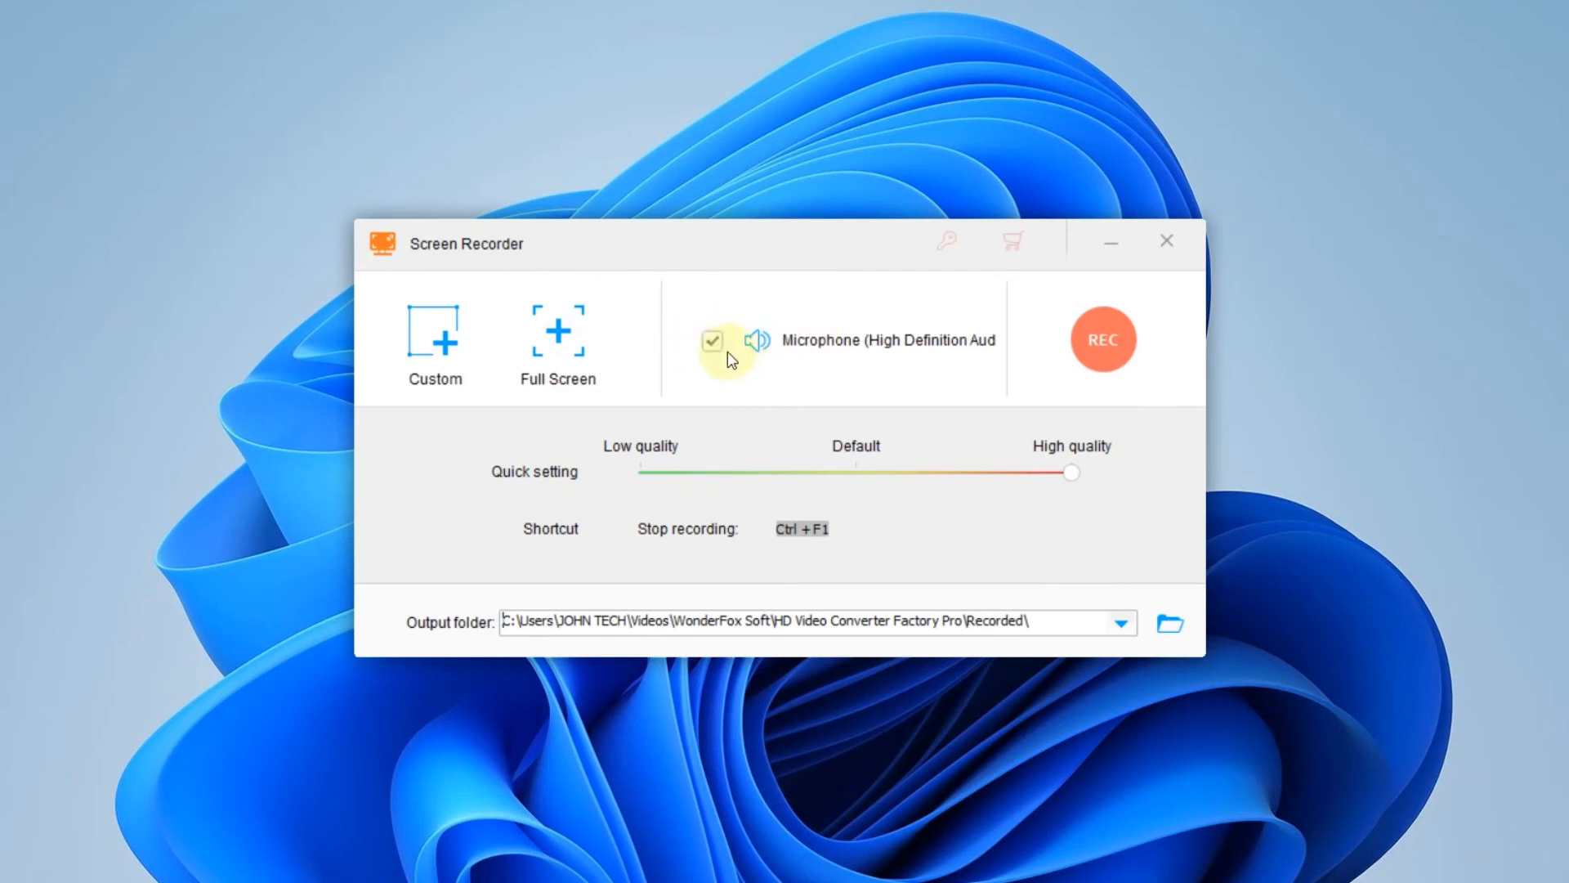
{"action": "left_click", "coordinate": [711, 340]}
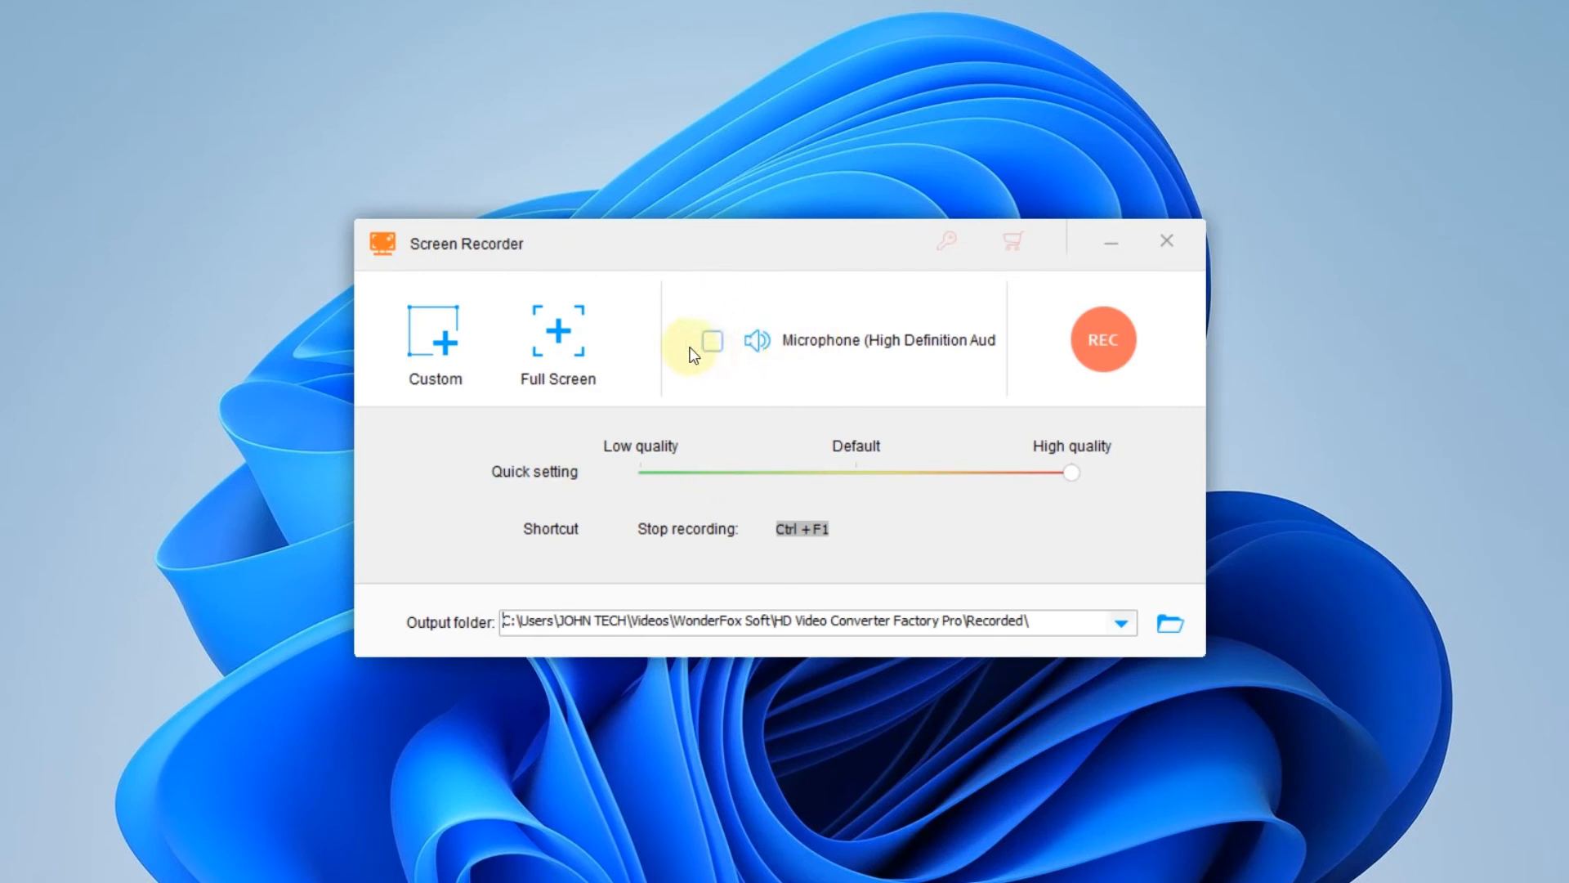
{"action": "left_click_drag", "start_coordinate": [1071, 472], "coordinate": [942, 473]}
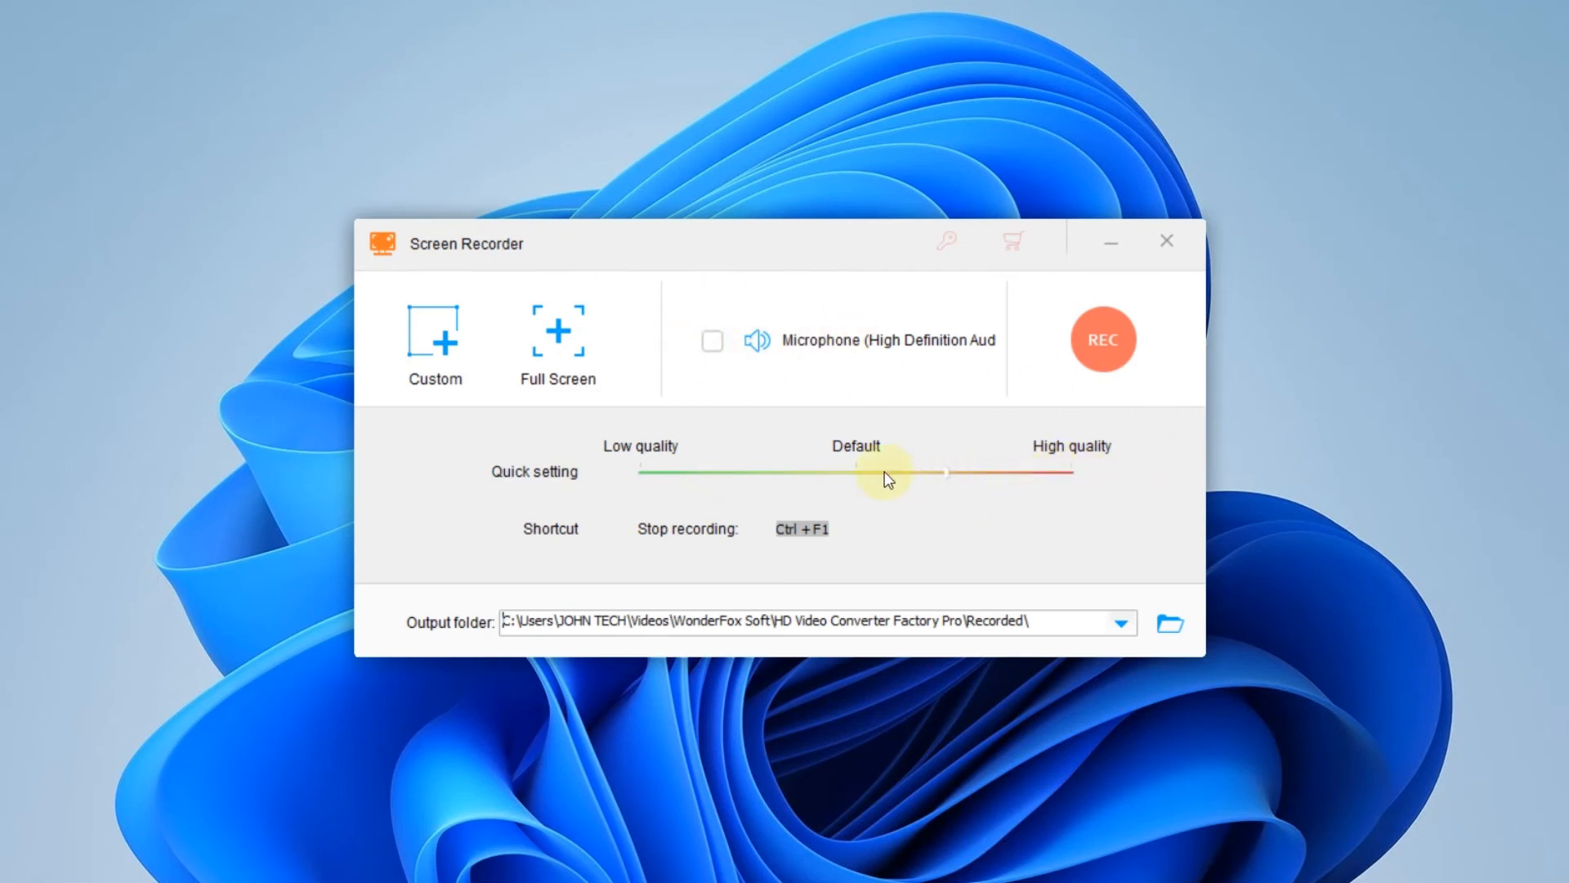
{"action": "left_click_drag", "start_coordinate": [886, 473], "coordinate": [1071, 472]}
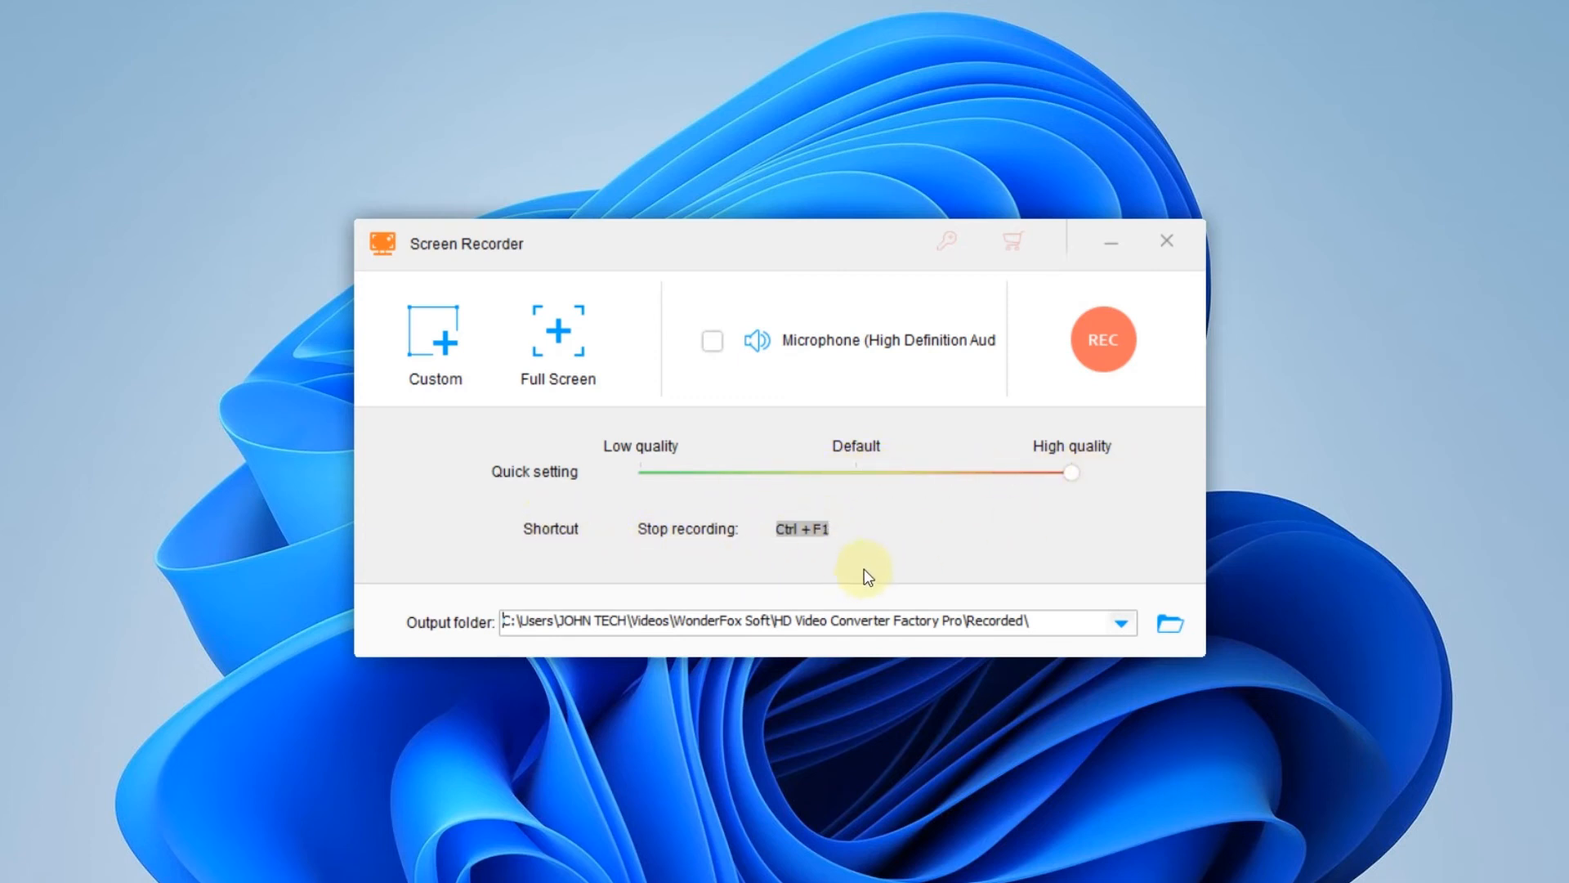
{"action": "left_click", "coordinate": [1165, 240]}
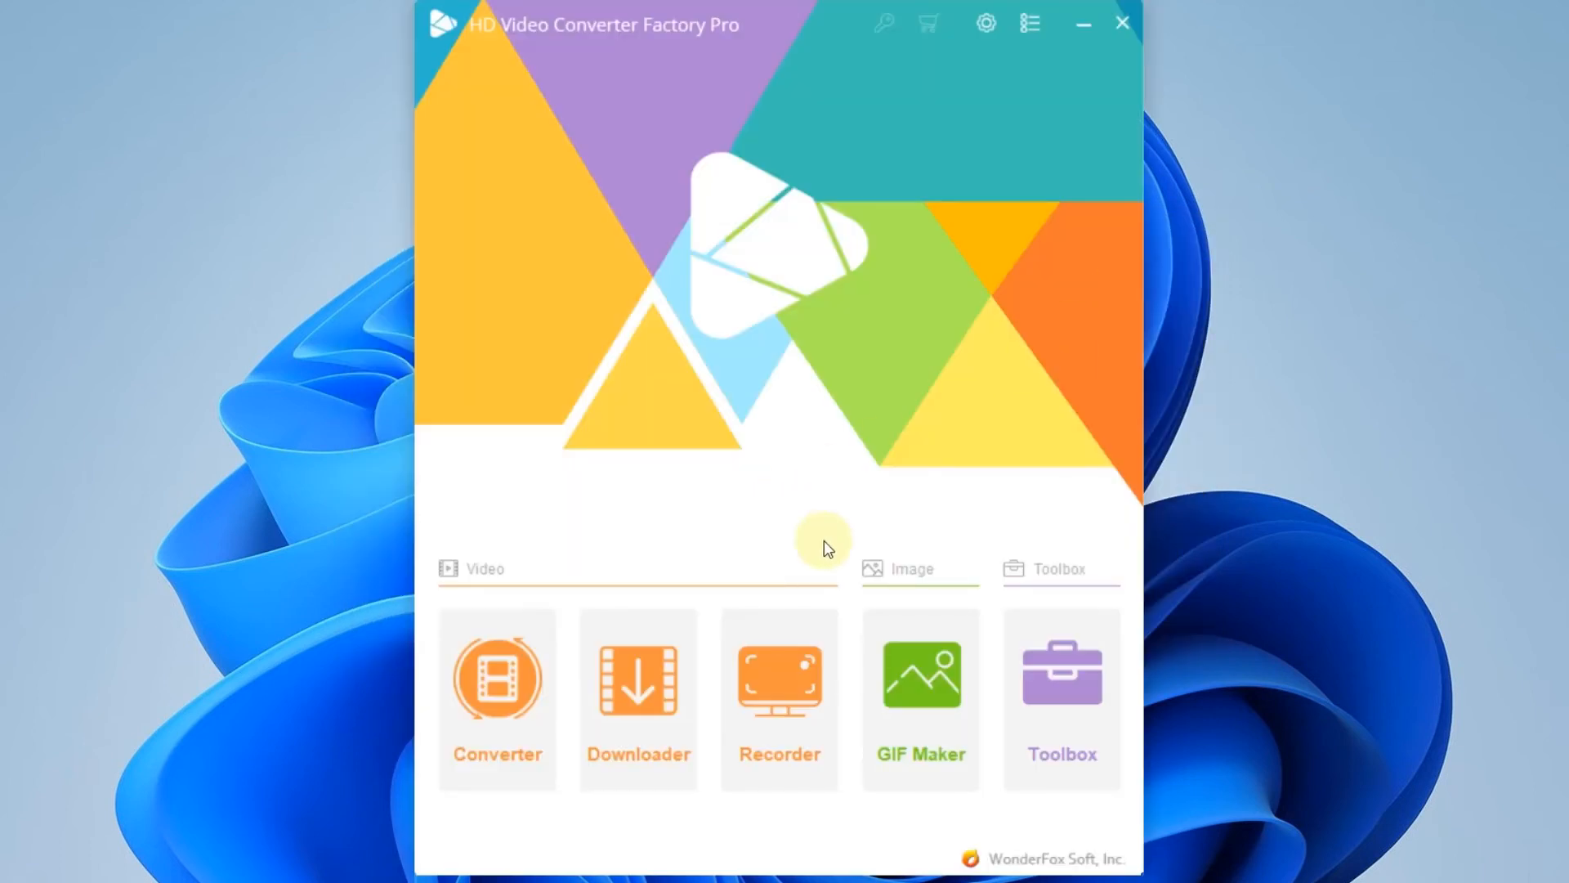
{"action": "left_click", "coordinate": [918, 698]}
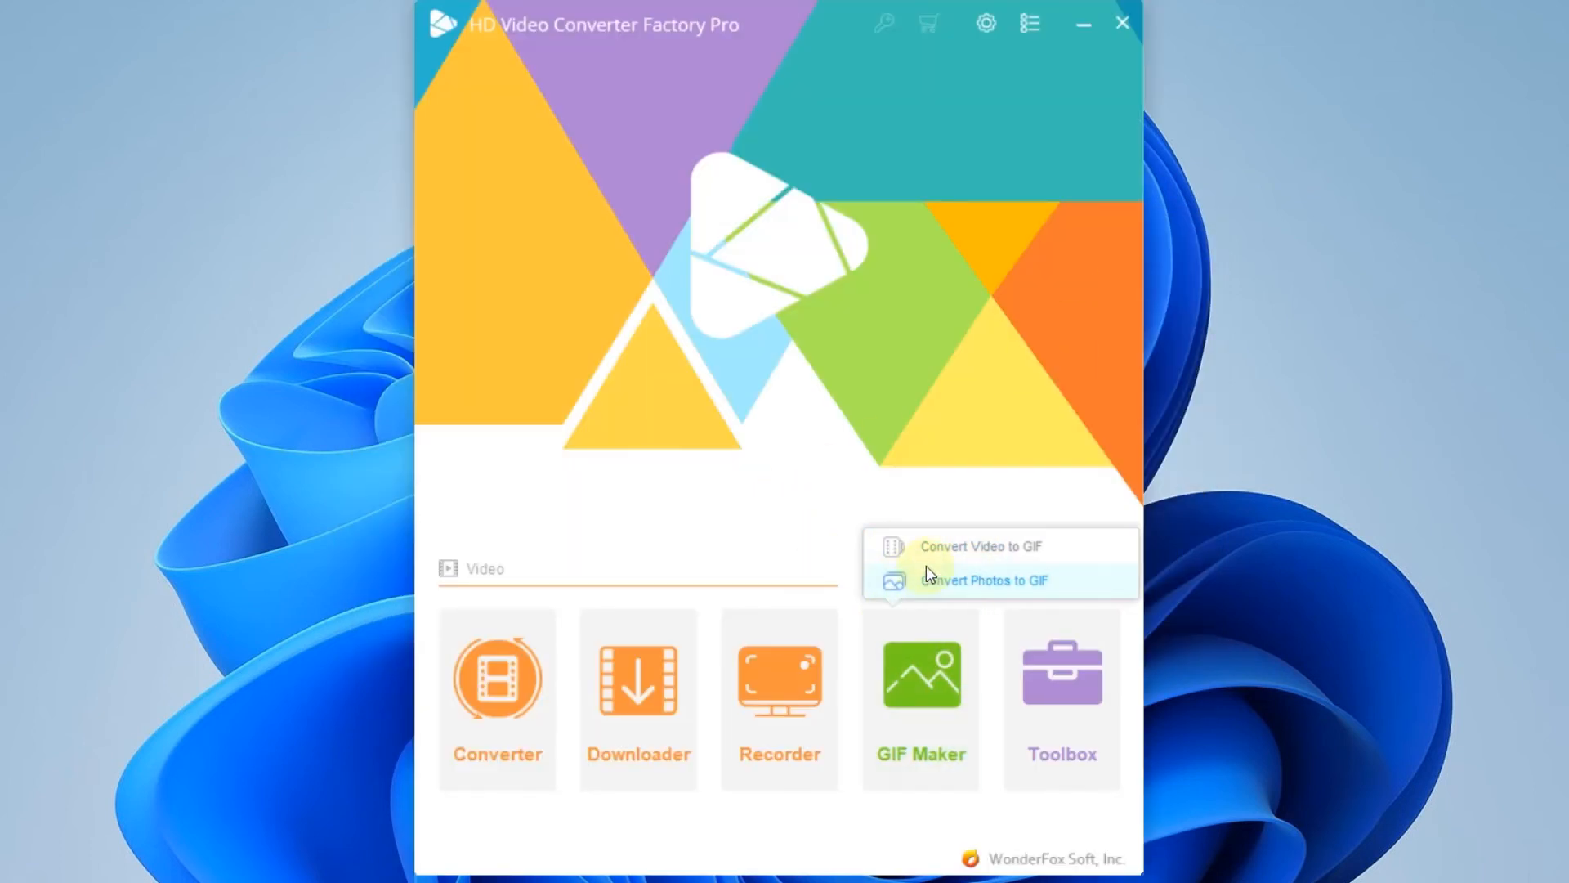
{"action": "left_click", "coordinate": [981, 546]}
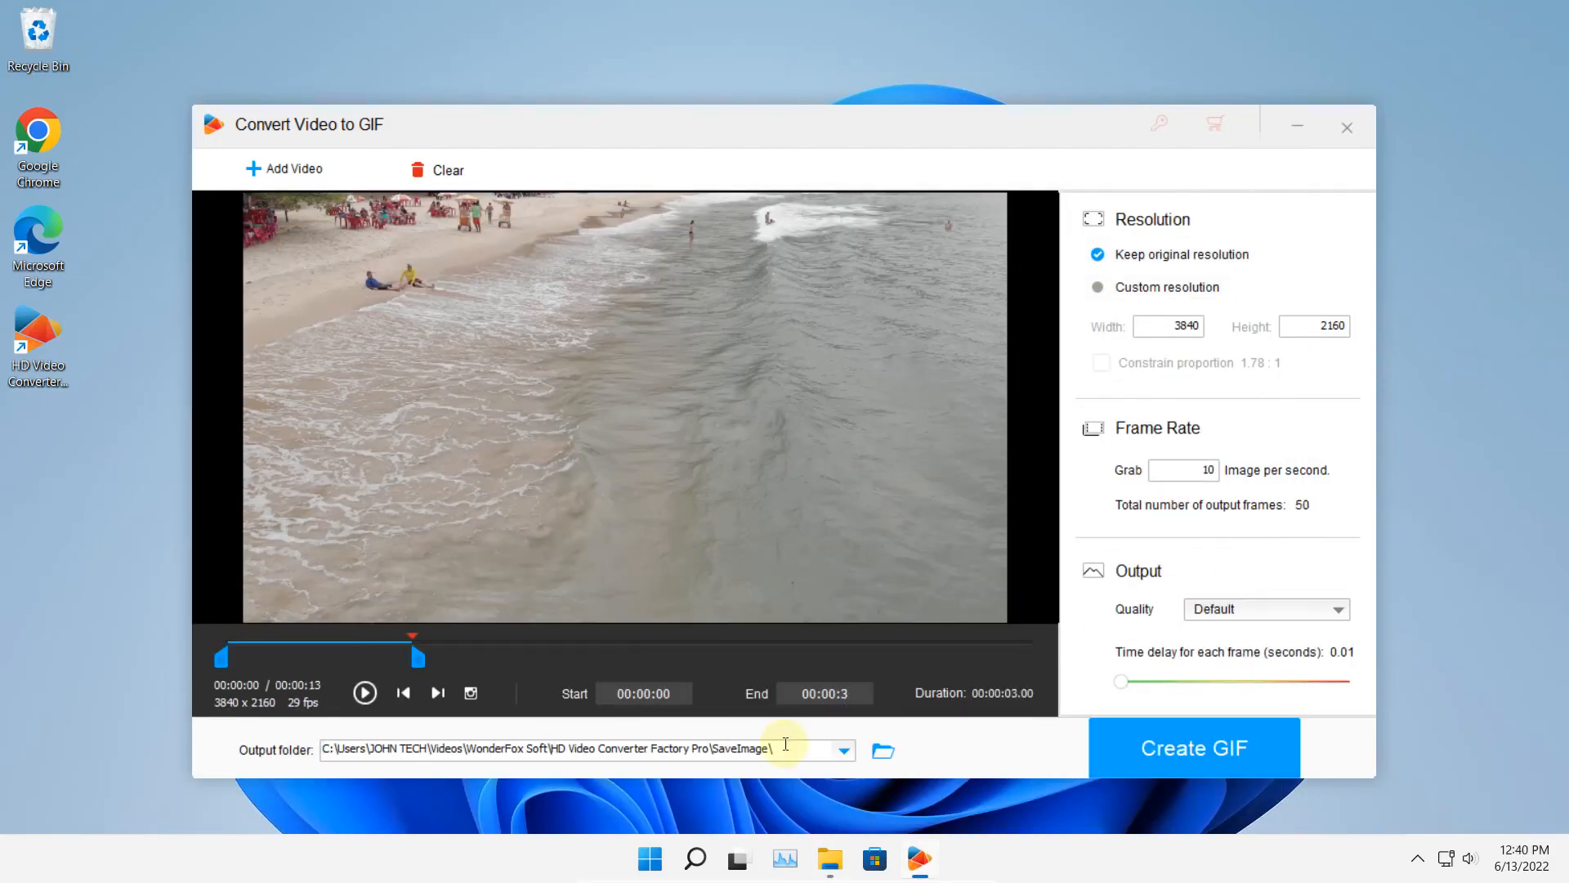
{"action": "left_click", "coordinate": [1192, 747]}
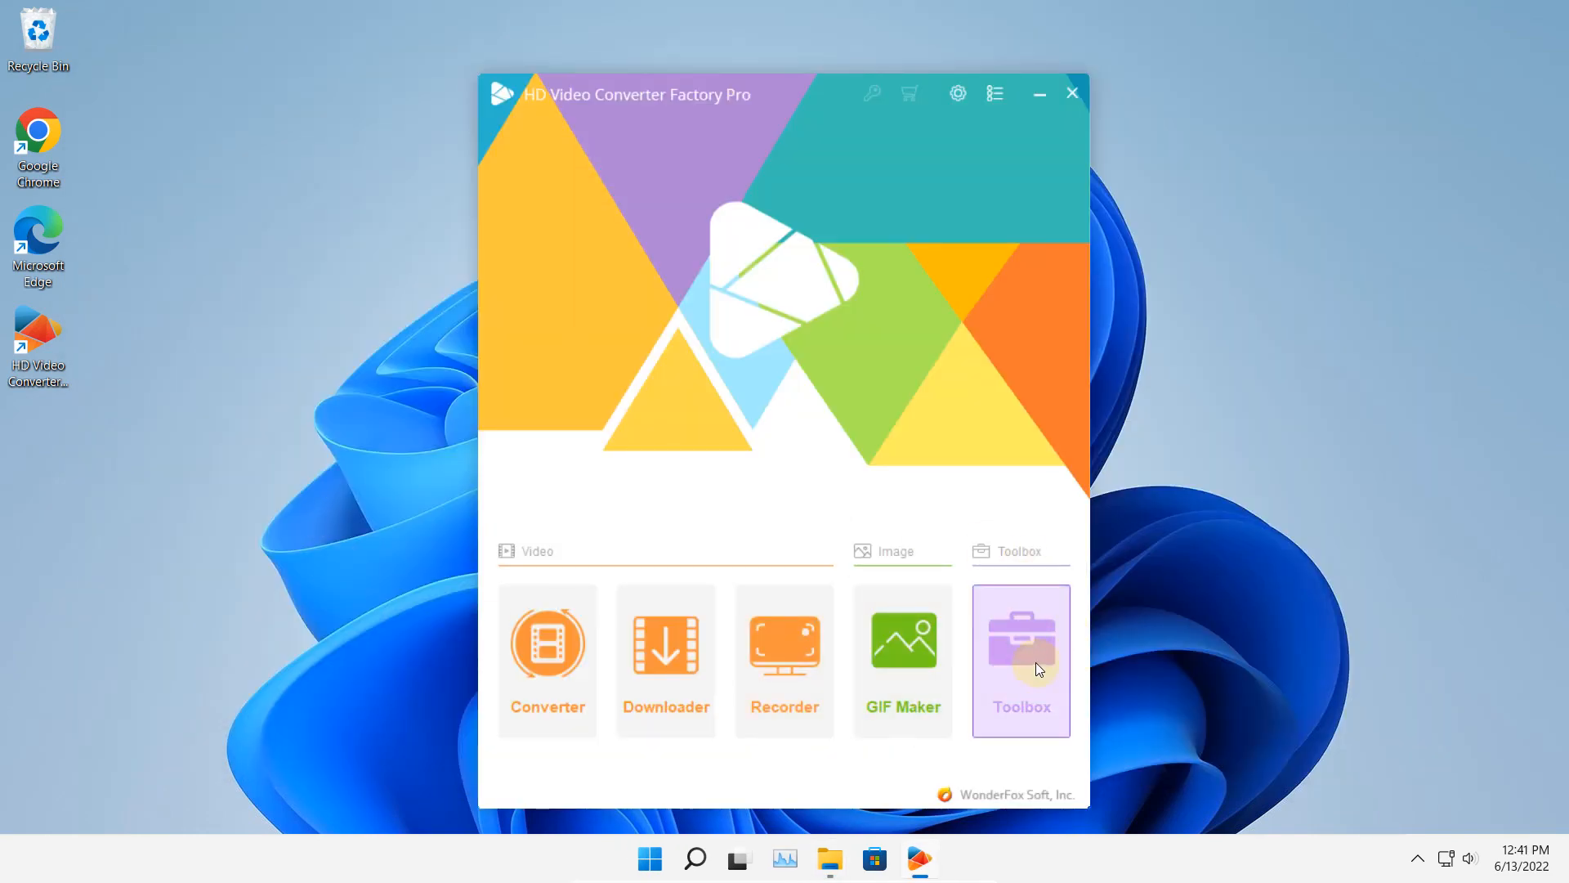
{"action": "left_click", "coordinate": [1020, 659]}
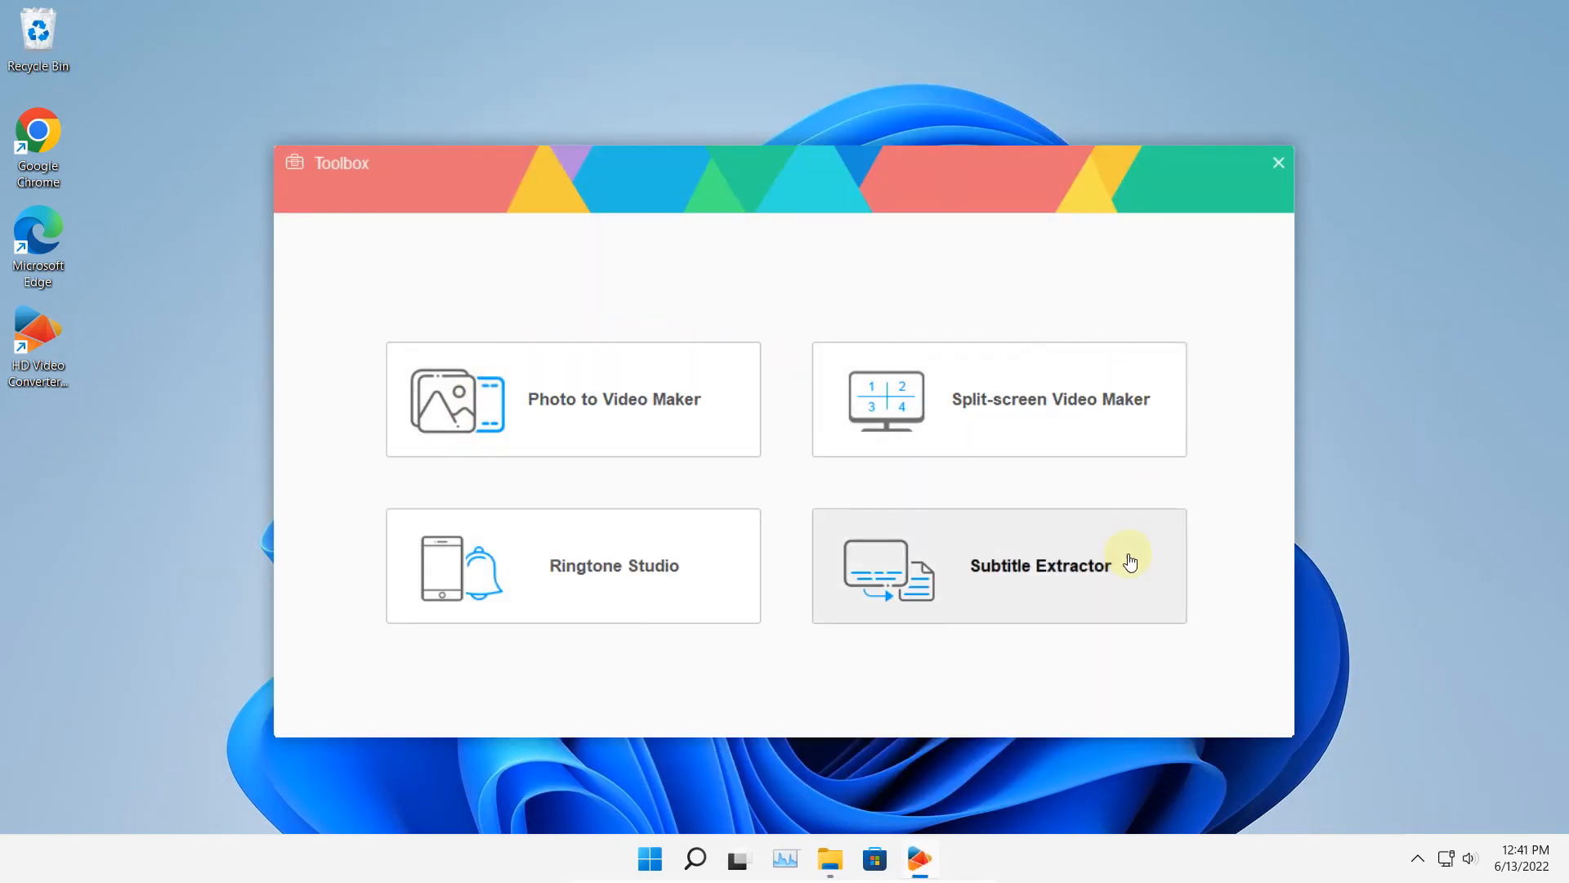
{"action": "mouse_move", "coordinate": [1127, 410]}
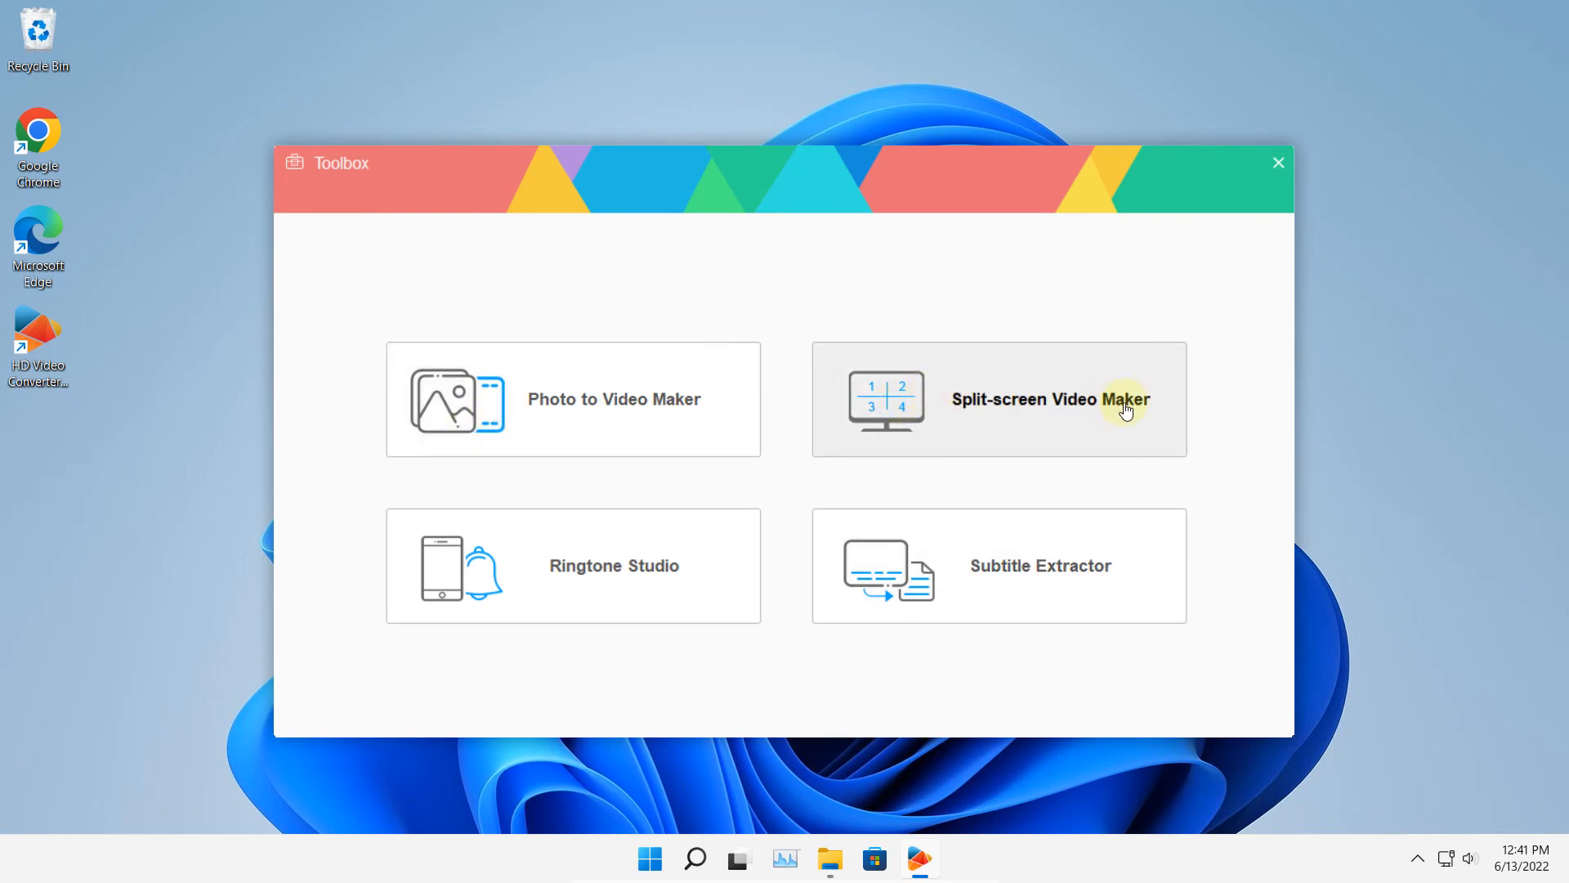
{"action": "mouse_move", "coordinate": [1058, 605]}
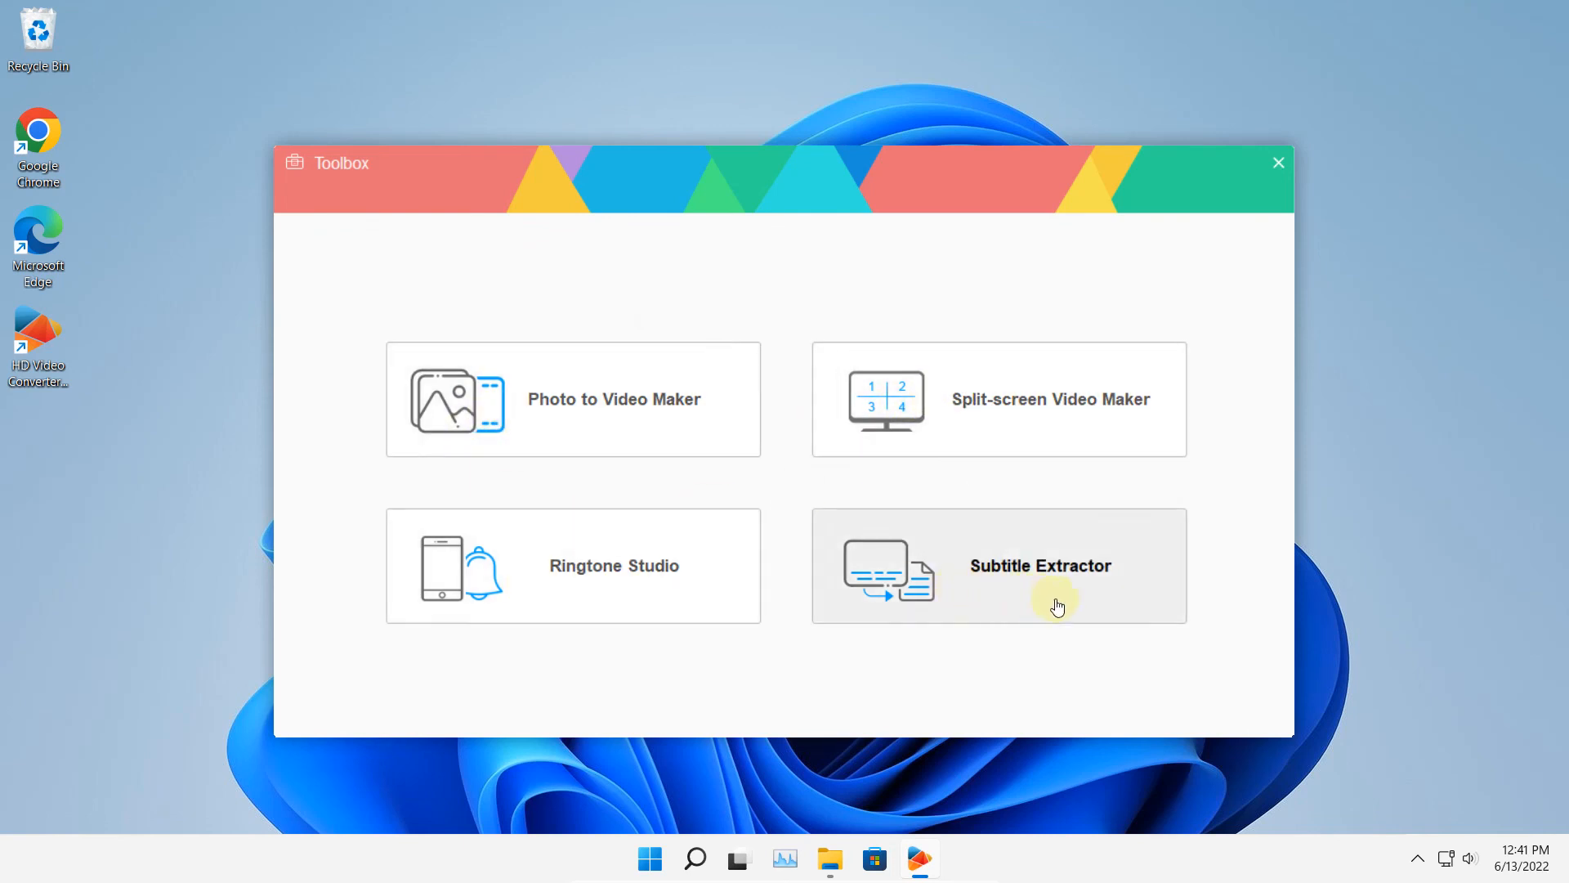
{"action": "mouse_move", "coordinate": [1231, 672]}
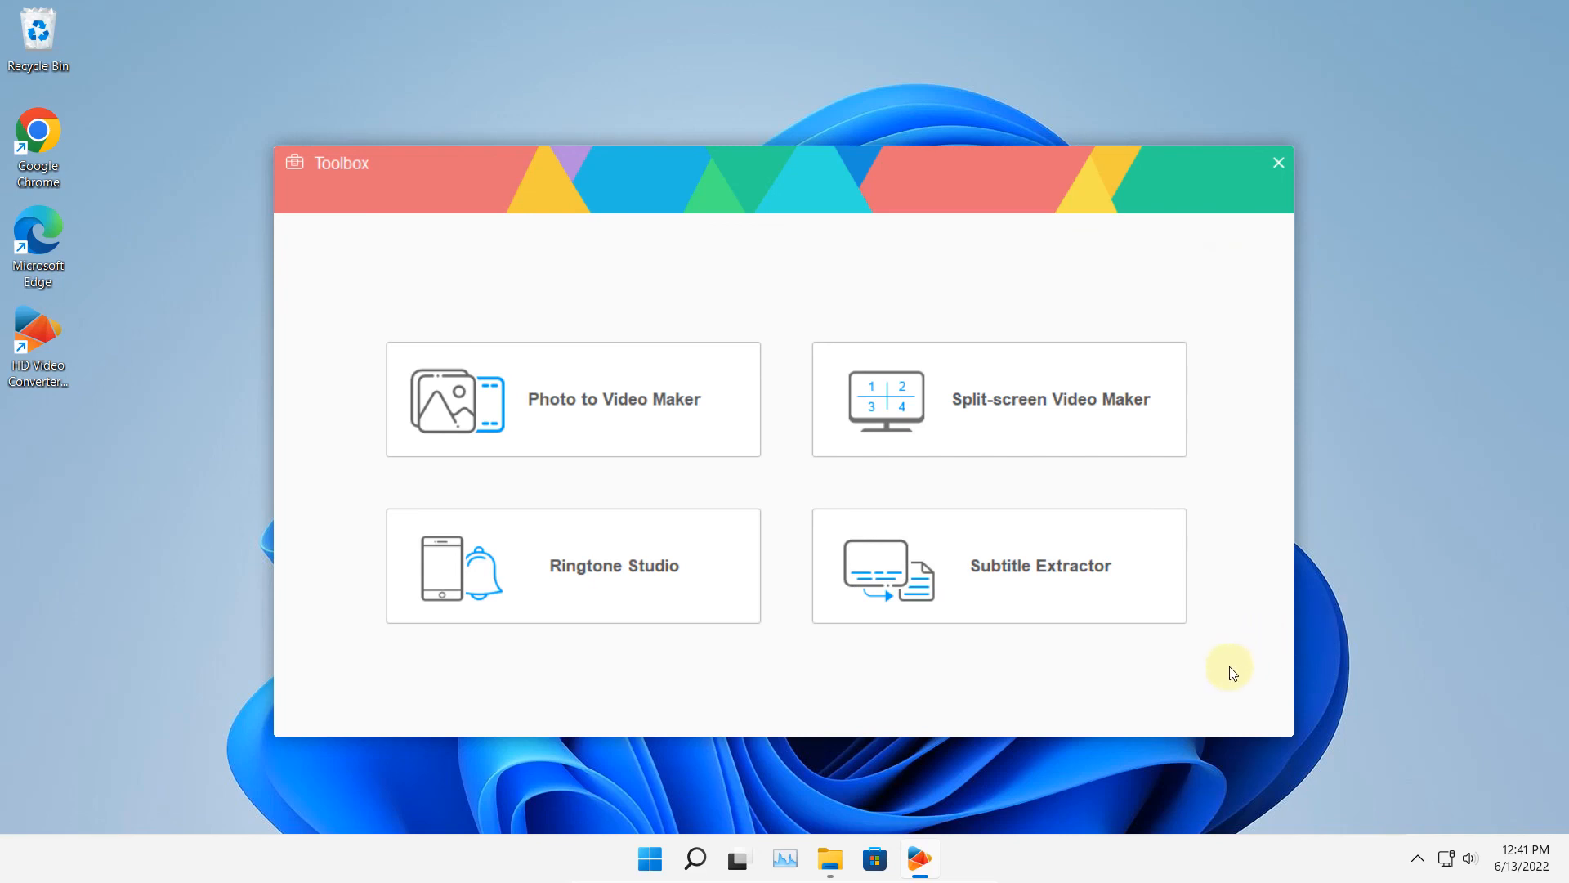
{"action": "mouse_move", "coordinate": [1319, 172]}
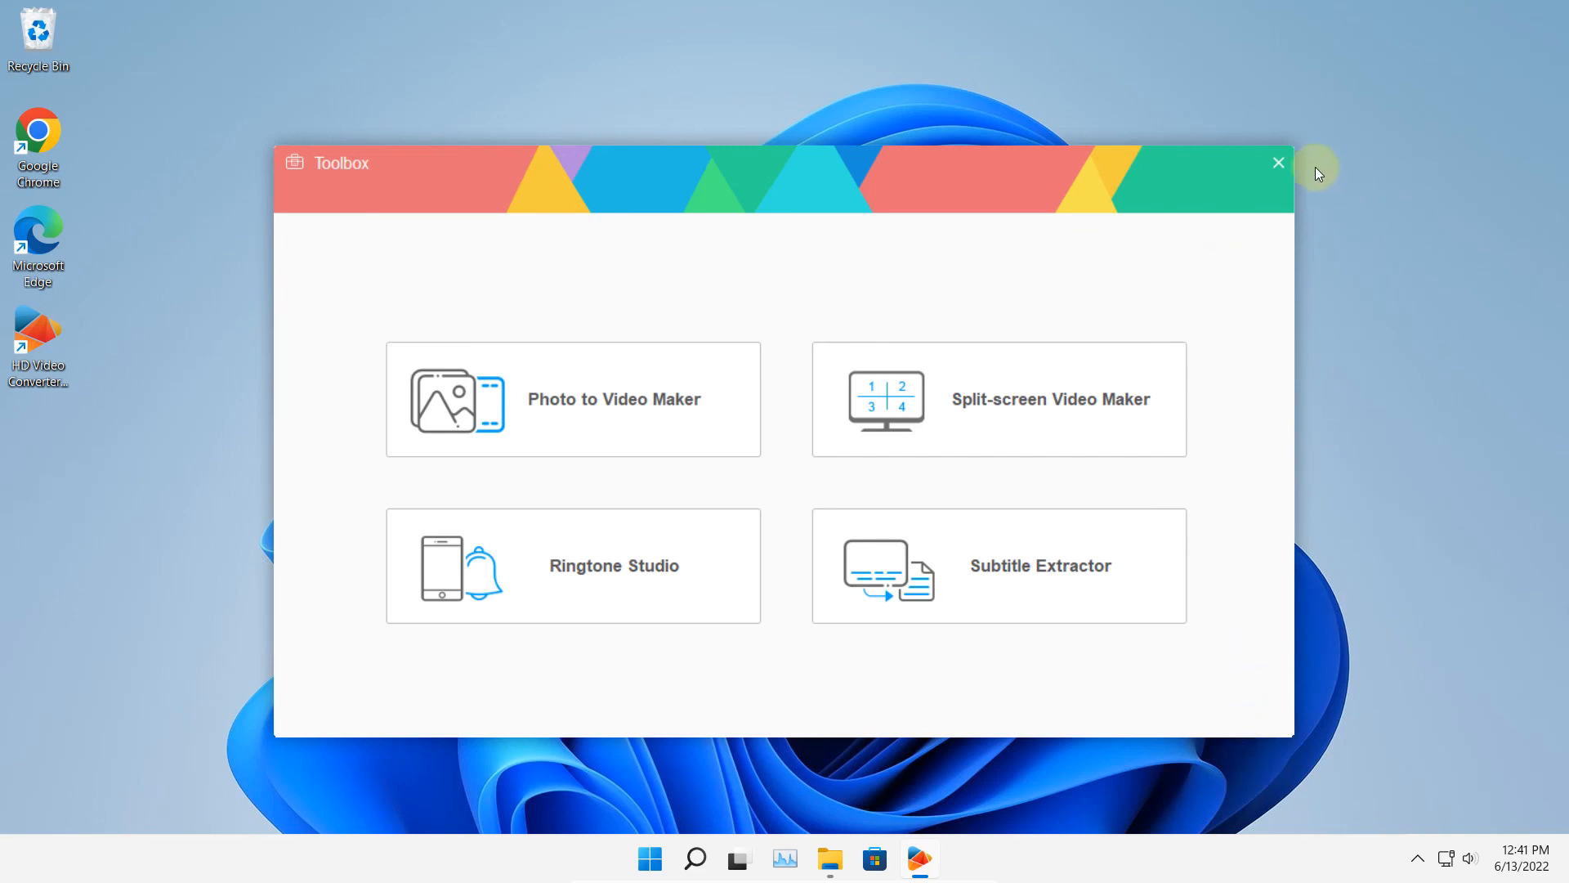
{"action": "left_click", "coordinate": [1278, 162]}
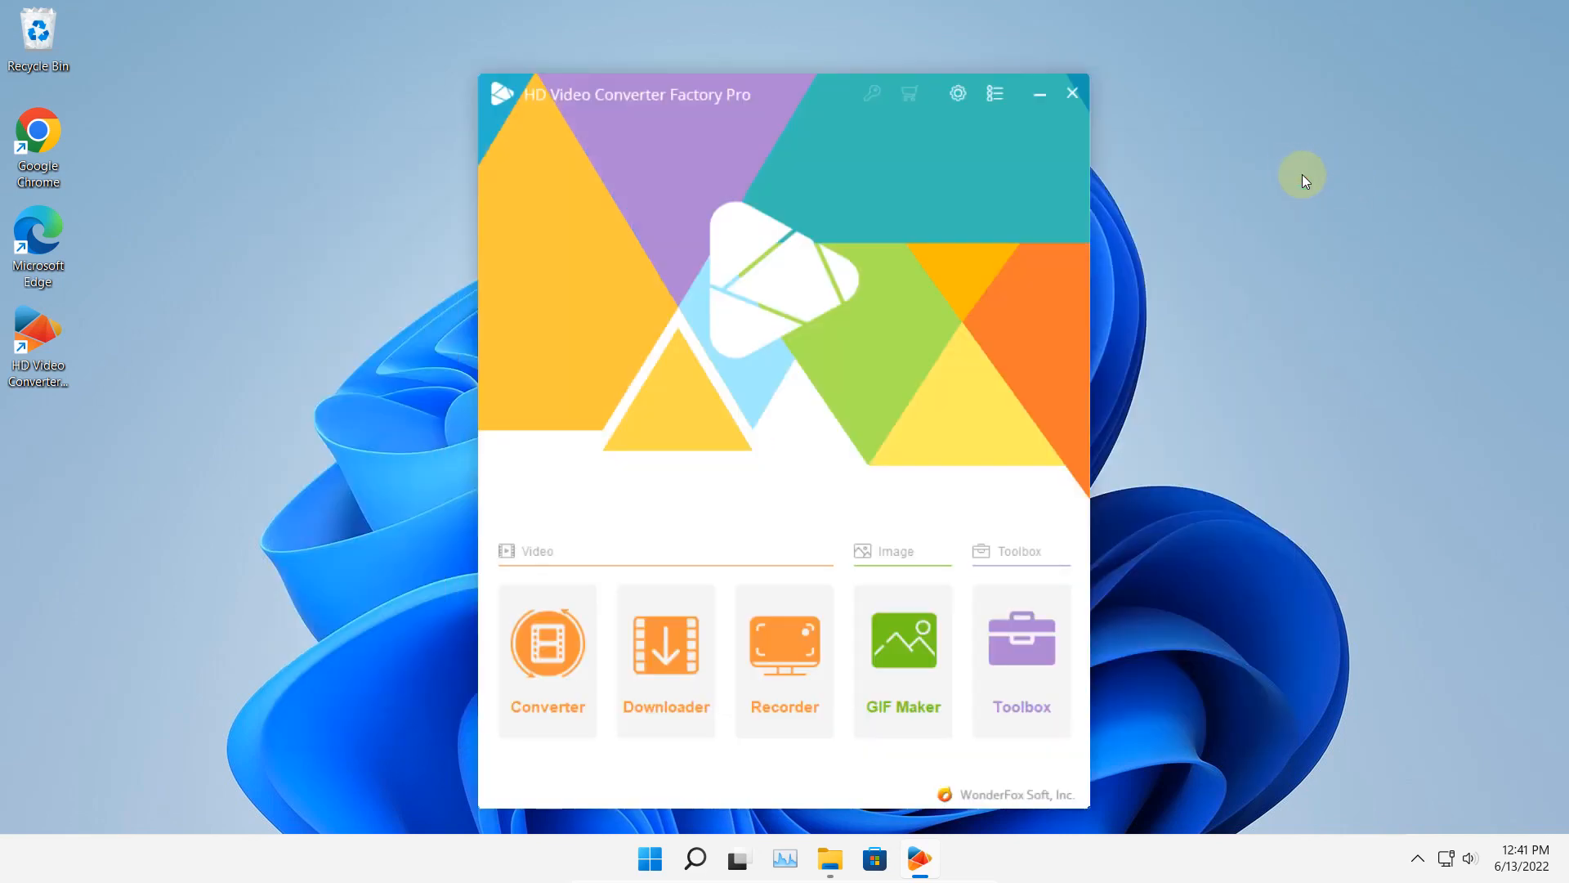